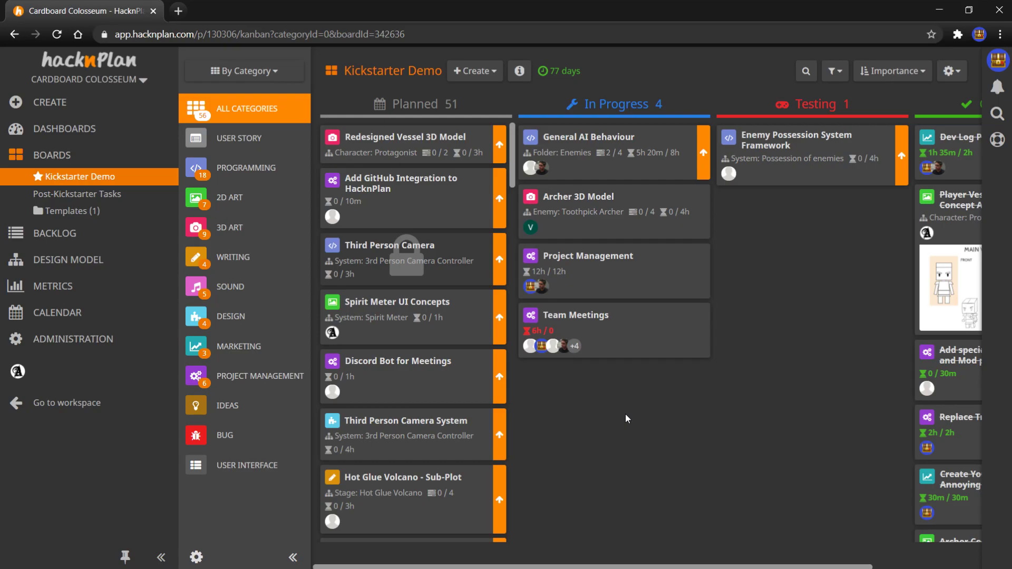
{"action": "mouse_move", "coordinate": [623, 417]}
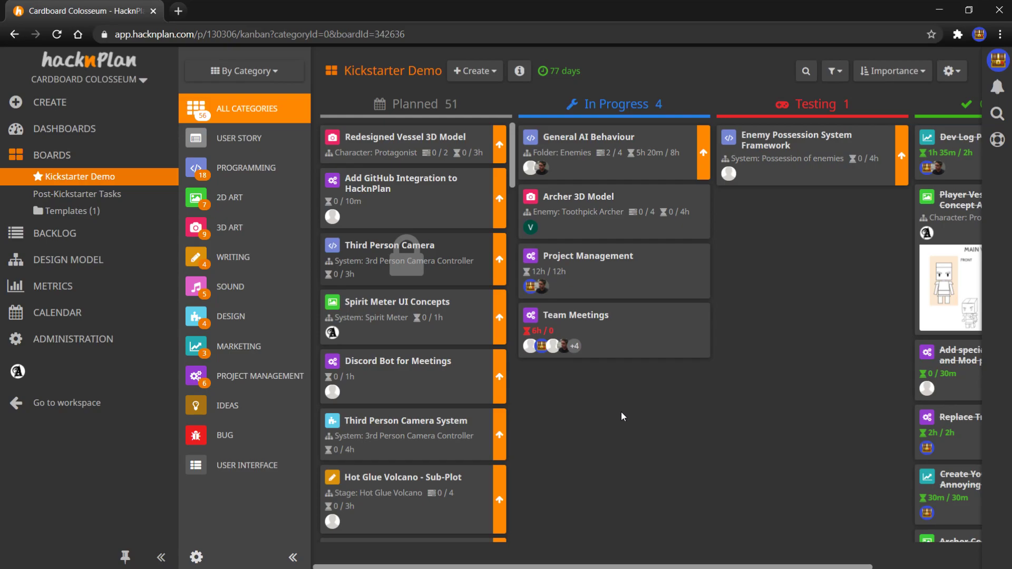
{"action": "mouse_move", "coordinate": [613, 413]}
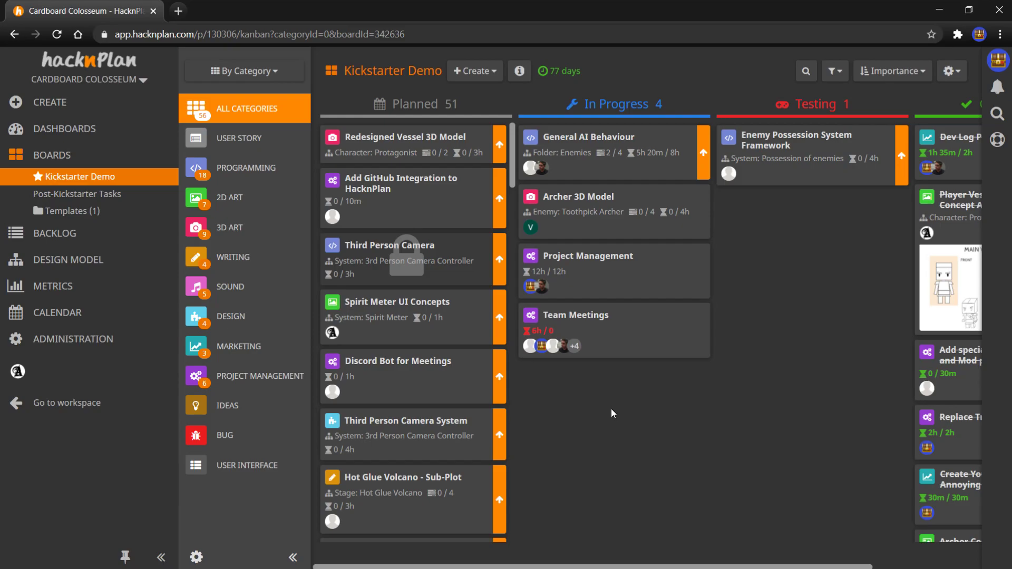
{"action": "mouse_move", "coordinate": [610, 413]}
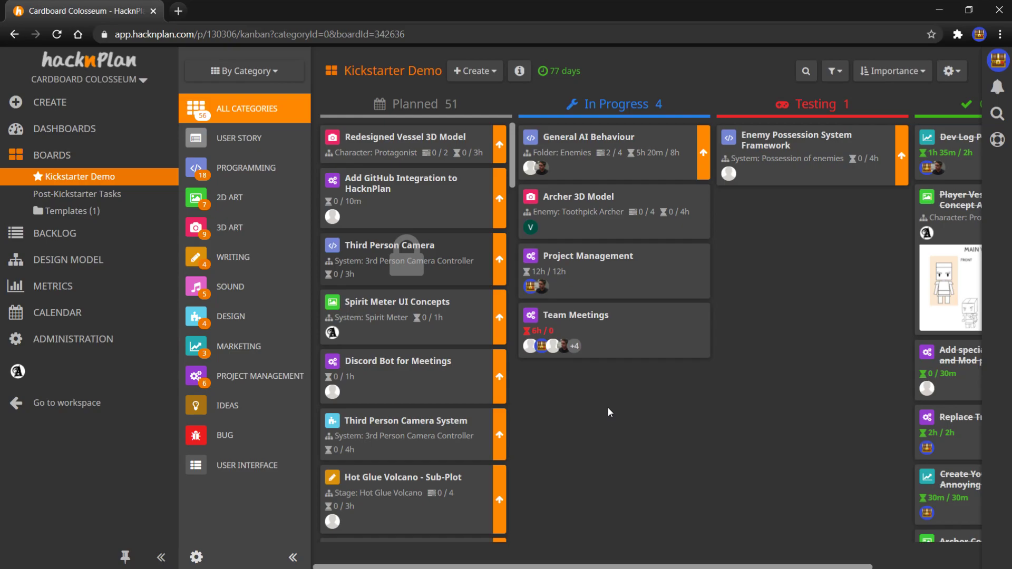
{"action": "mouse_move", "coordinate": [257, 379]}
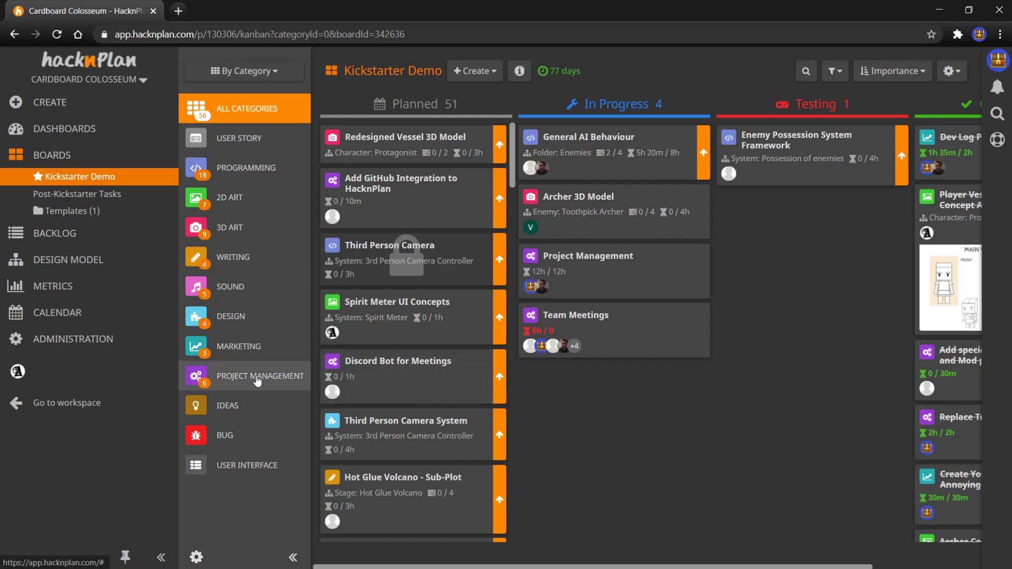
Step: Filter the Kickstarter Demo board to the Project Management category
{"action": "left_click", "coordinate": [259, 375]}
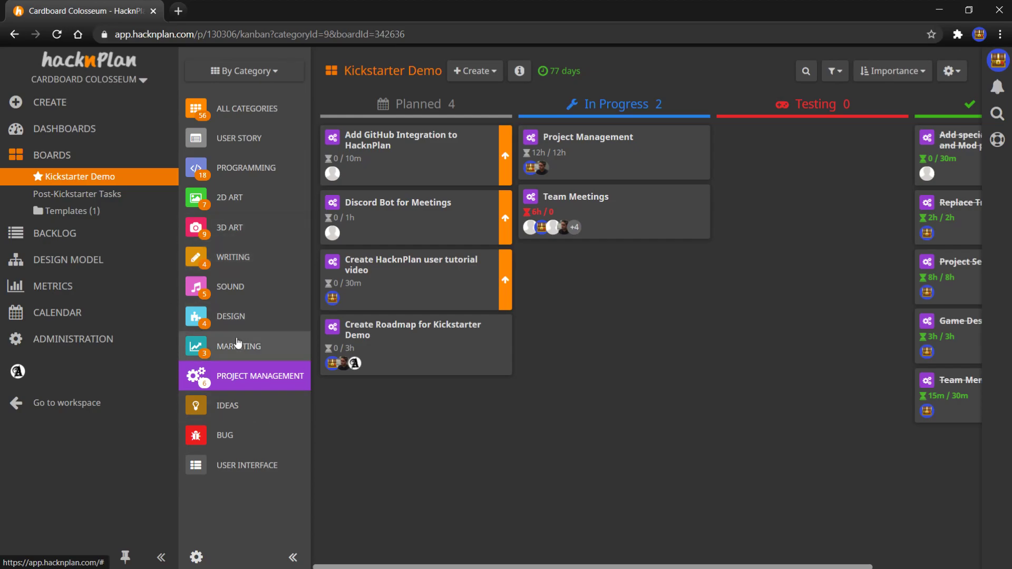
{"action": "mouse_move", "coordinate": [246, 167]}
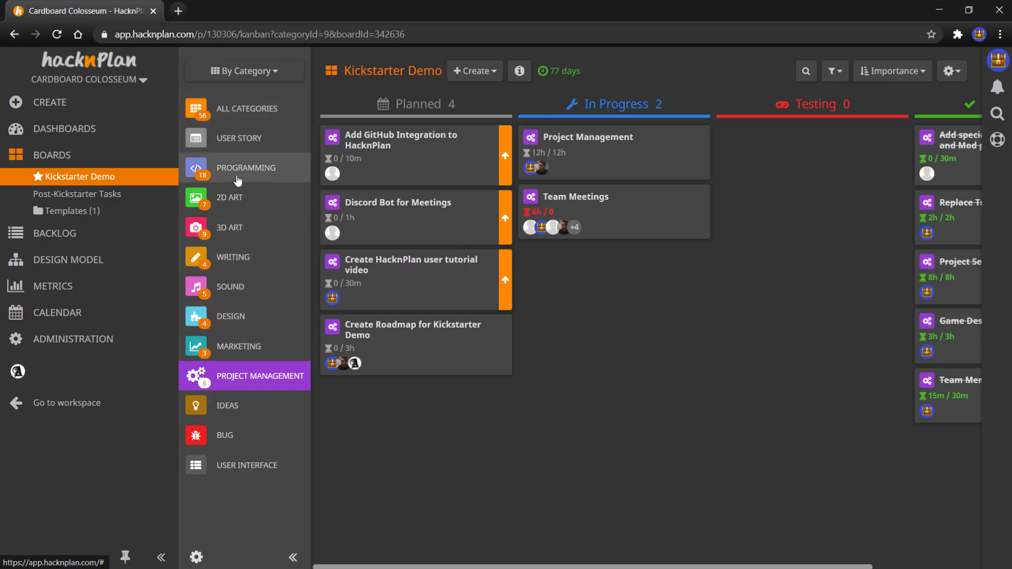
{"action": "mouse_move", "coordinate": [232, 316]}
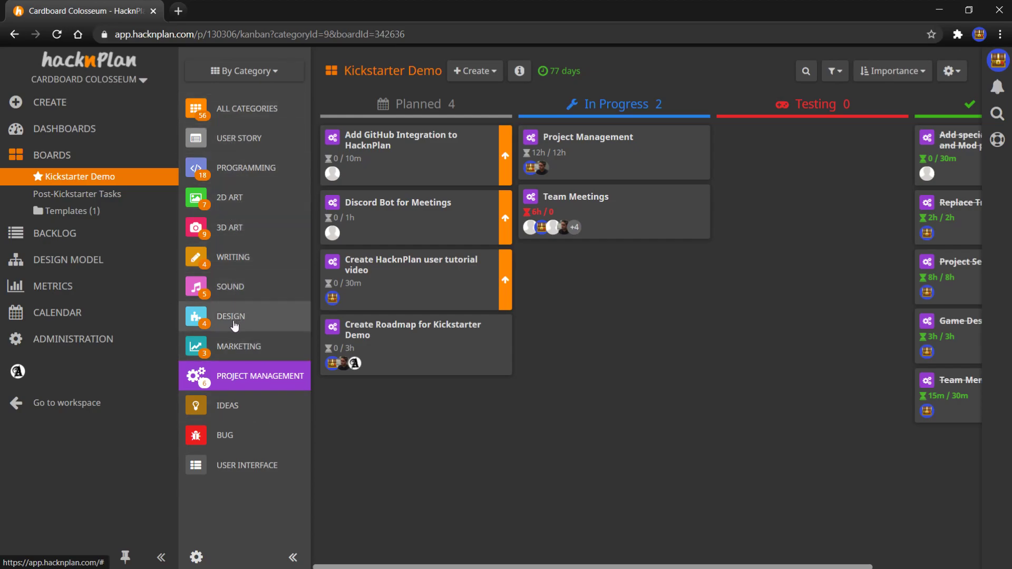
{"action": "mouse_move", "coordinate": [261, 345]}
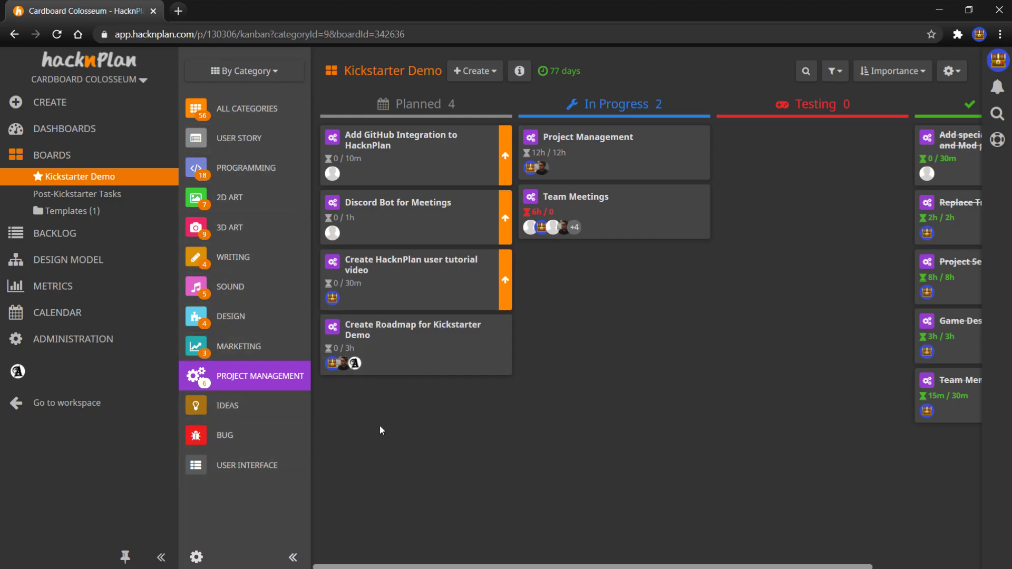
{"action": "mouse_move", "coordinate": [354, 411]}
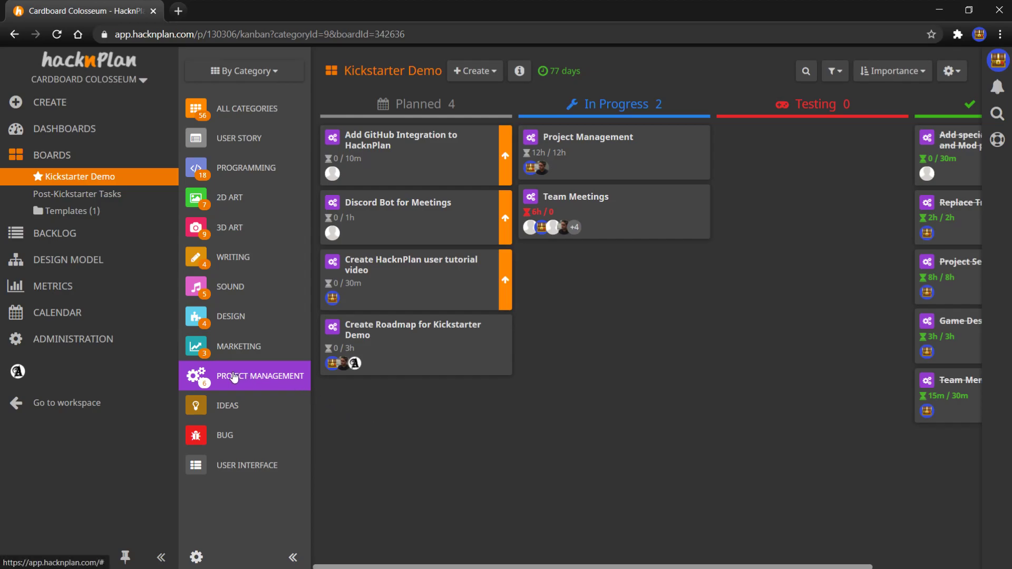
{"action": "mouse_move", "coordinate": [230, 231]}
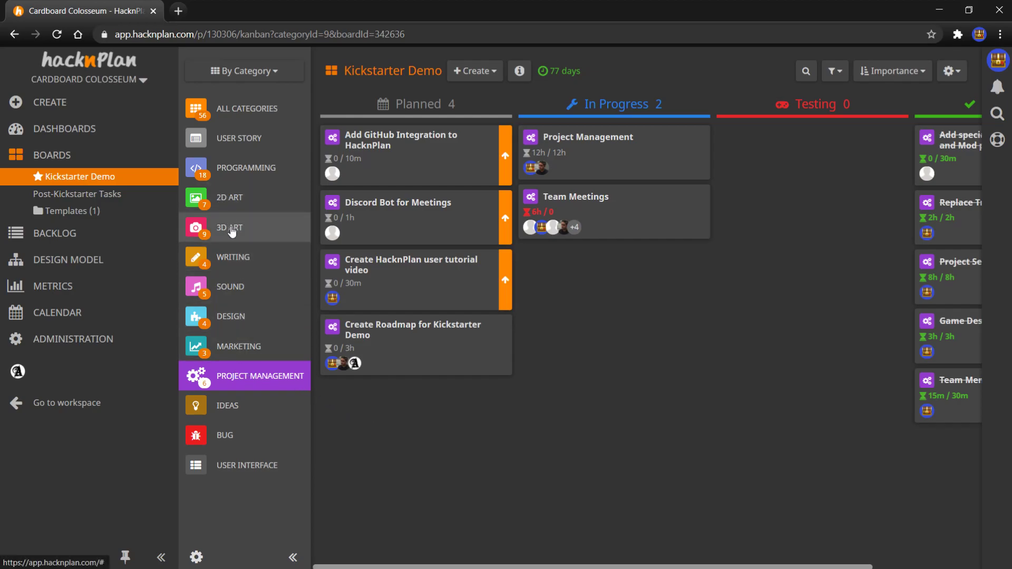
{"action": "mouse_move", "coordinate": [257, 262]}
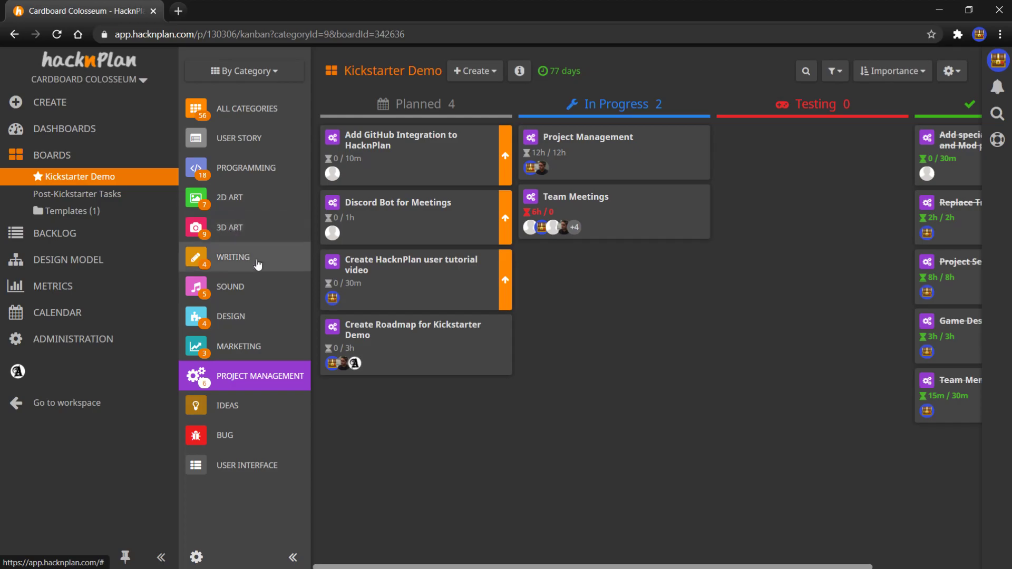
{"action": "mouse_move", "coordinate": [203, 380]}
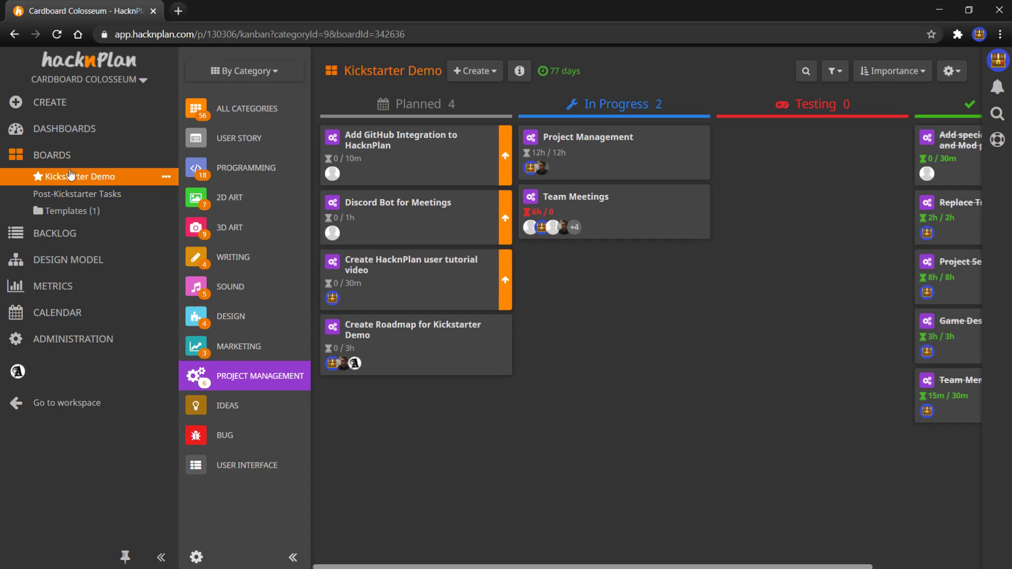
{"action": "mouse_move", "coordinate": [75, 179]}
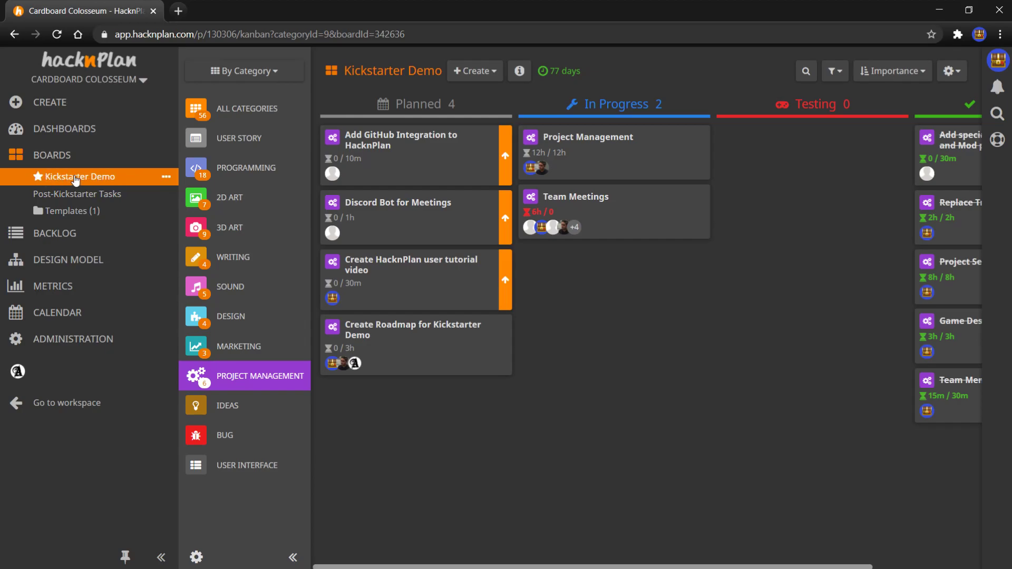
{"action": "mouse_move", "coordinate": [147, 180]}
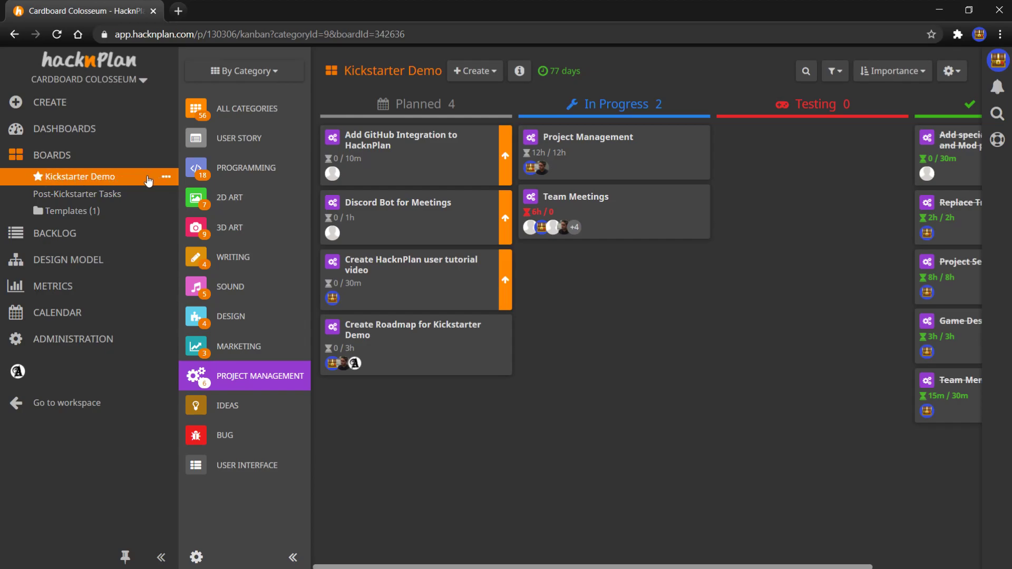
{"action": "mouse_move", "coordinate": [562, 331]}
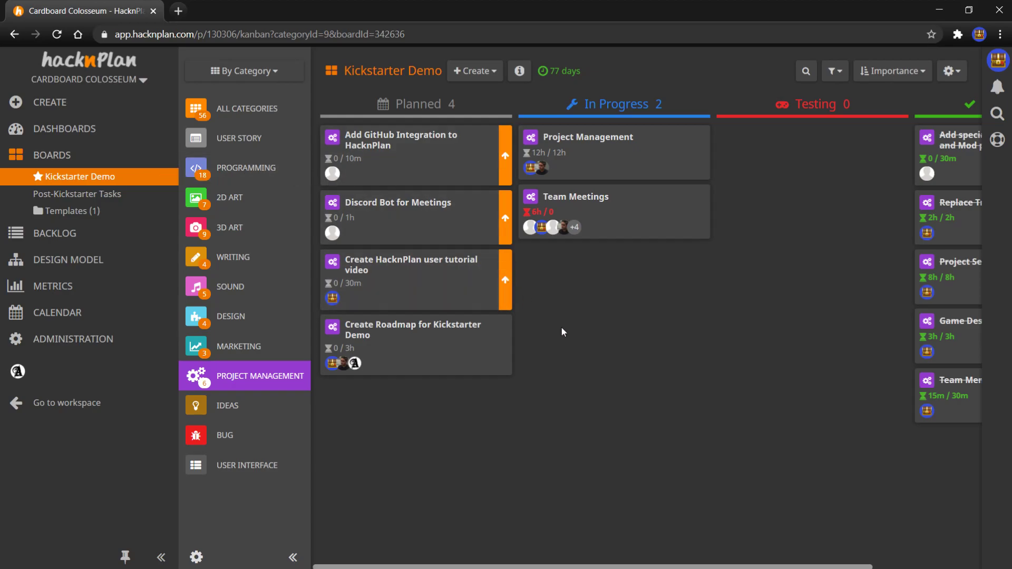
{"action": "mouse_move", "coordinate": [531, 260]}
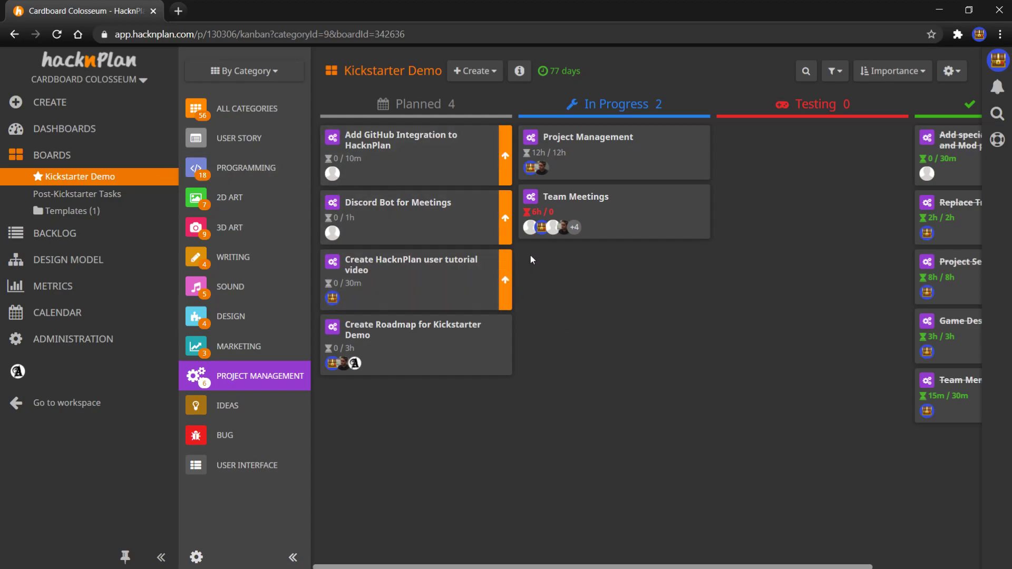
{"action": "mouse_move", "coordinate": [418, 144]}
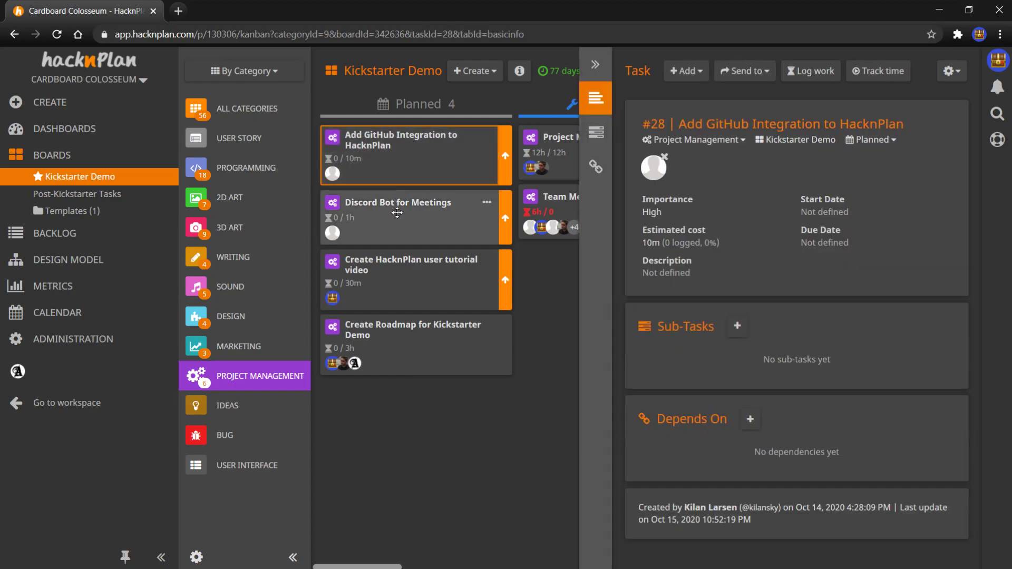
Step: Start the time tracker on the Create HacknPlan user tutorial video task
{"action": "left_click", "coordinate": [406, 265]}
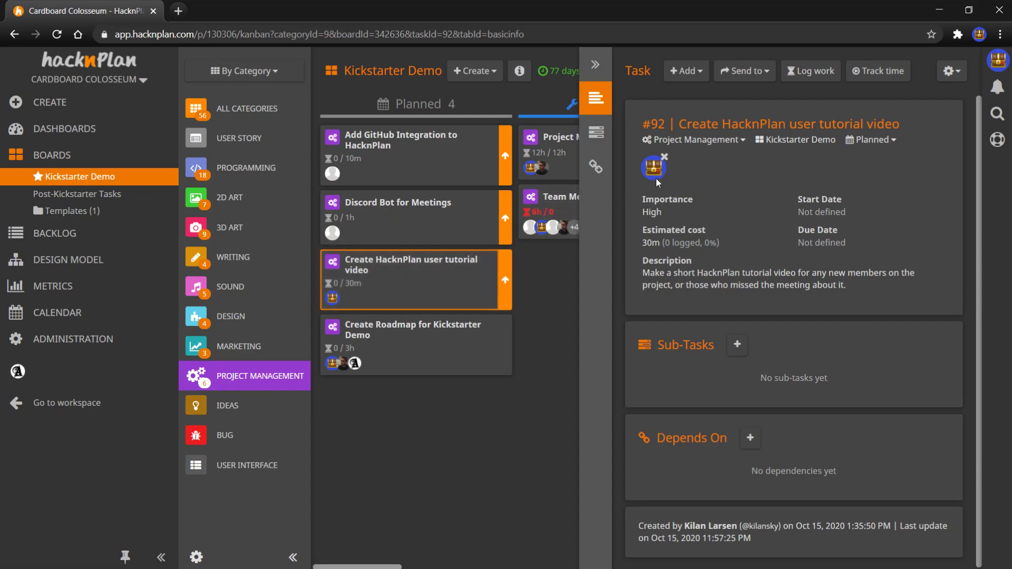
{"action": "mouse_move", "coordinate": [877, 71]}
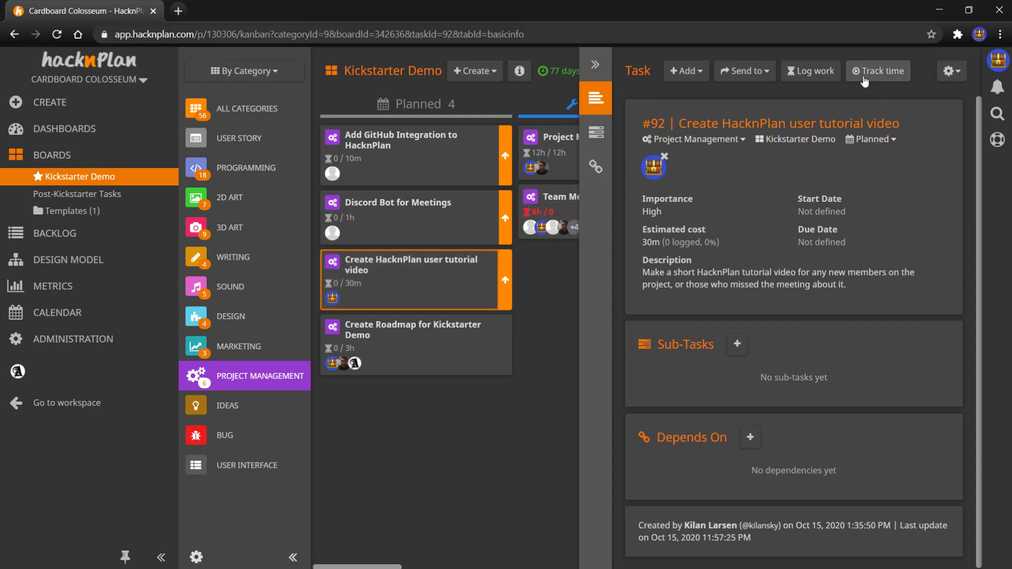
{"action": "left_click", "coordinate": [877, 71]}
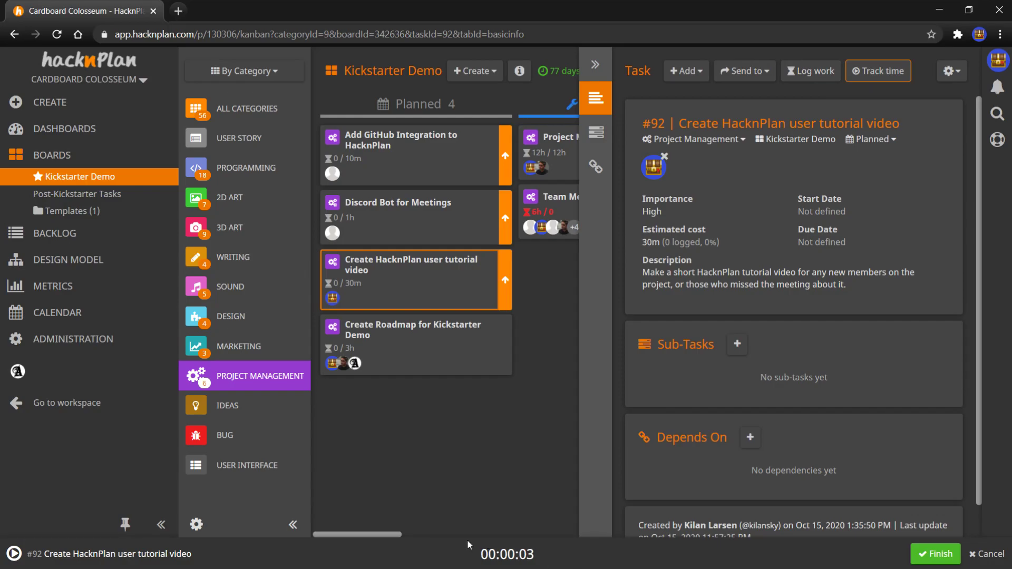
{"action": "mouse_move", "coordinate": [621, 255]}
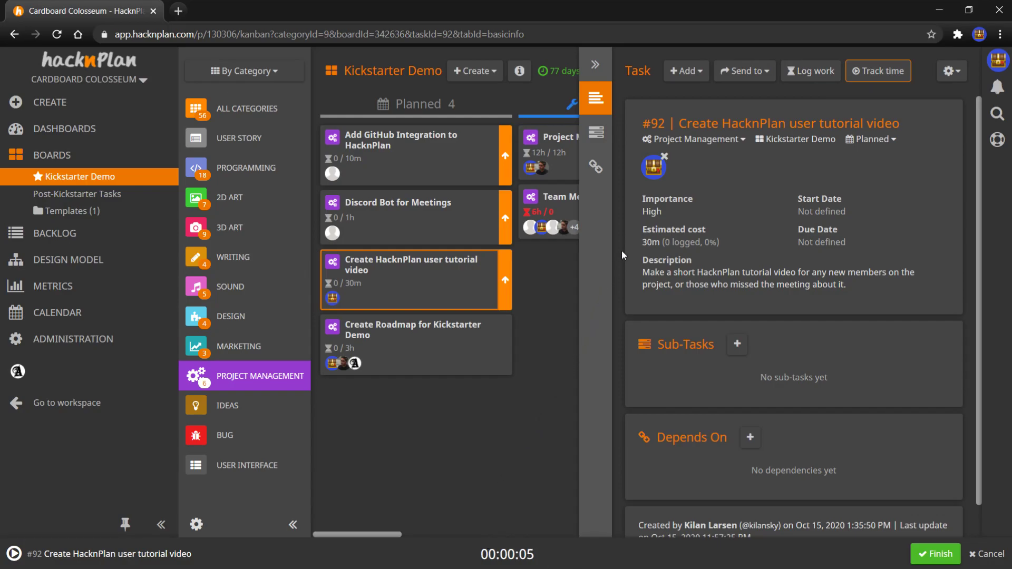
{"action": "mouse_move", "coordinate": [594, 64]}
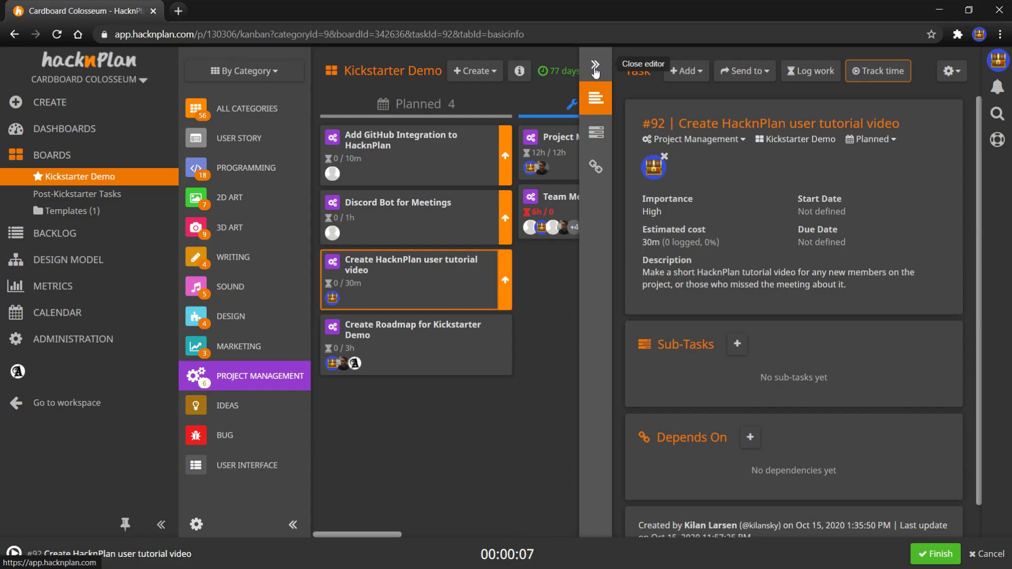
{"action": "mouse_move", "coordinate": [832, 78]}
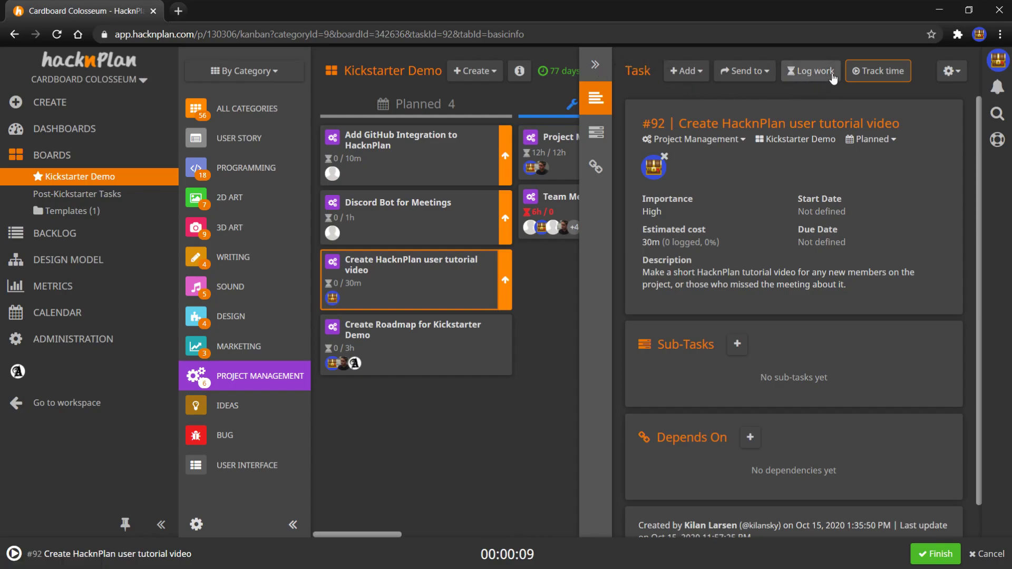
{"action": "mouse_move", "coordinate": [781, 90]}
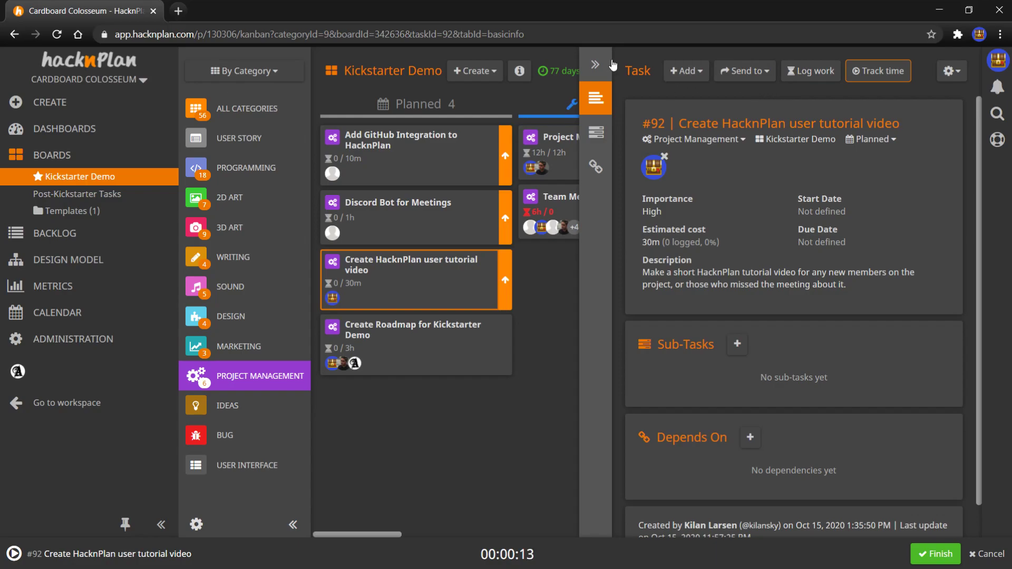
{"action": "mouse_move", "coordinate": [595, 64]}
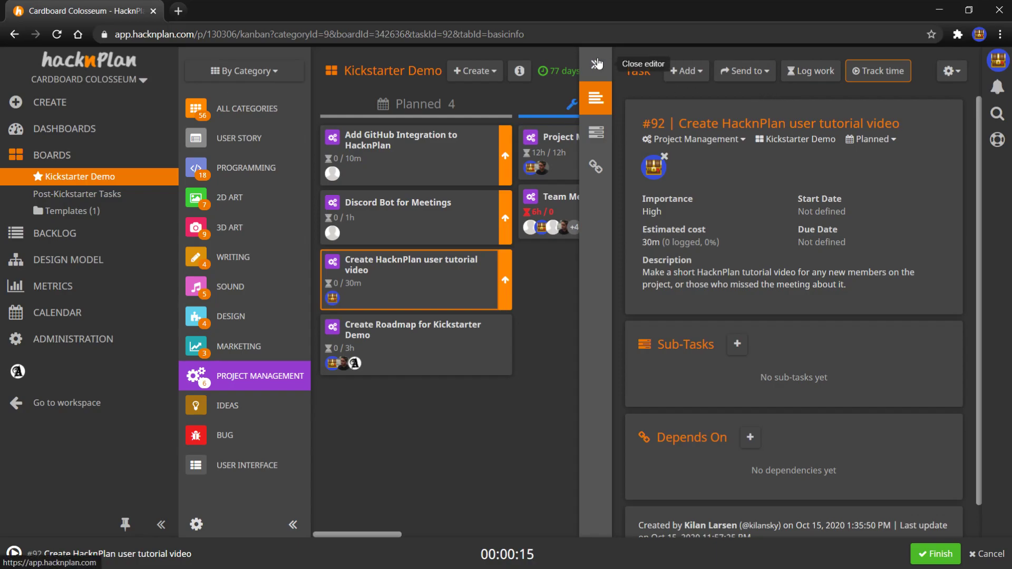
{"action": "left_click", "coordinate": [594, 63]}
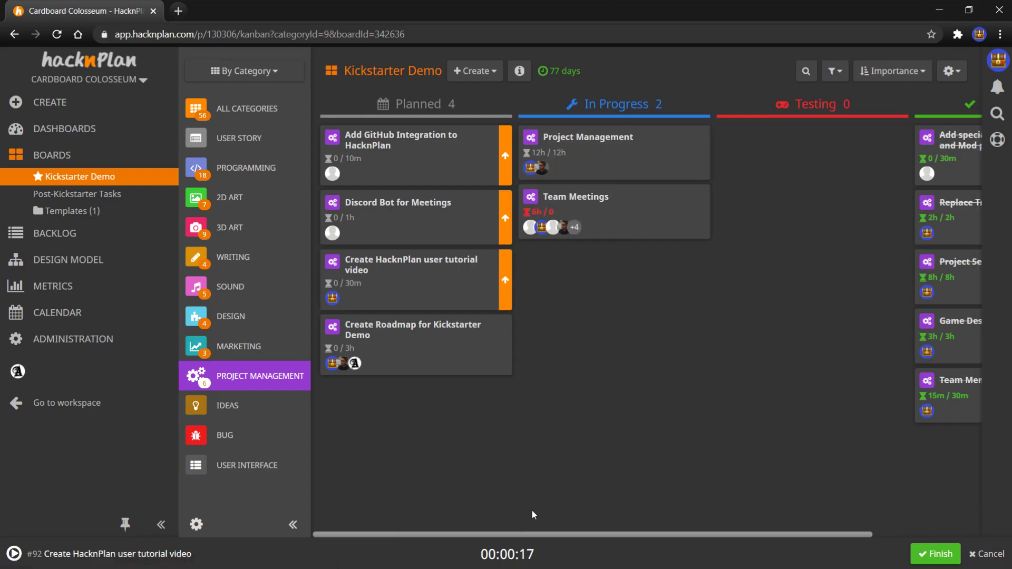
{"action": "mouse_move", "coordinate": [405, 423]}
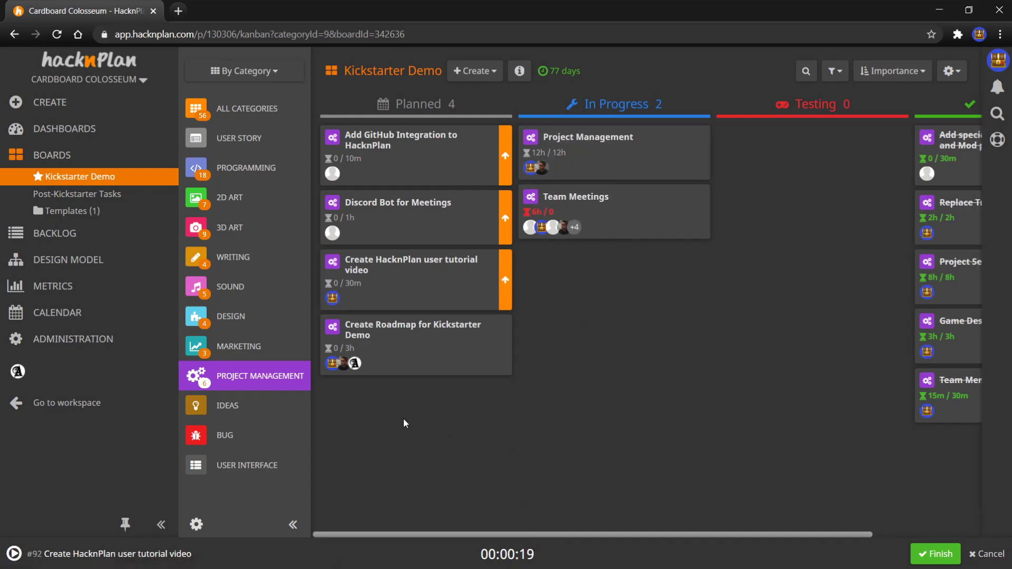
{"action": "mouse_move", "coordinate": [385, 273]}
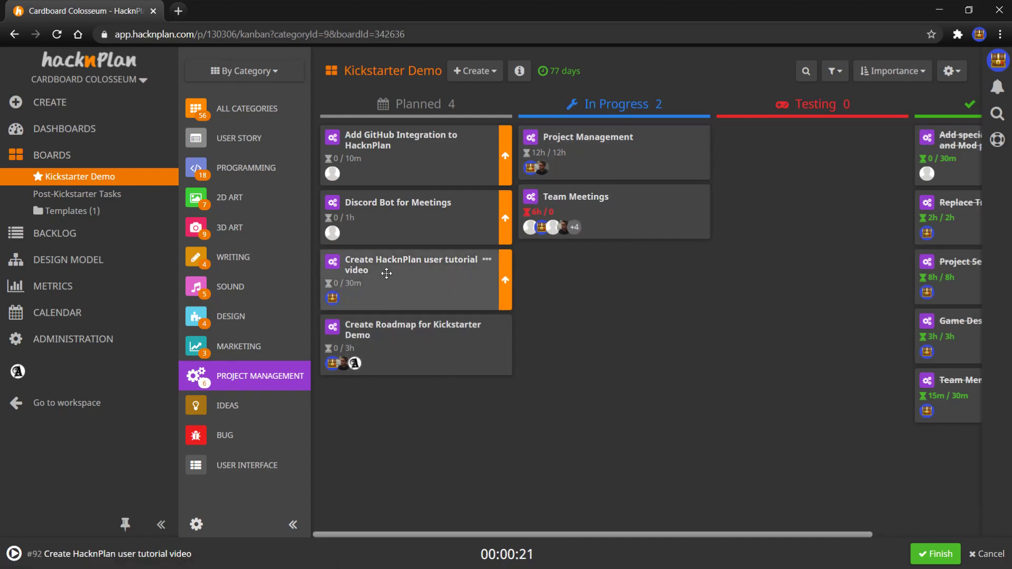
{"action": "mouse_move", "coordinate": [397, 283]}
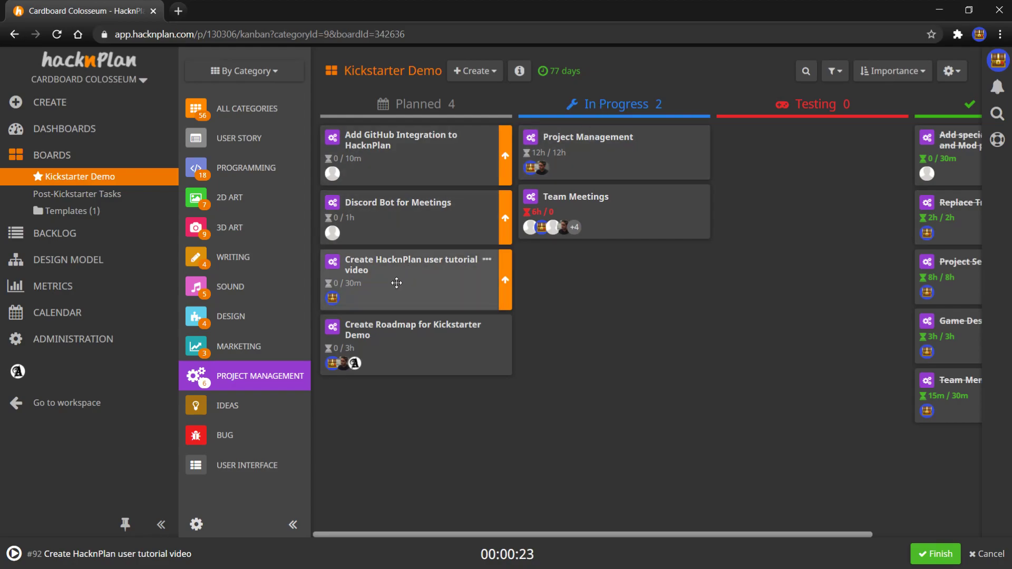
{"action": "left_click_drag", "start_coordinate": [396, 283], "coordinate": [613, 154]}
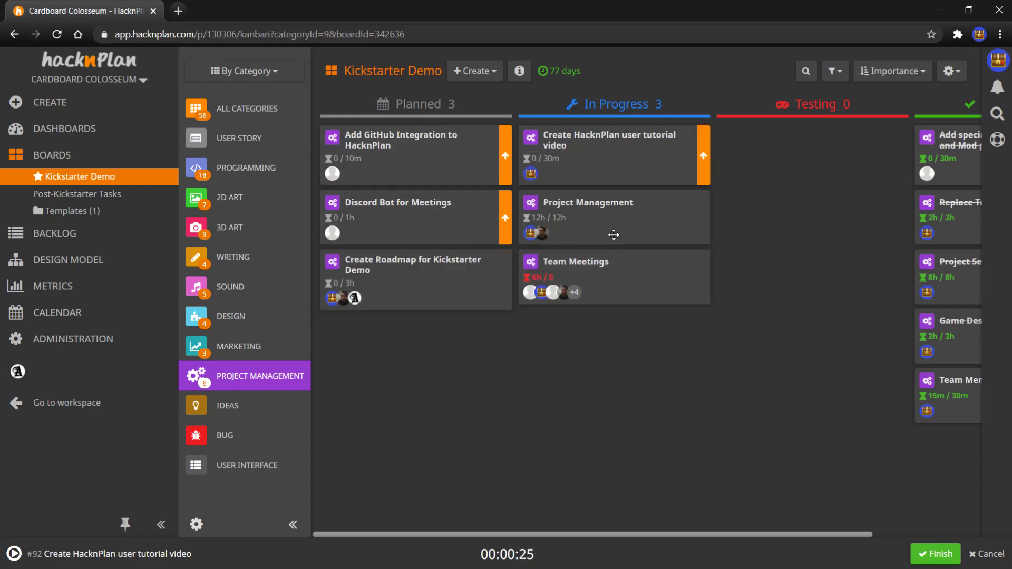
{"action": "mouse_move", "coordinate": [626, 133]}
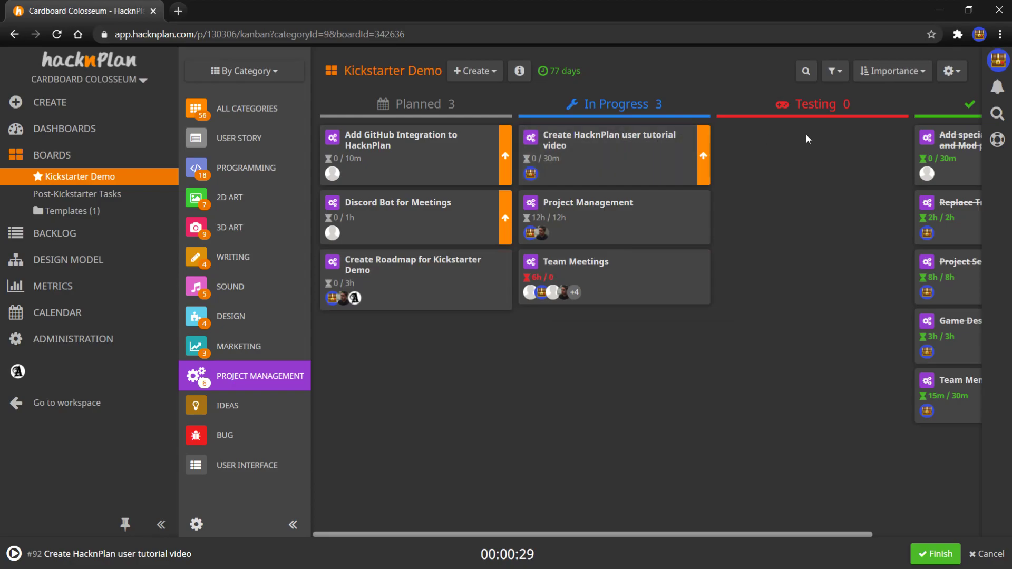
{"action": "mouse_move", "coordinate": [796, 162]}
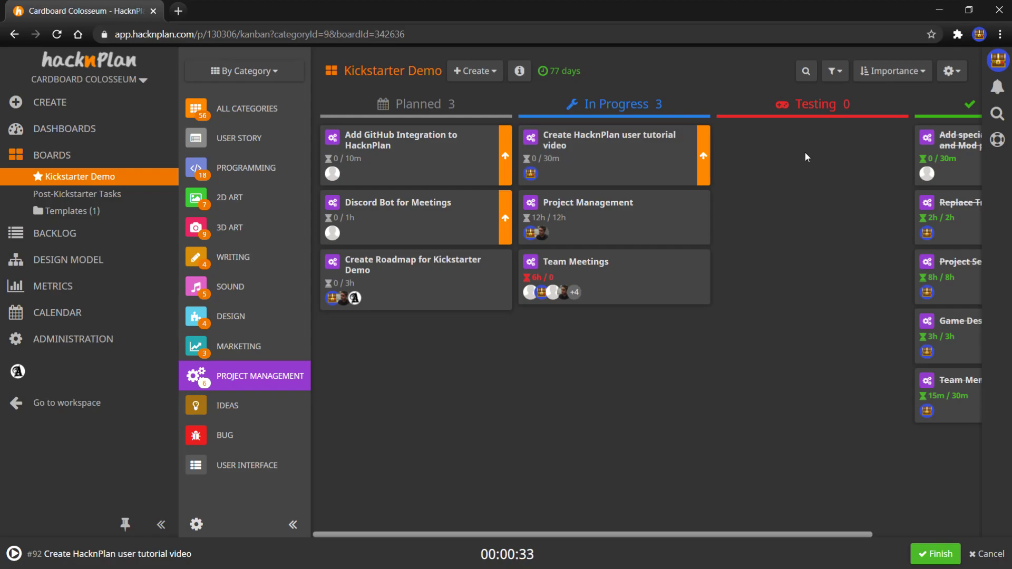
{"action": "mouse_move", "coordinate": [816, 168]}
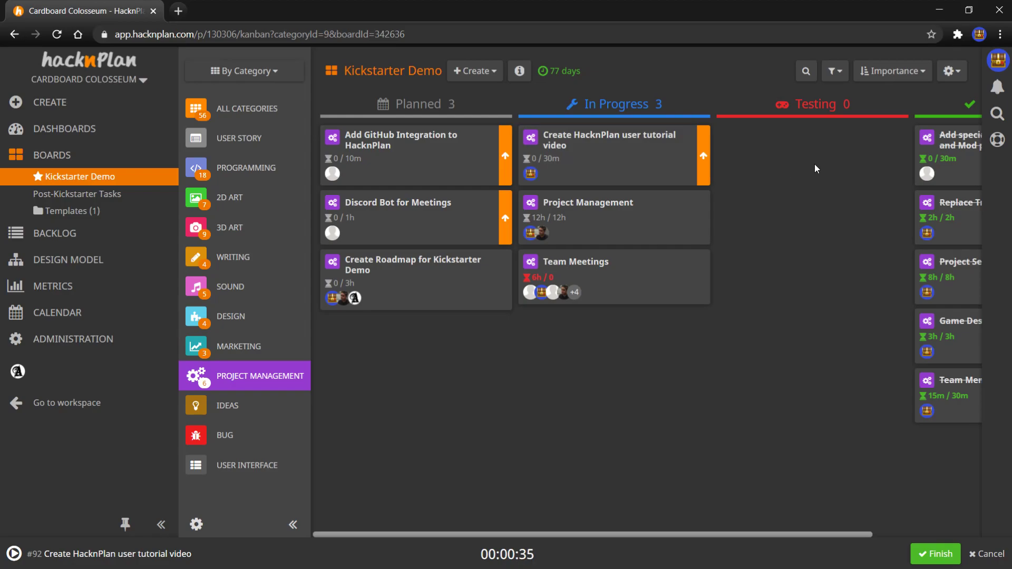
{"action": "mouse_move", "coordinate": [813, 353]}
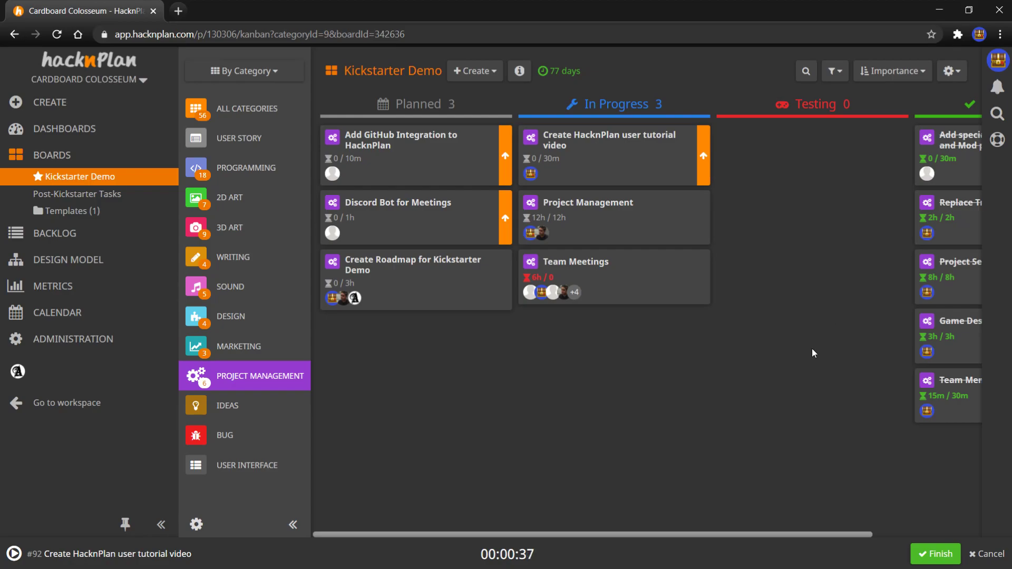
{"action": "mouse_move", "coordinate": [510, 114]}
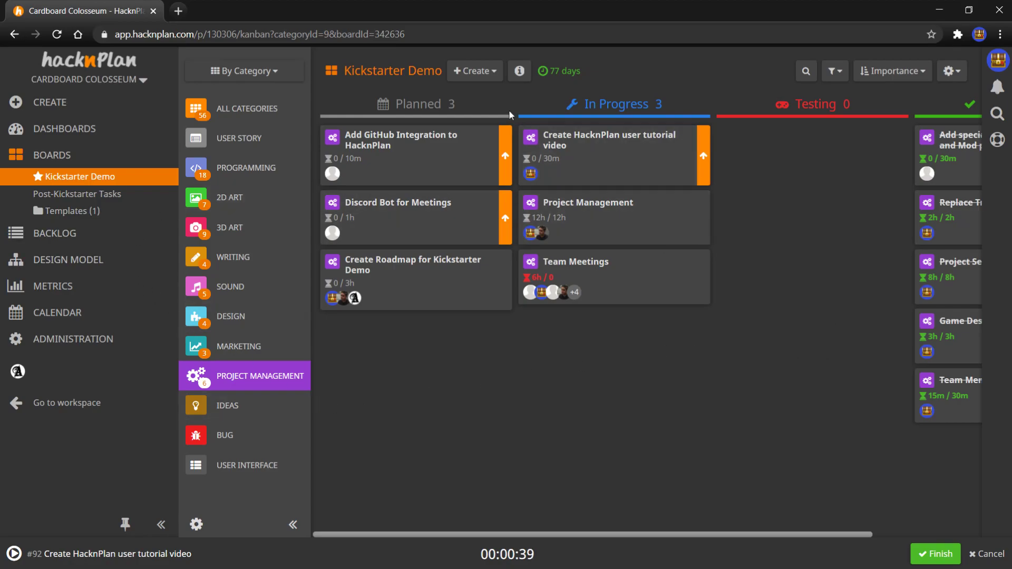
{"action": "mouse_move", "coordinate": [379, 412]}
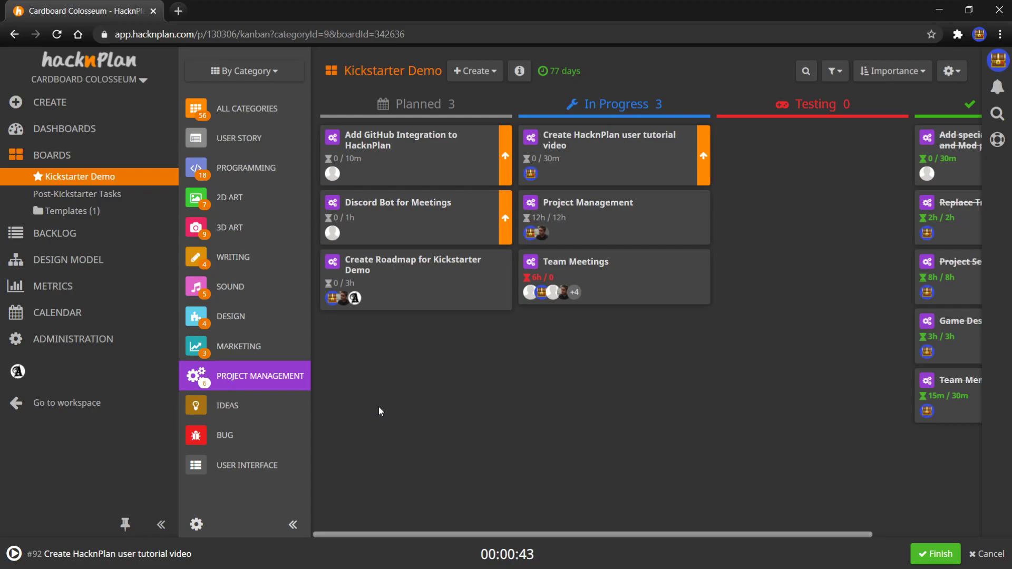
{"action": "mouse_move", "coordinate": [368, 377]}
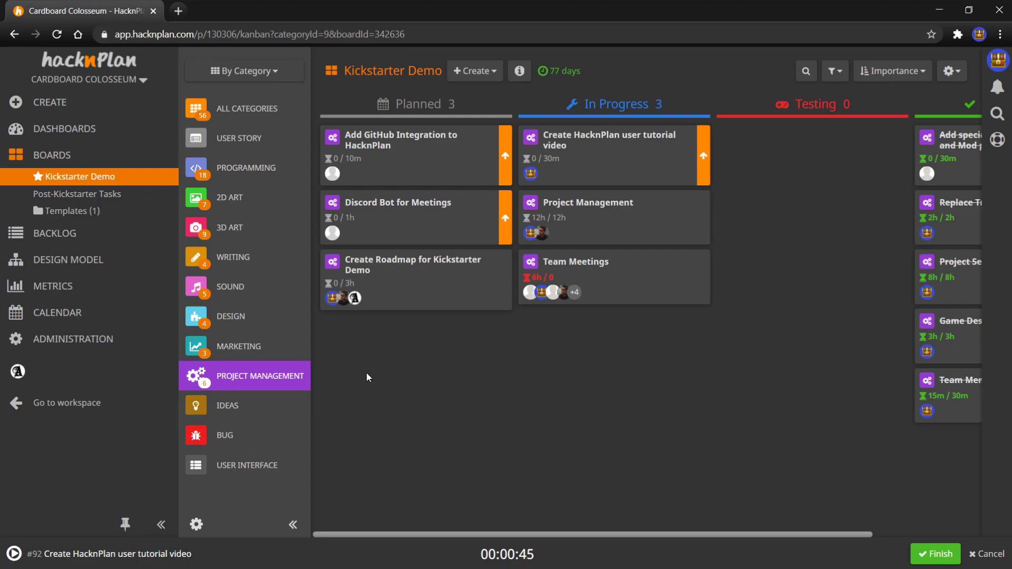
{"action": "mouse_move", "coordinate": [388, 382]}
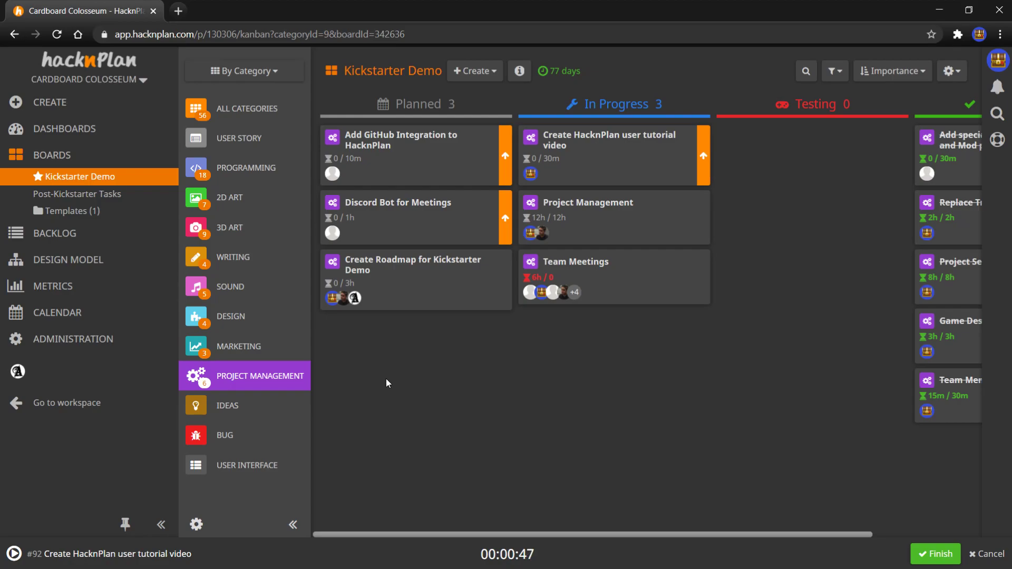
{"action": "mouse_move", "coordinate": [347, 375]}
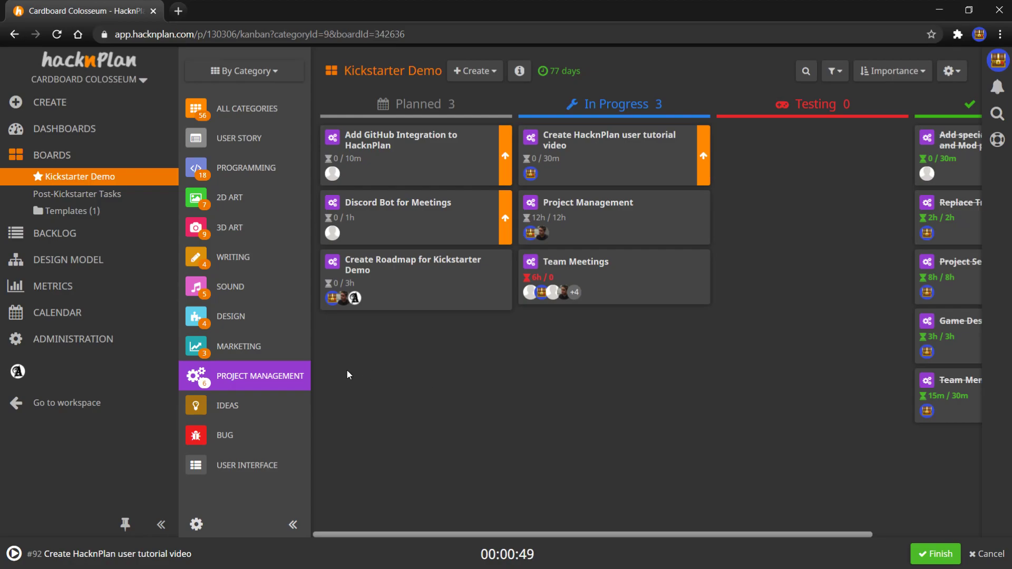
{"action": "mouse_move", "coordinate": [340, 347]}
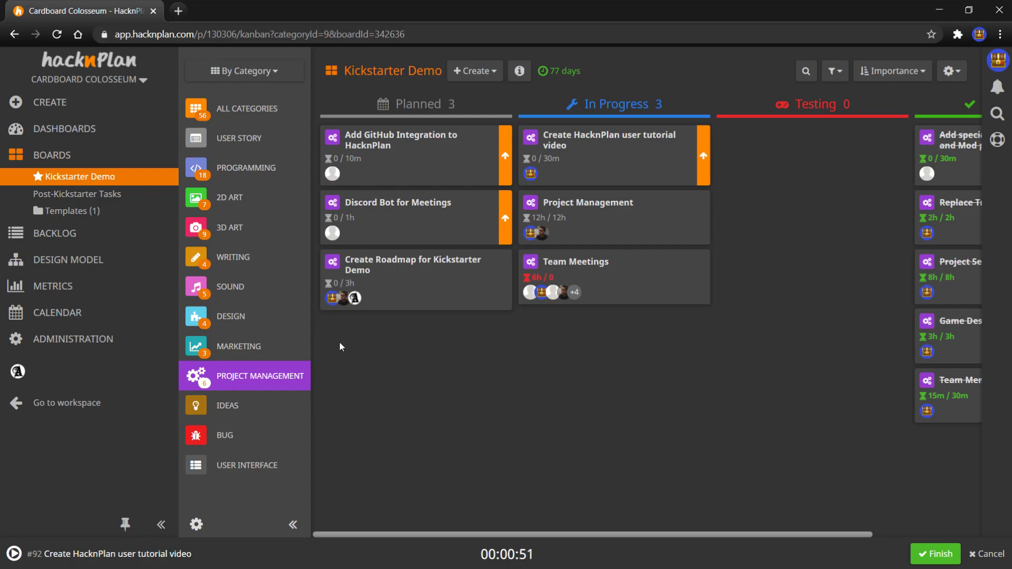
{"action": "mouse_move", "coordinate": [248, 219]}
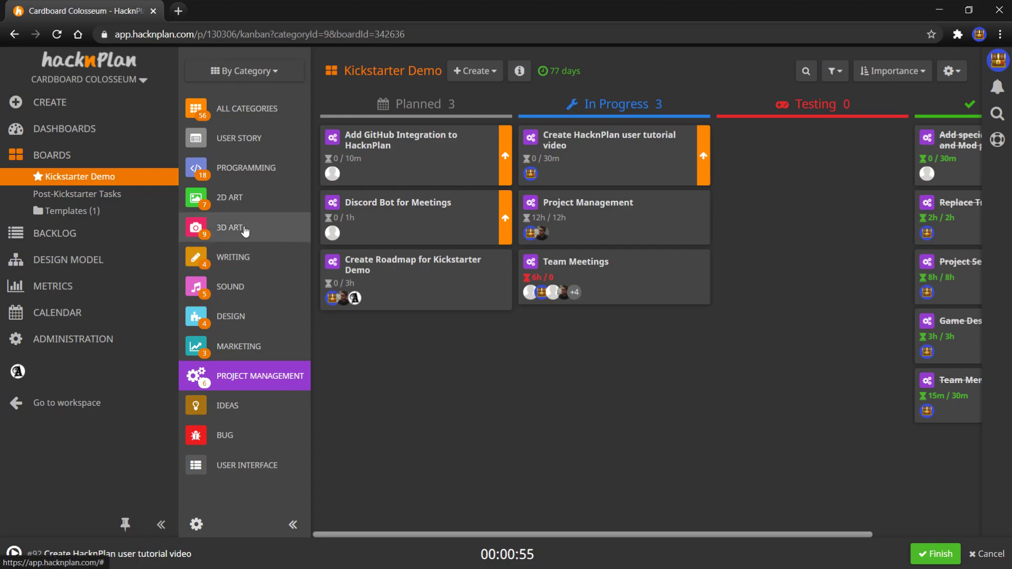
{"action": "mouse_move", "coordinate": [247, 259]}
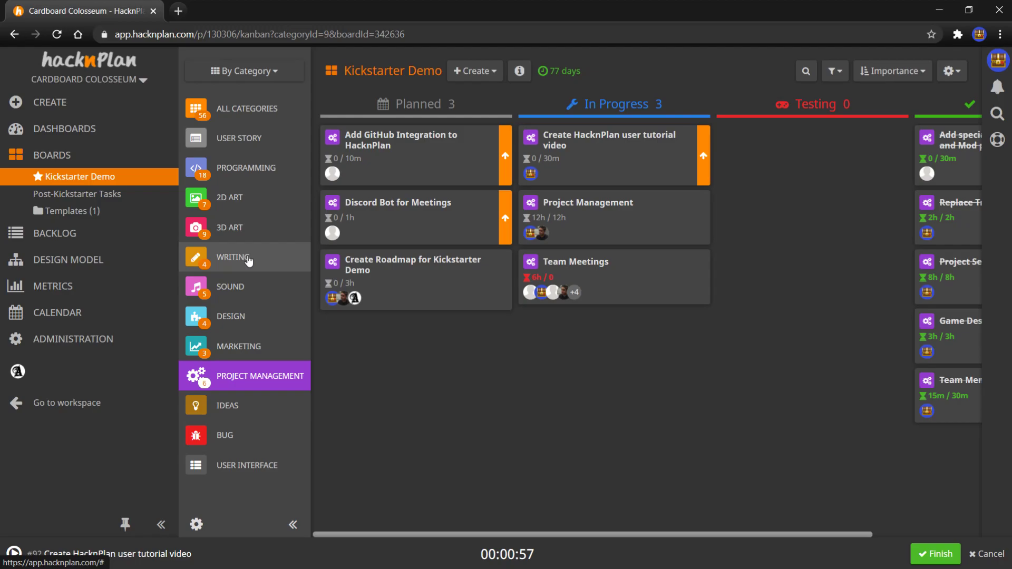
{"action": "mouse_move", "coordinate": [260, 168]}
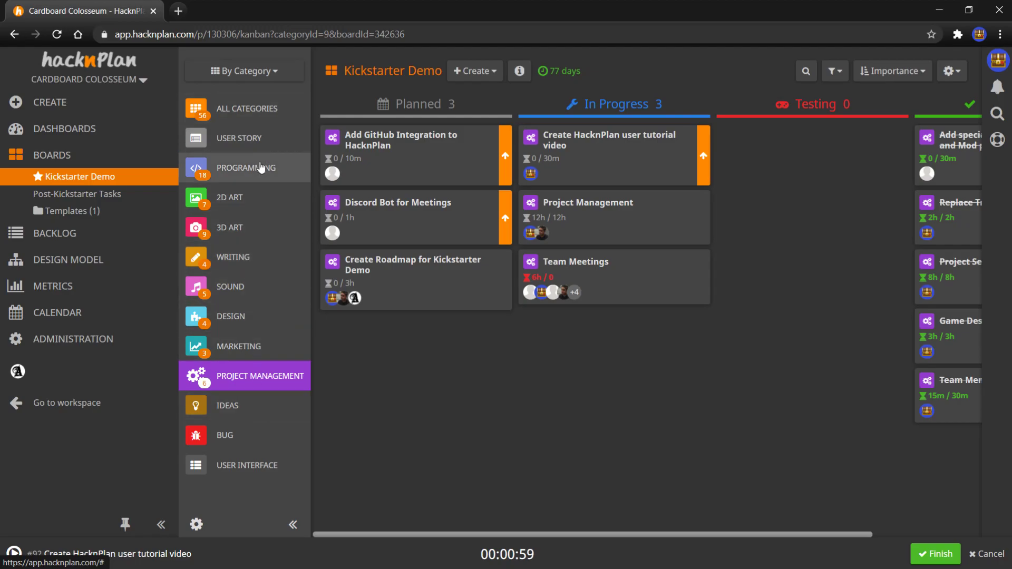
{"action": "mouse_move", "coordinate": [268, 412]}
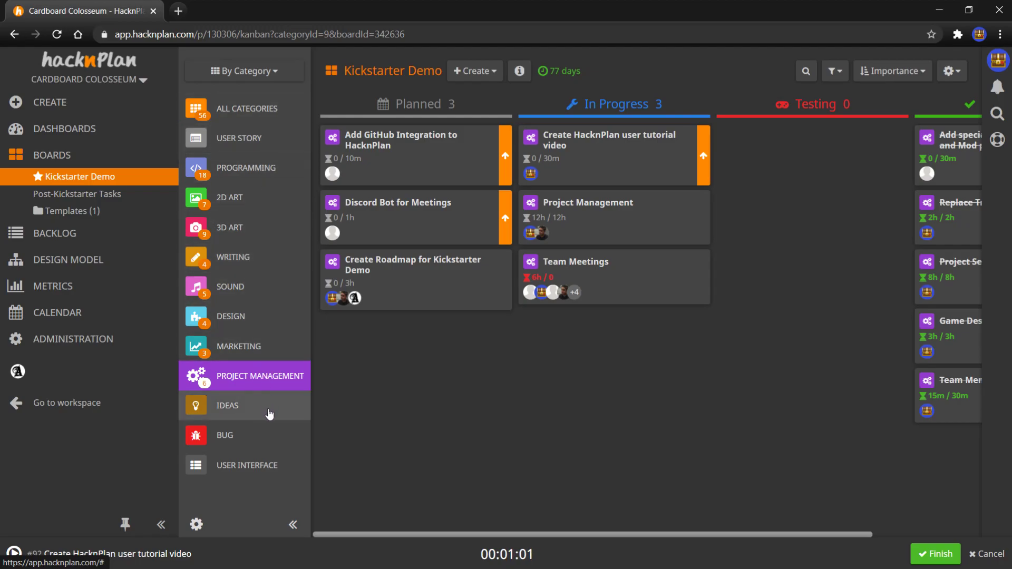
{"action": "mouse_move", "coordinate": [312, 360]}
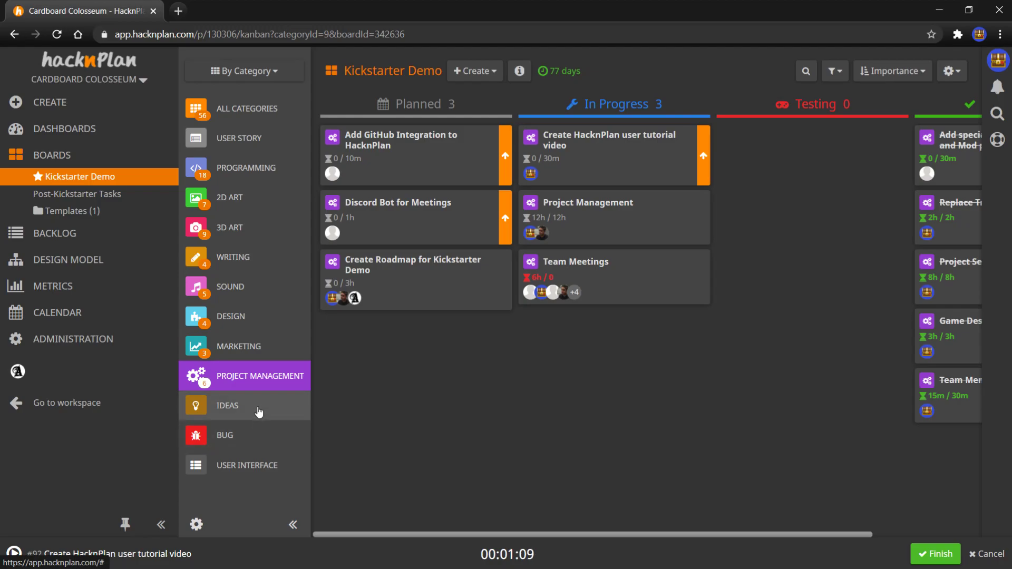
Step: Begin a new Ideas task draft titled 'Cool new idea bro'
{"action": "left_click", "coordinate": [227, 405]}
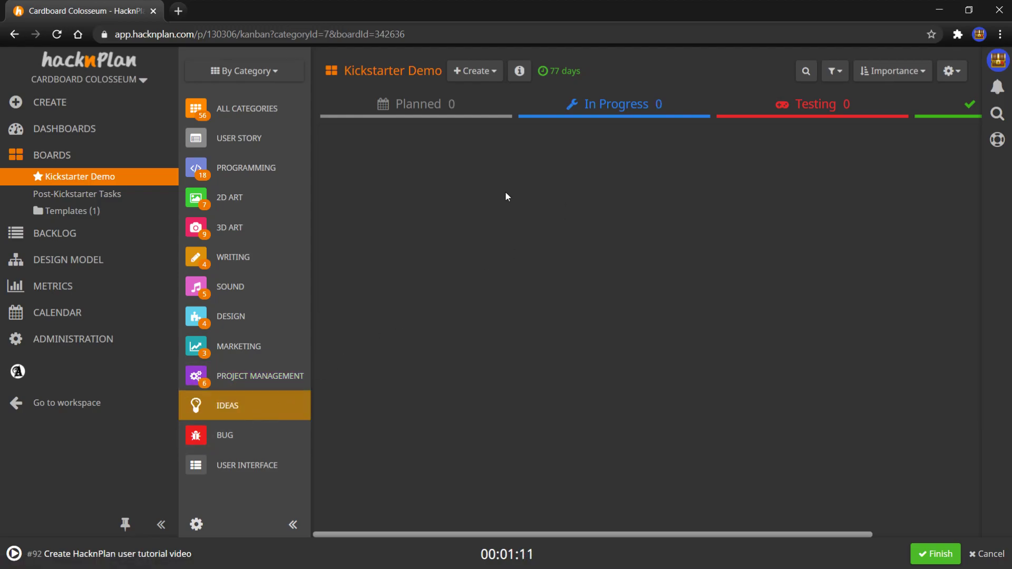
{"action": "left_click", "coordinate": [475, 70]}
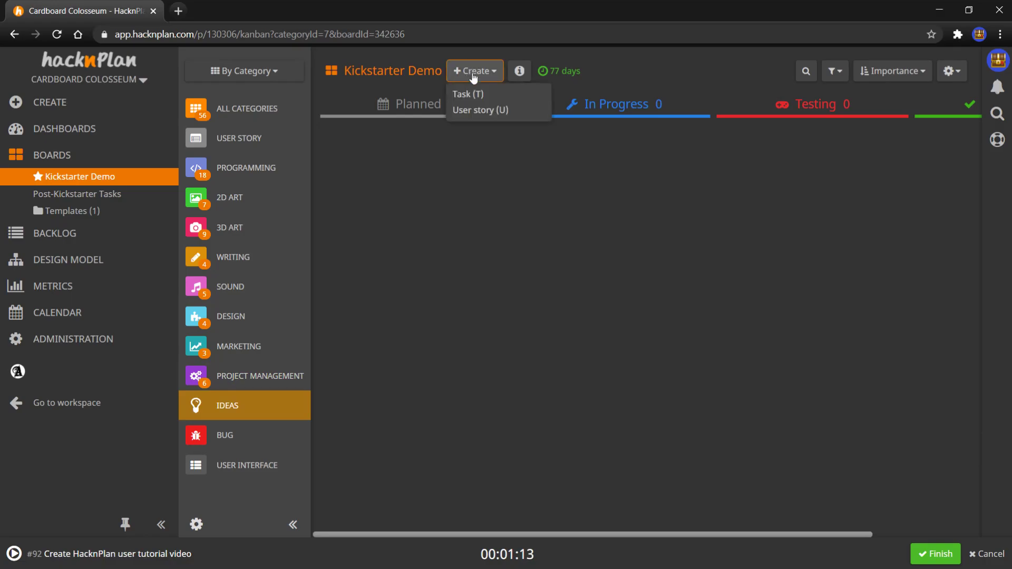
{"action": "left_click", "coordinate": [466, 95]}
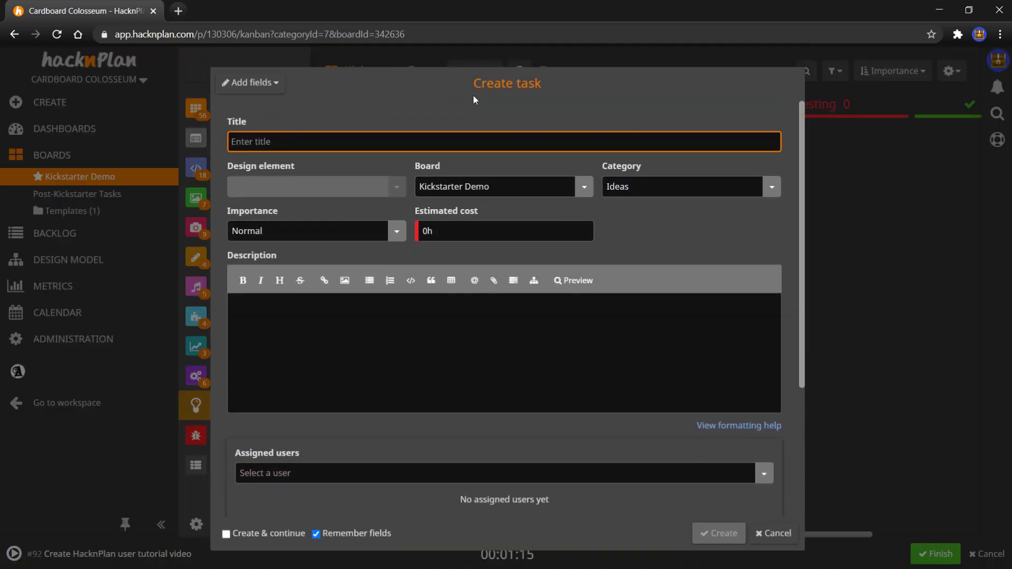
{"action": "type", "text": "Cool new ide"}
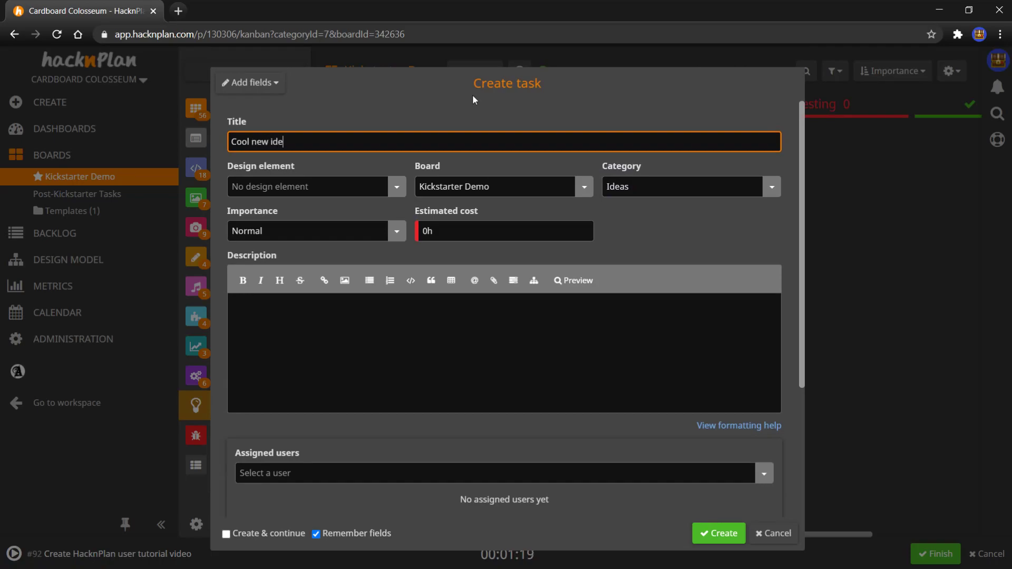
{"action": "type", "text": "a bro"}
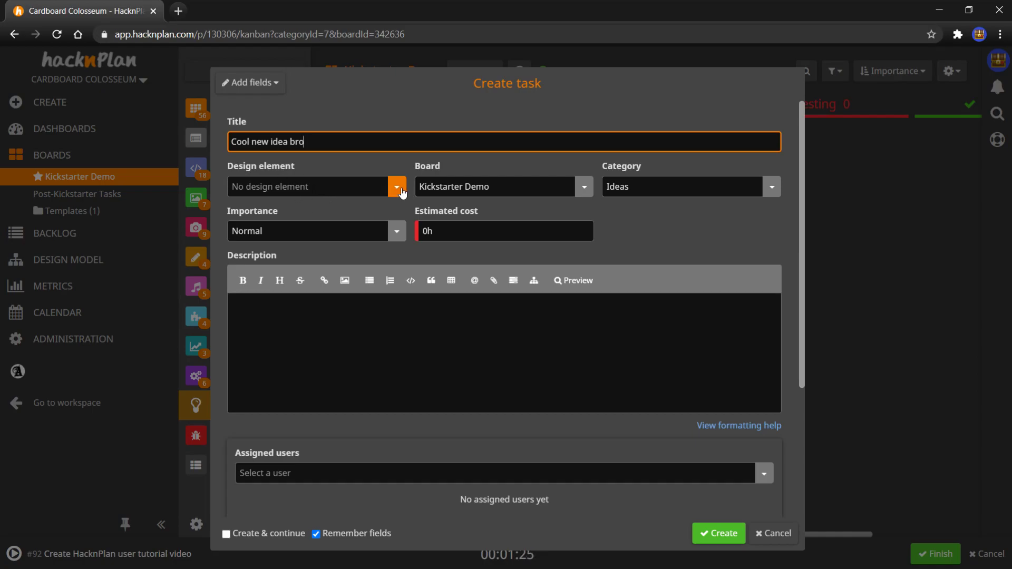
Step: Link the draft to the Folder: Enemies design element and reach its estimated cost field
{"action": "left_click", "coordinate": [396, 186]}
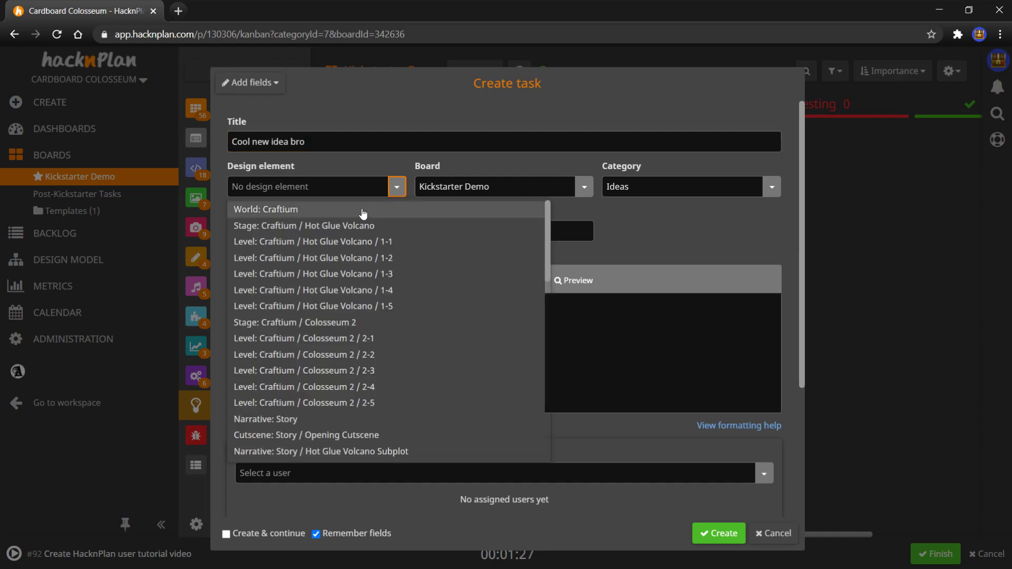
{"action": "mouse_move", "coordinate": [306, 221]}
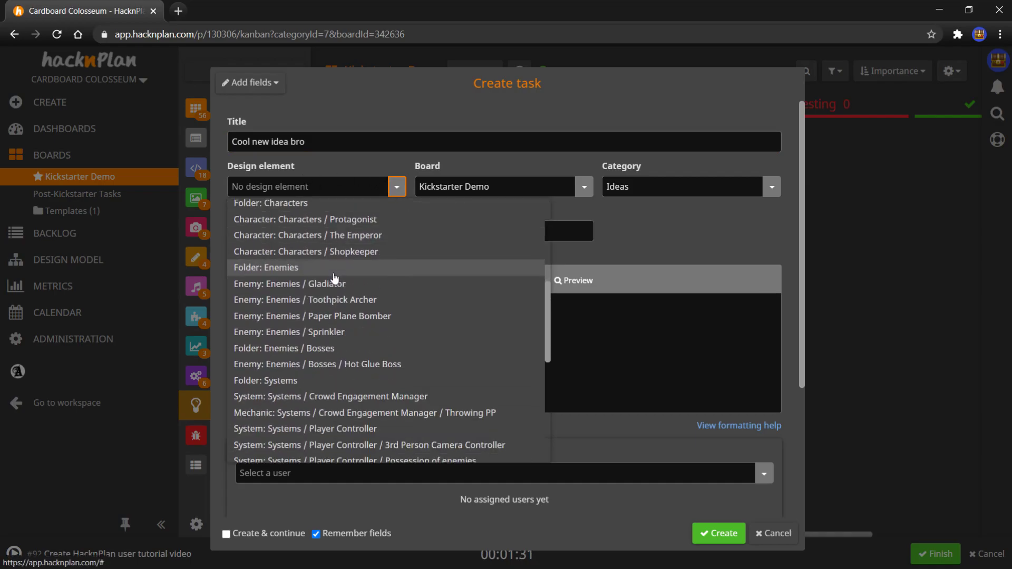
{"action": "left_click", "coordinate": [265, 267]}
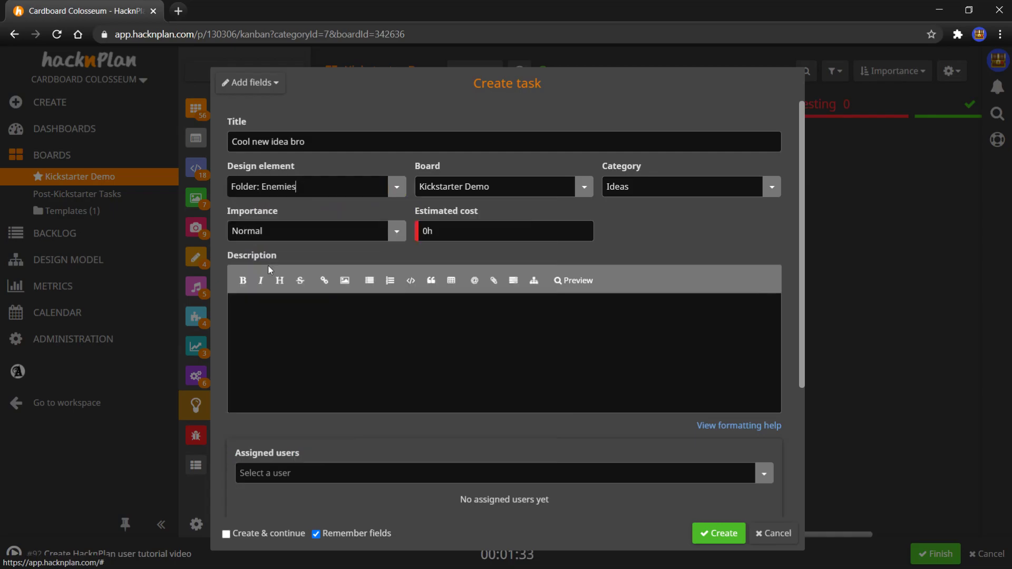
{"action": "left_click", "coordinate": [307, 187]}
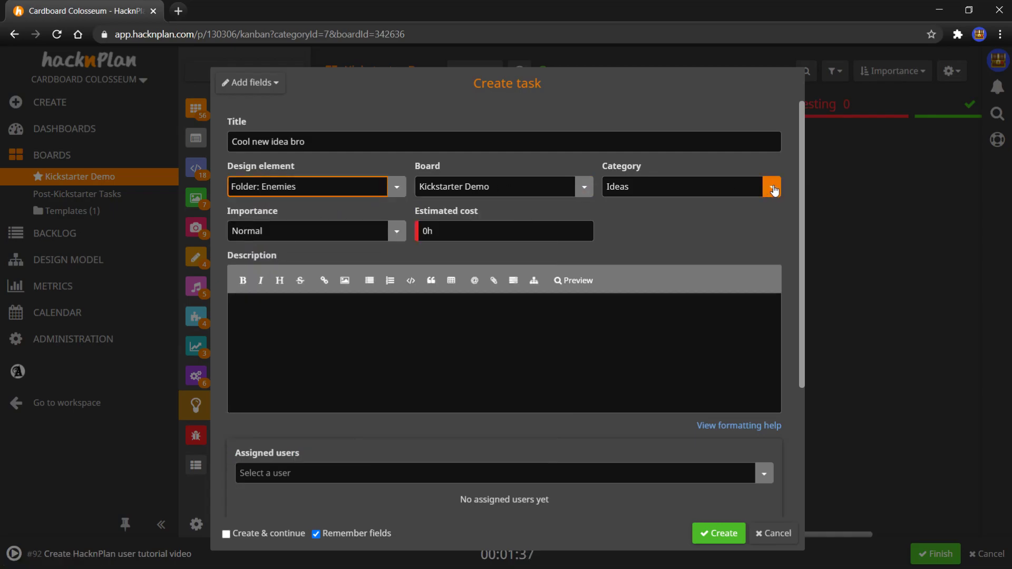
{"action": "mouse_move", "coordinate": [396, 231]}
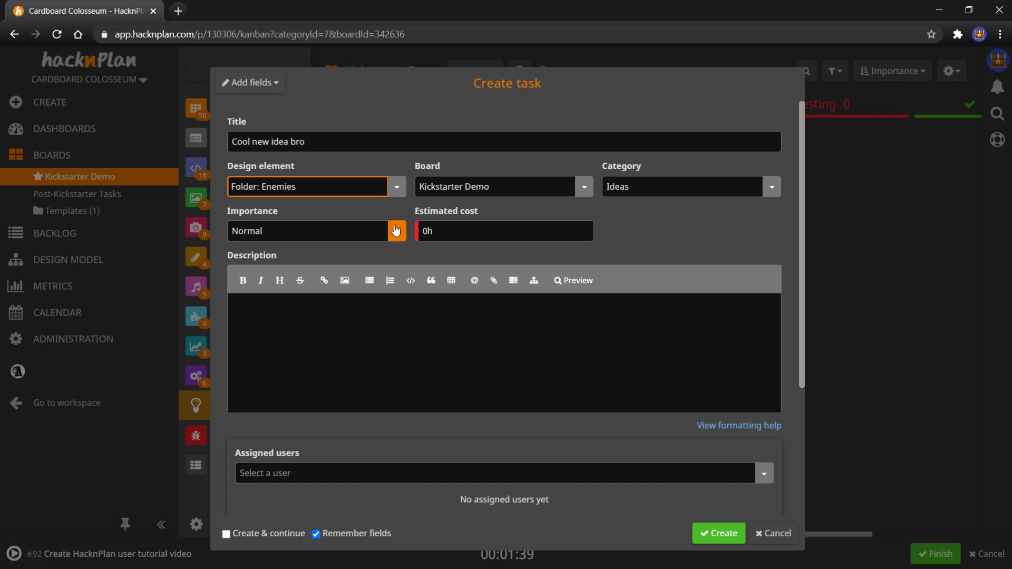
{"action": "mouse_move", "coordinate": [394, 233]}
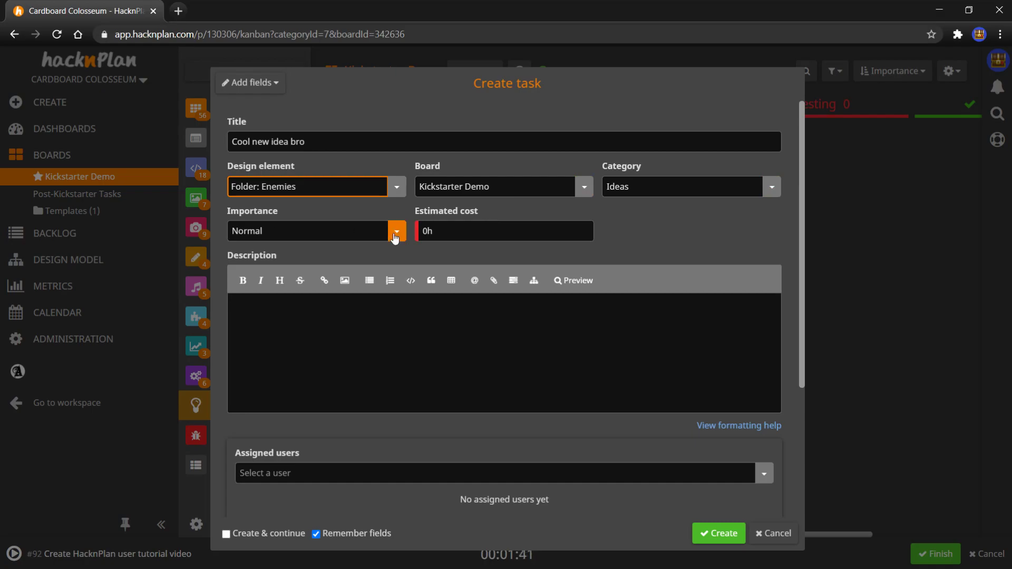
{"action": "left_click", "coordinate": [394, 231]}
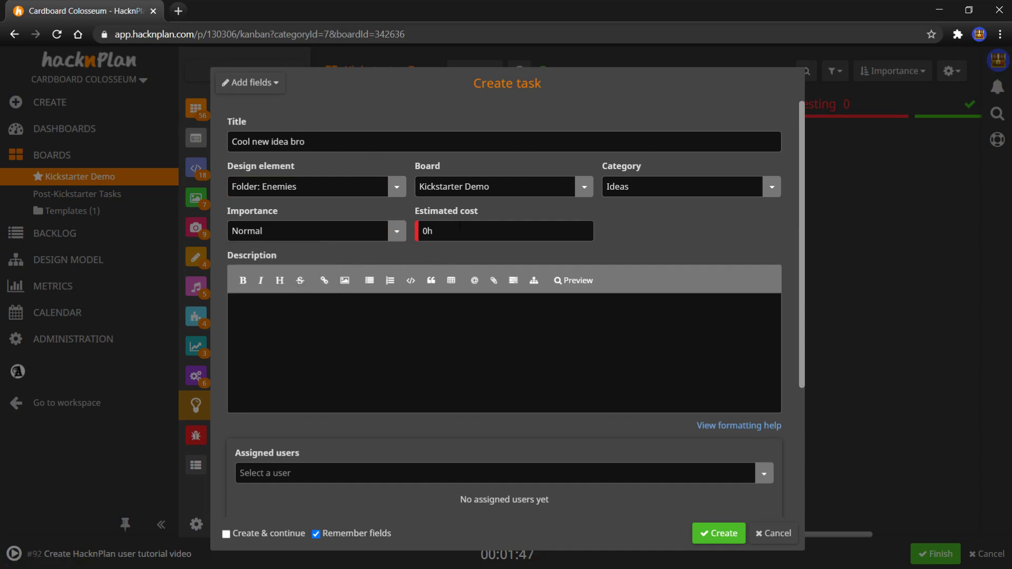
{"action": "left_click", "coordinate": [503, 230]}
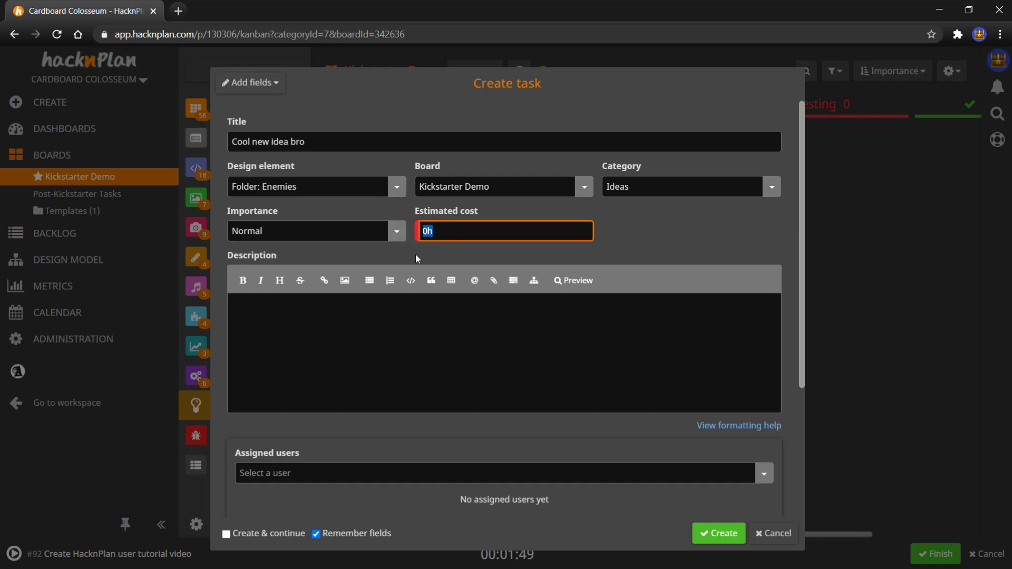
{"action": "mouse_move", "coordinate": [429, 263]}
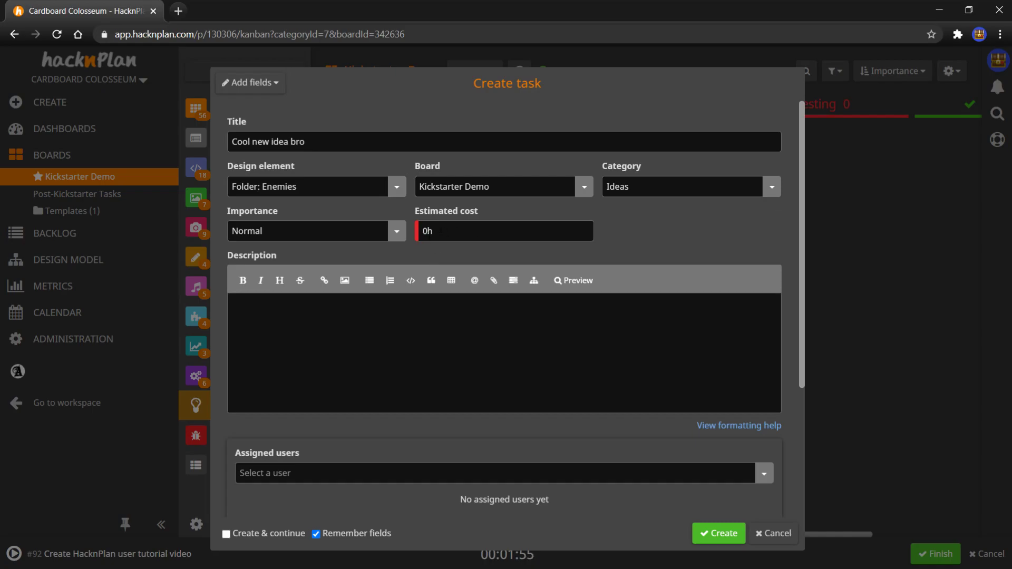
Step: Cancel the Create task dialog, raising the discard-data confirmation
{"action": "scroll", "scroll_direction": "down", "scroll_amount": 3}
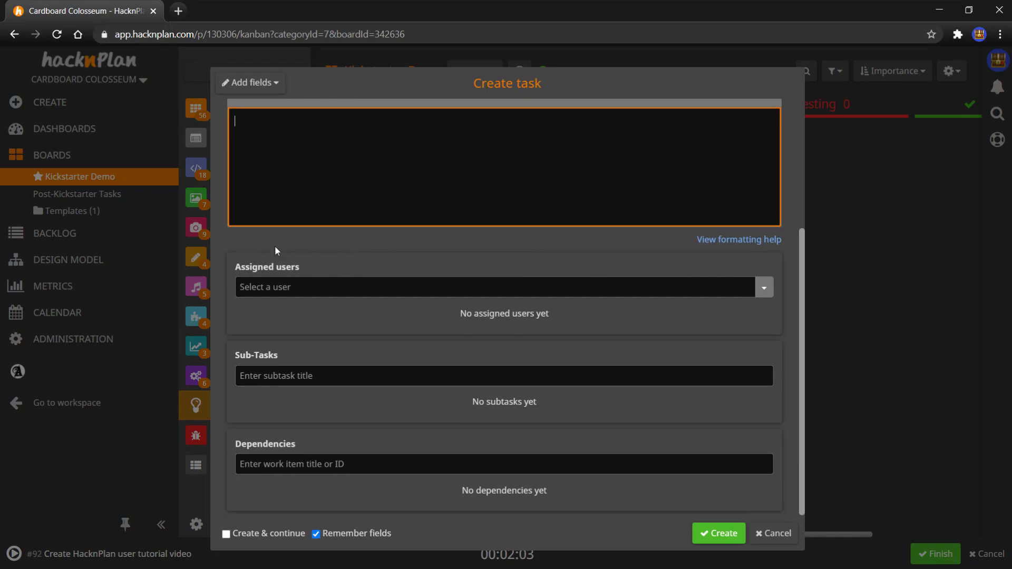
{"action": "mouse_move", "coordinate": [344, 241]}
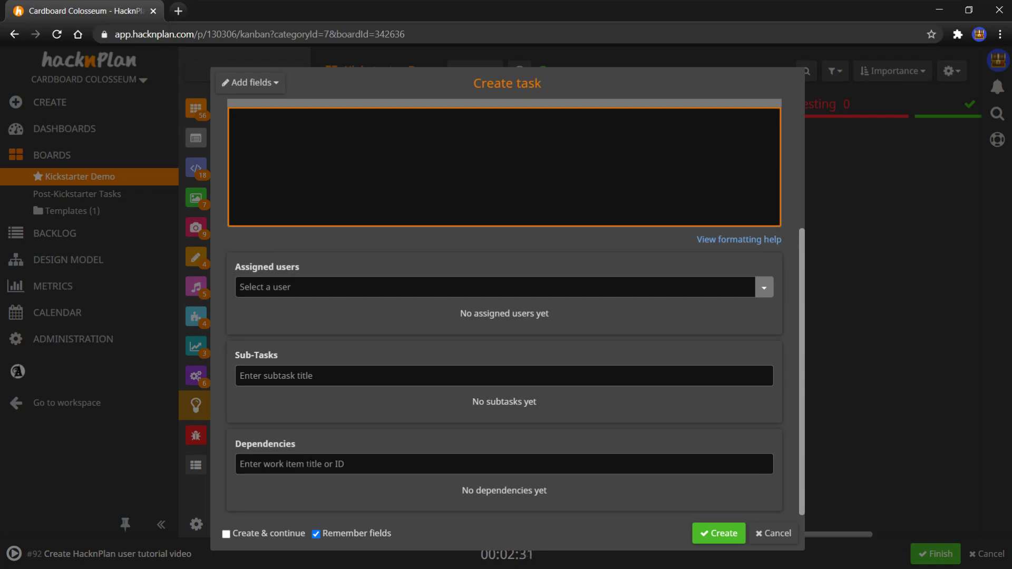
{"action": "left_click", "coordinate": [772, 533]}
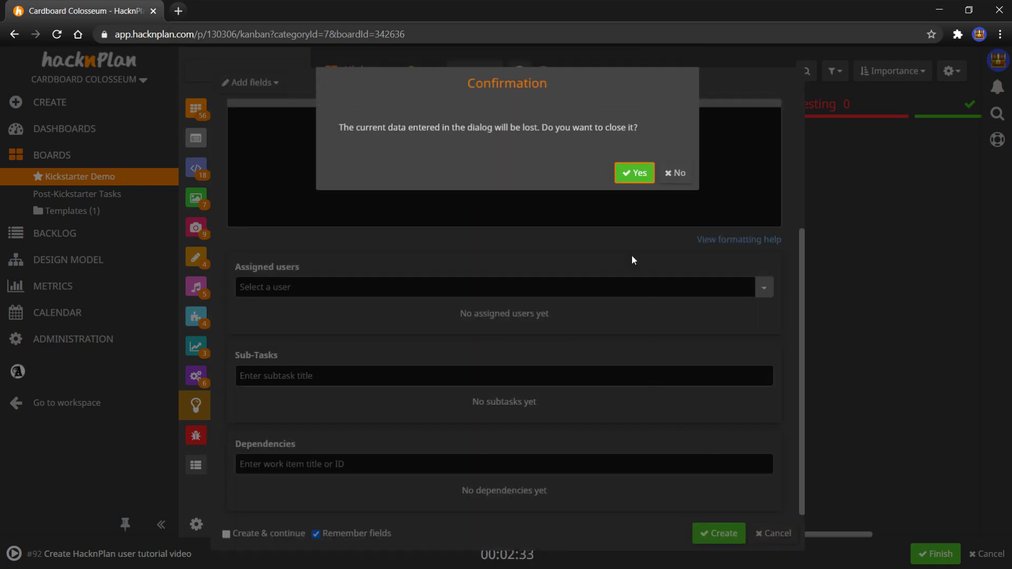
Step: Discard the draft and switch to the New Enemy Template board under Templates
{"action": "left_click", "coordinate": [633, 172]}
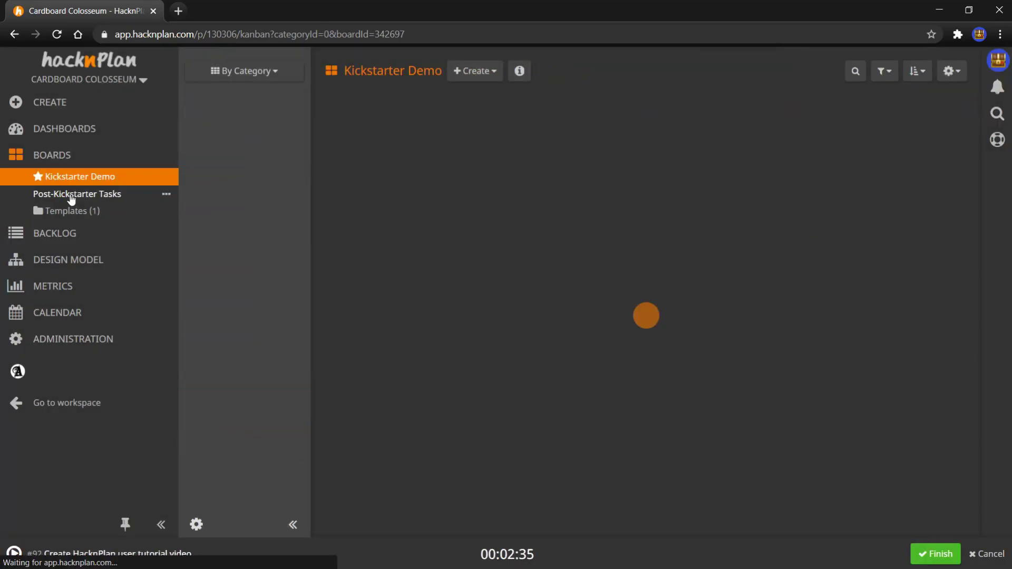
{"action": "left_click", "coordinate": [77, 194]}
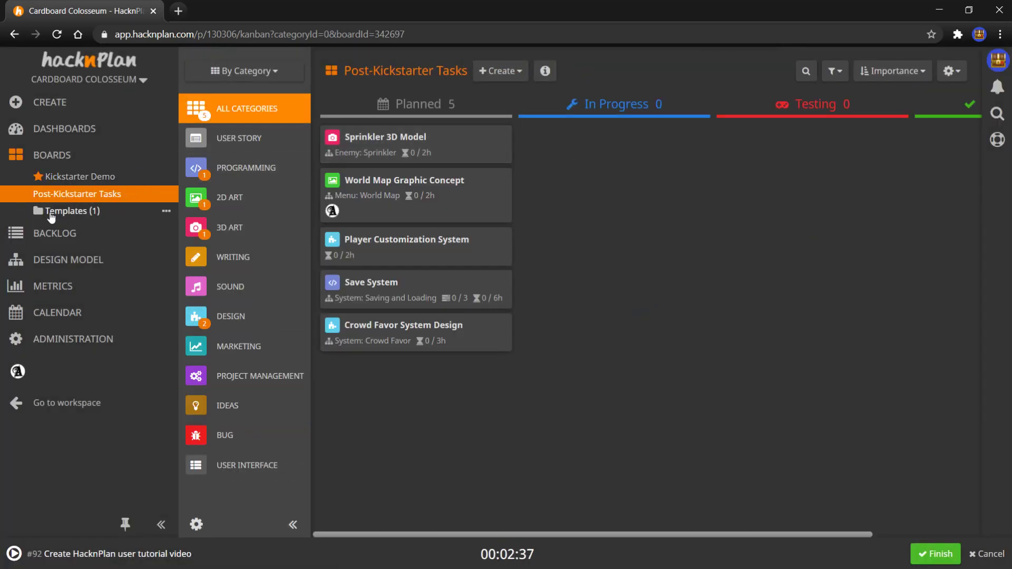
{"action": "left_click", "coordinate": [92, 228]}
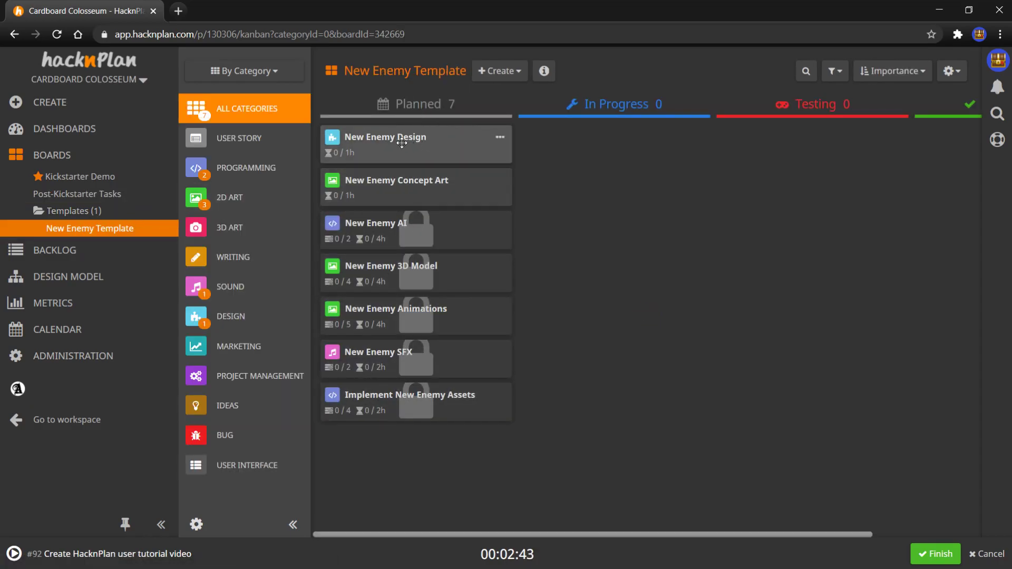
{"action": "mouse_move", "coordinate": [331, 137]}
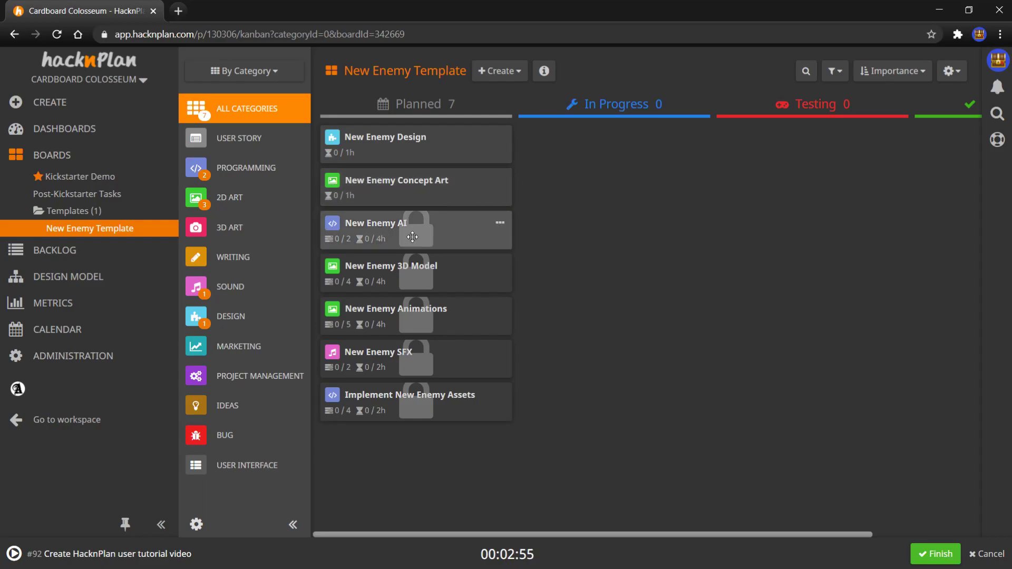
{"action": "mouse_move", "coordinate": [413, 230]}
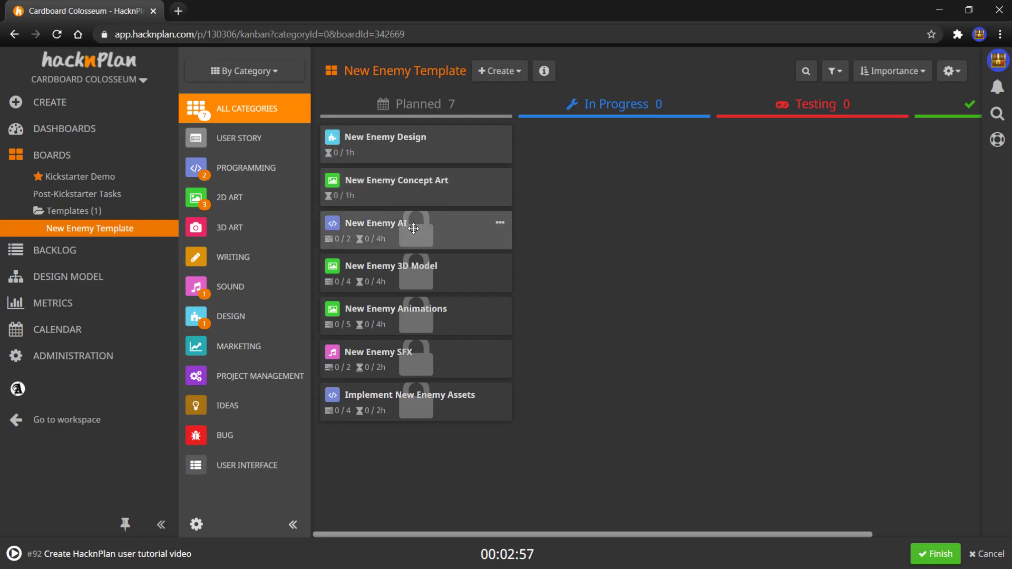
{"action": "left_click", "coordinate": [387, 222]}
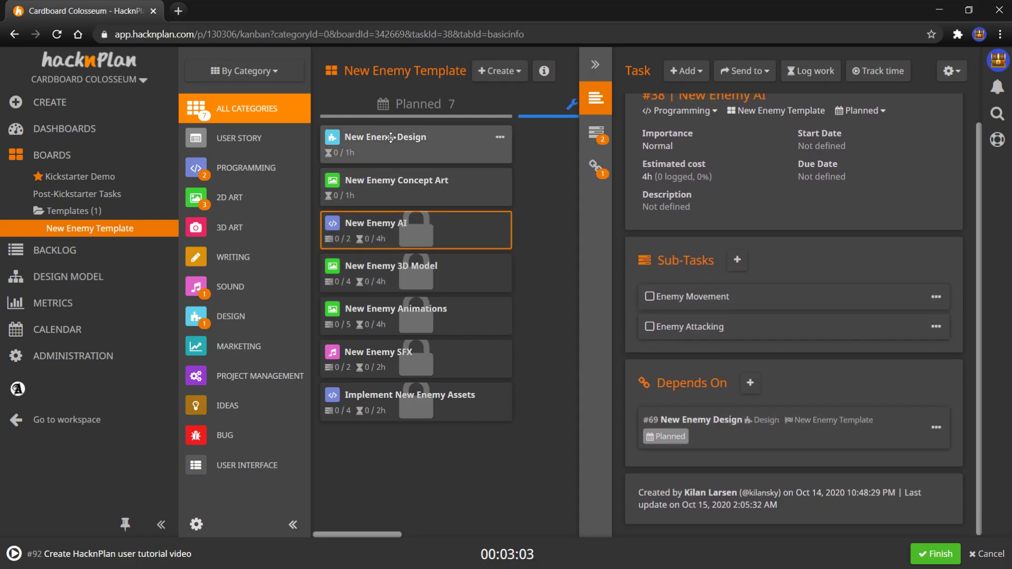
{"action": "mouse_move", "coordinate": [416, 270]}
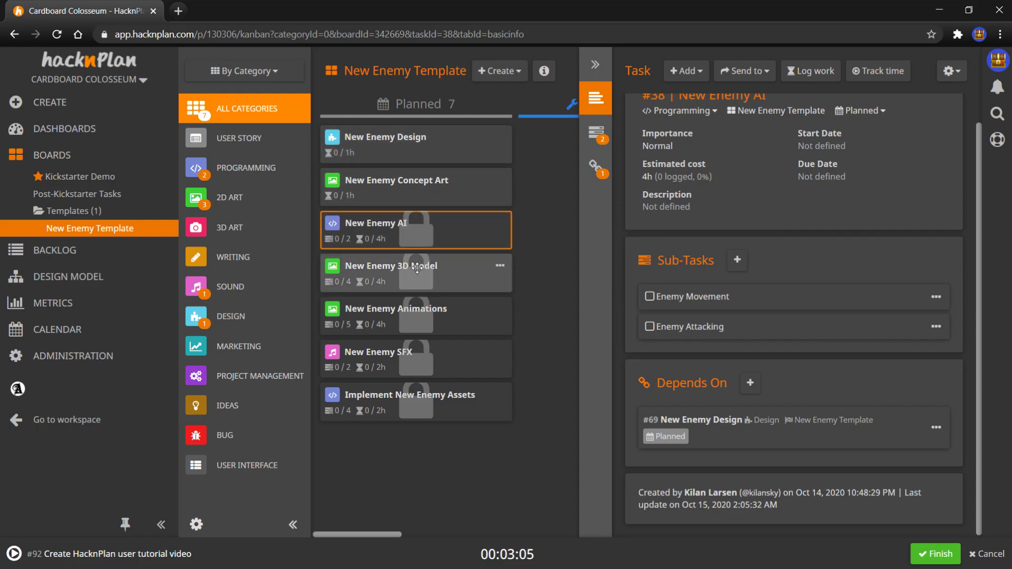
{"action": "left_click", "coordinate": [416, 273]}
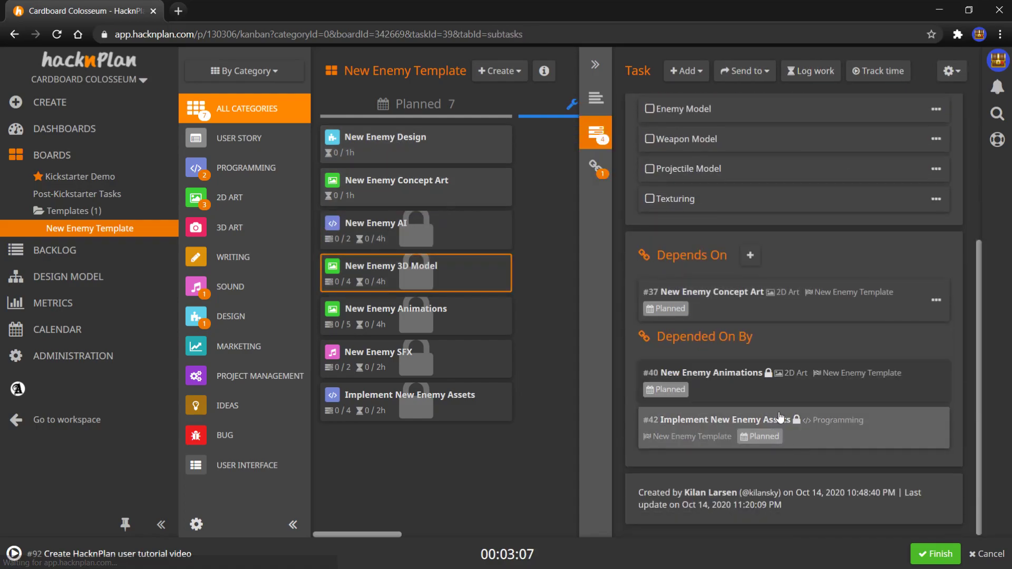
{"action": "mouse_move", "coordinate": [516, 218]}
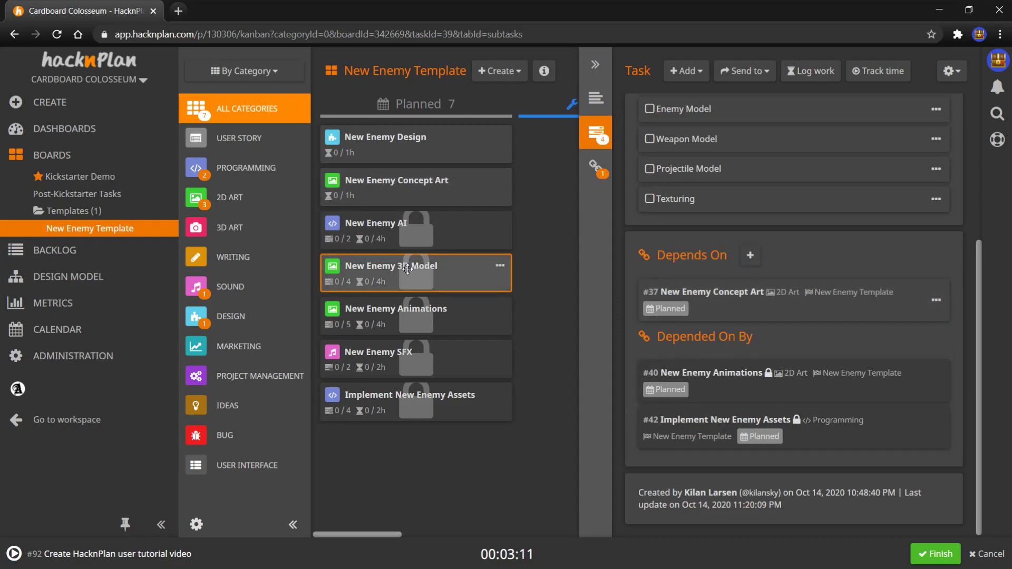
{"action": "left_click", "coordinate": [395, 308]}
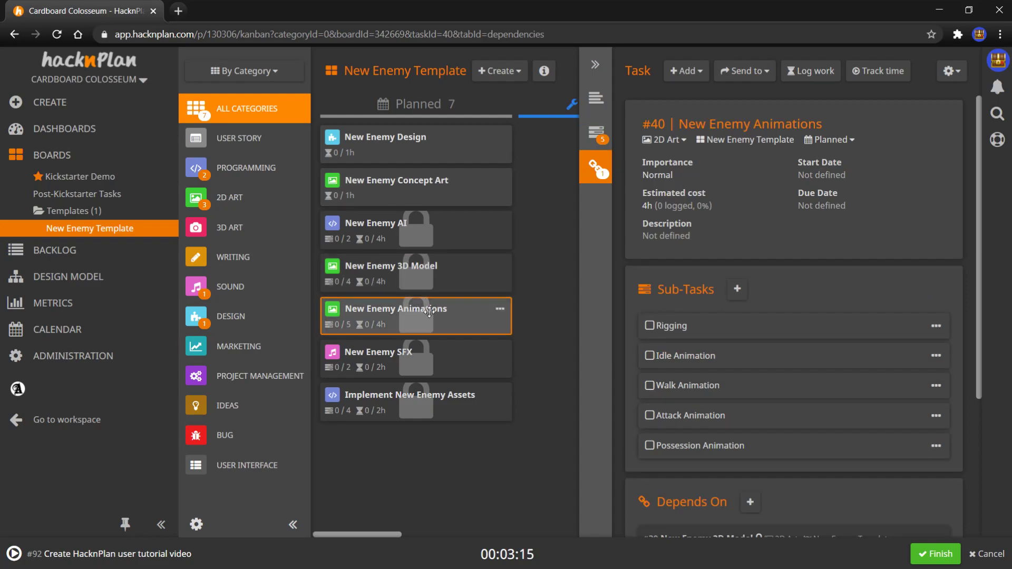
{"action": "left_click", "coordinate": [593, 132]}
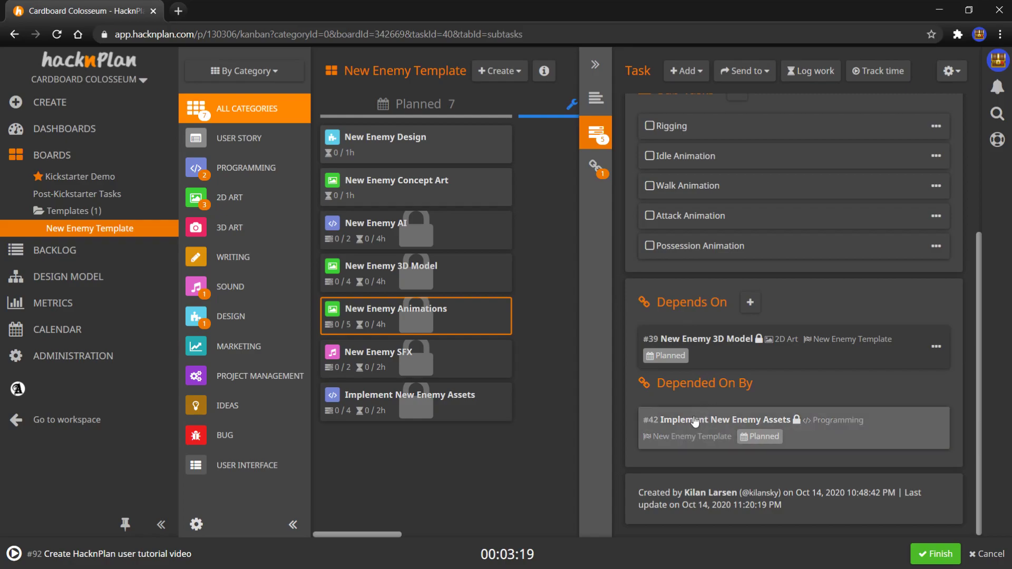
{"action": "mouse_move", "coordinate": [695, 430]}
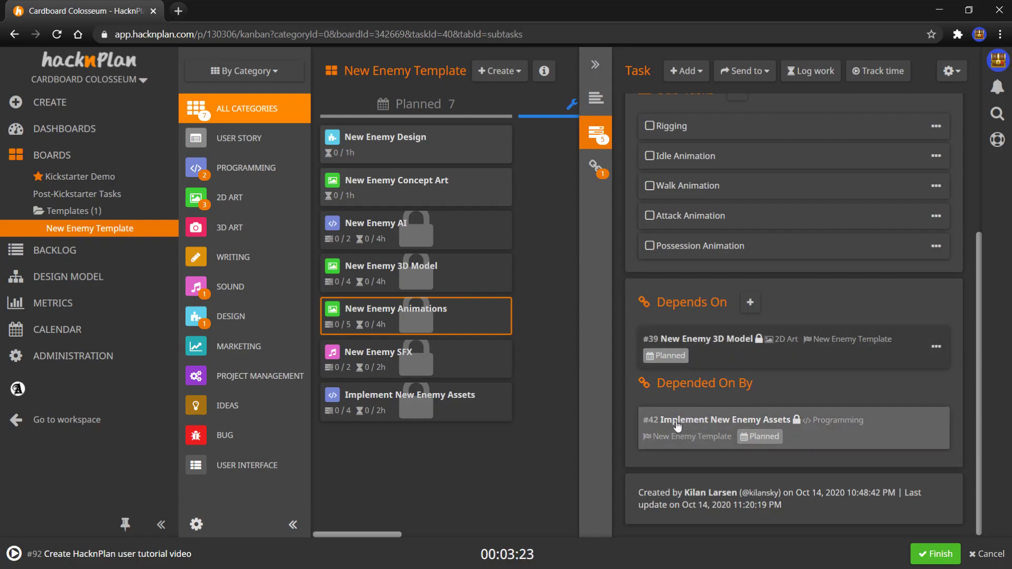
{"action": "mouse_move", "coordinate": [423, 287]}
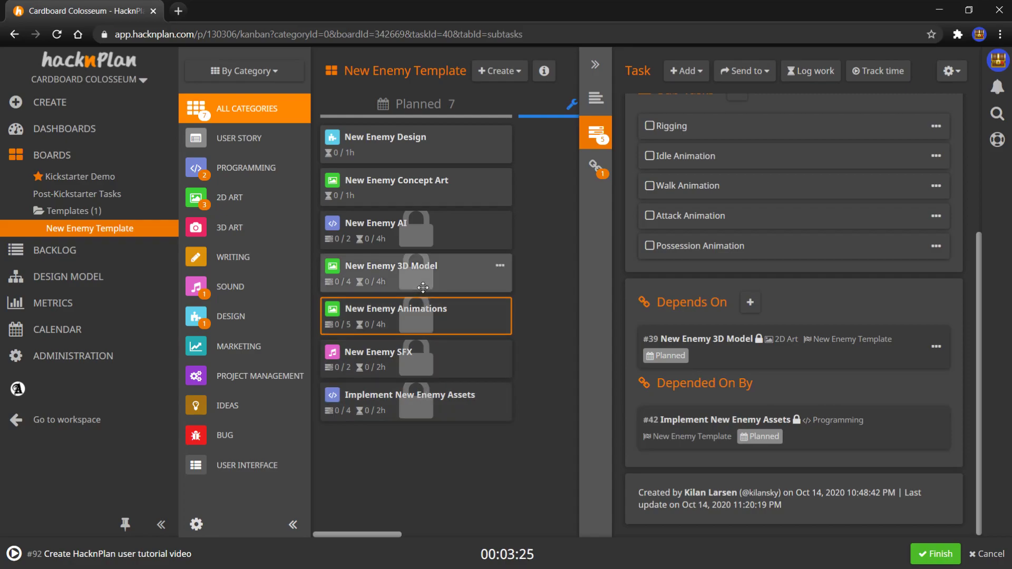
{"action": "mouse_move", "coordinate": [414, 245]}
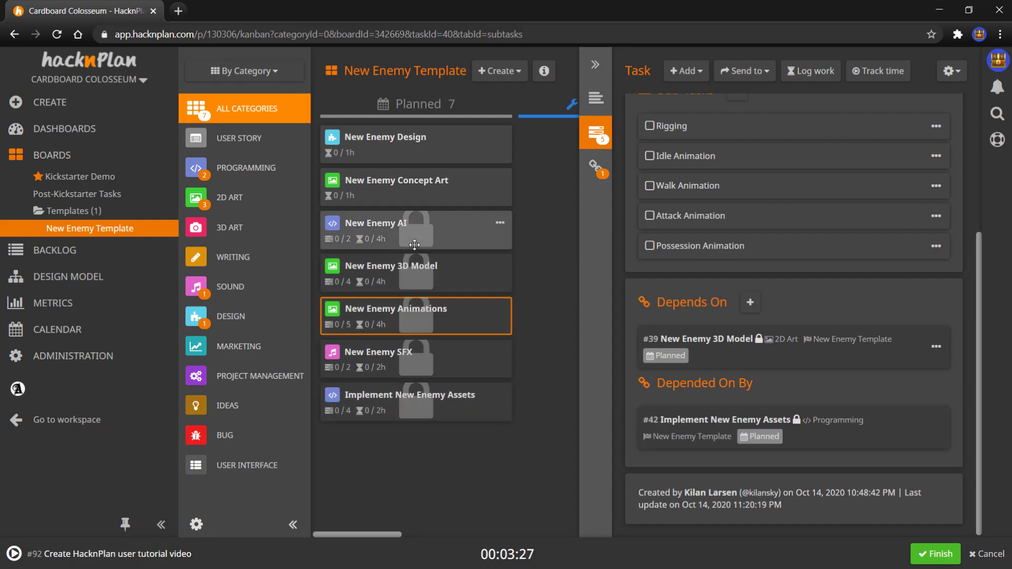
{"action": "left_click", "coordinate": [415, 400]}
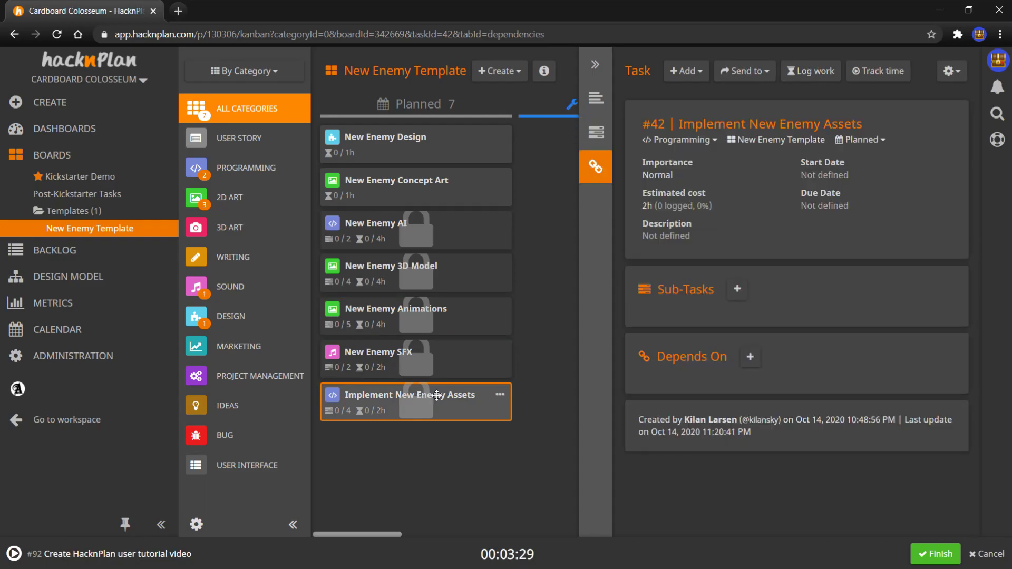
{"action": "left_click", "coordinate": [594, 131]}
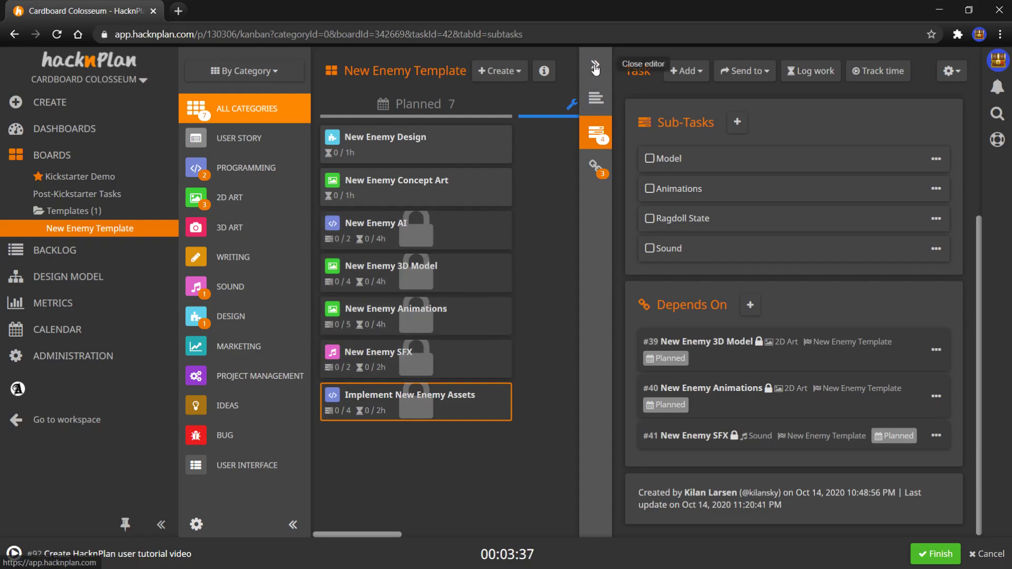
{"action": "left_click", "coordinate": [592, 68]}
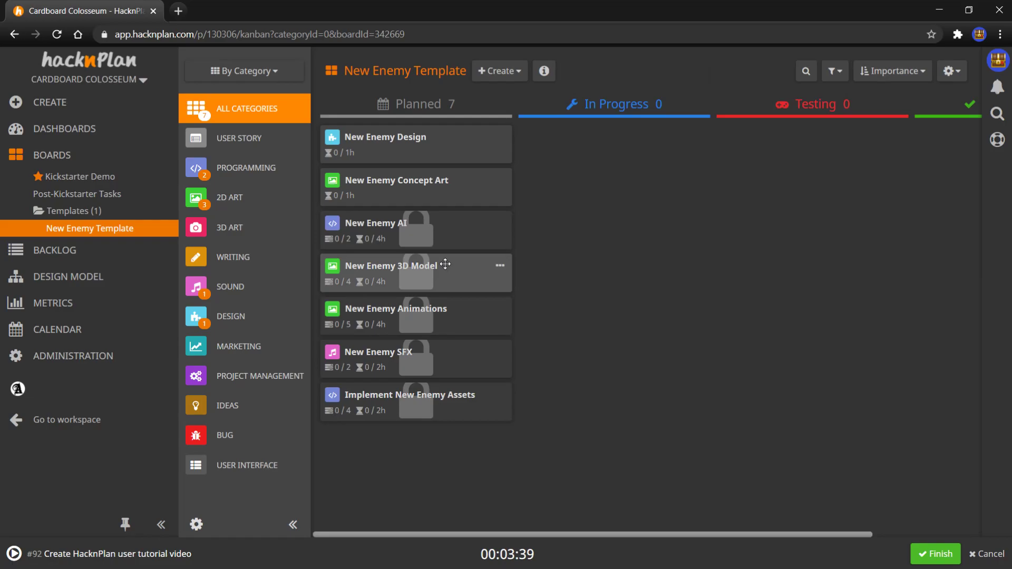
{"action": "mouse_move", "coordinate": [532, 234]}
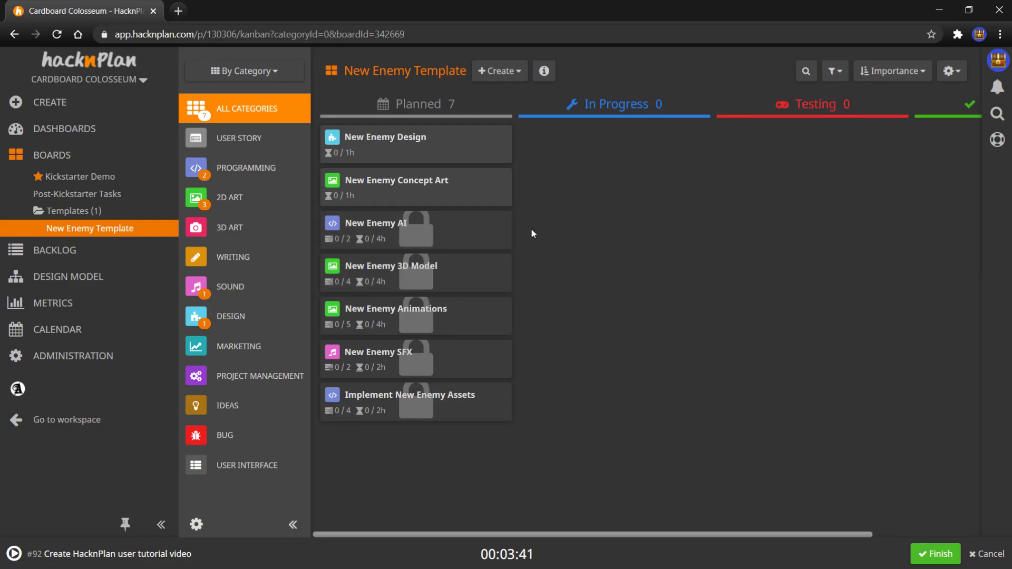
{"action": "mouse_move", "coordinate": [82, 176]}
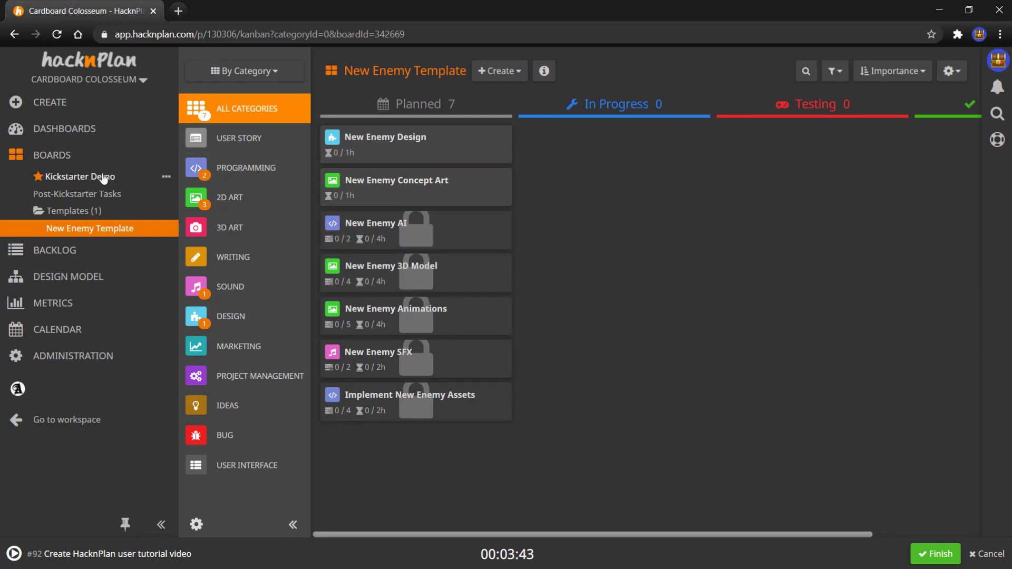
{"action": "mouse_move", "coordinate": [313, 171]}
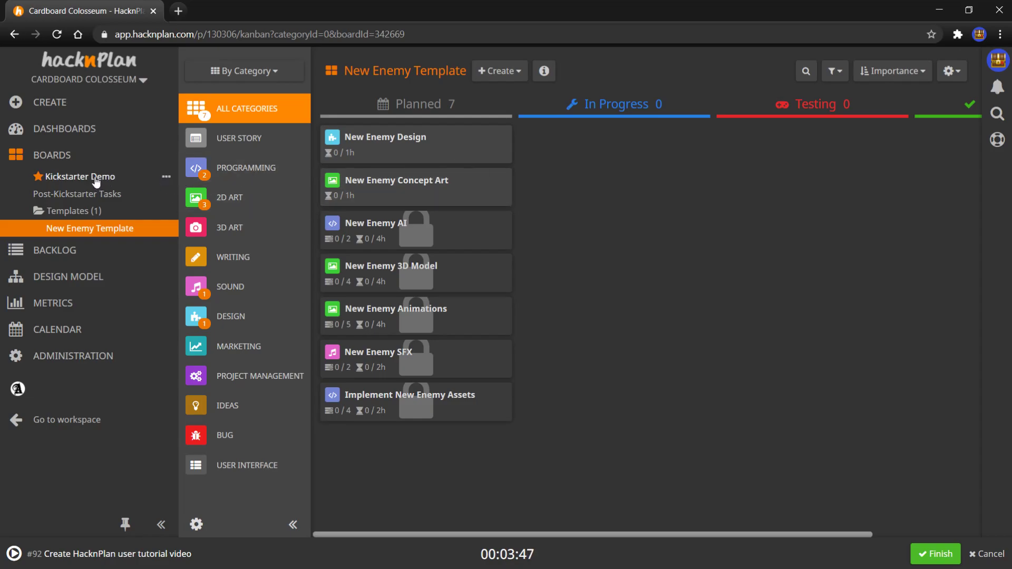
Step: Return to the Kickstarter Demo board with all categories listed
{"action": "left_click", "coordinate": [82, 176]}
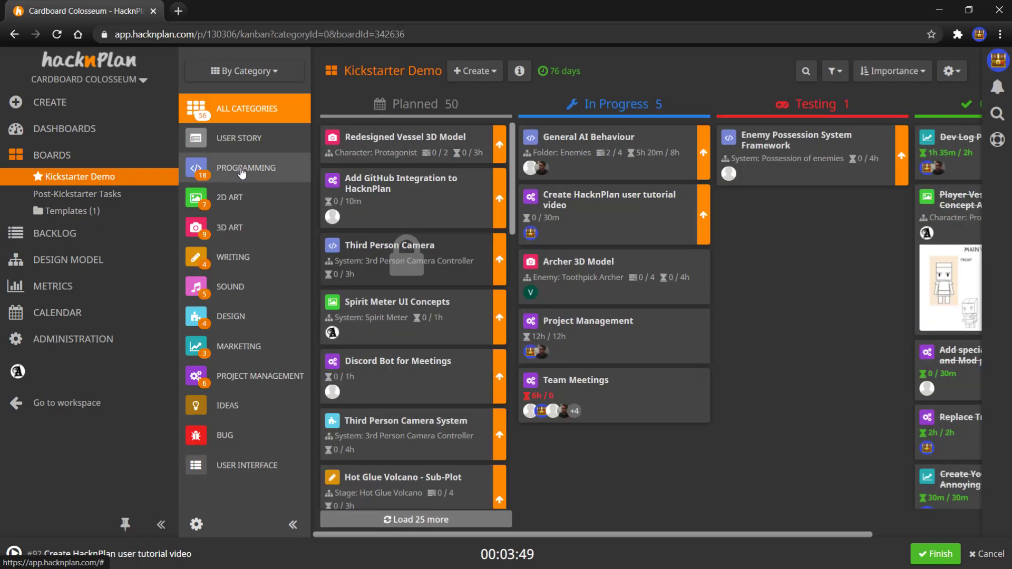
Step: Filter the board to Programming tasks and review the Importance sort choices
{"action": "left_click", "coordinate": [245, 167]}
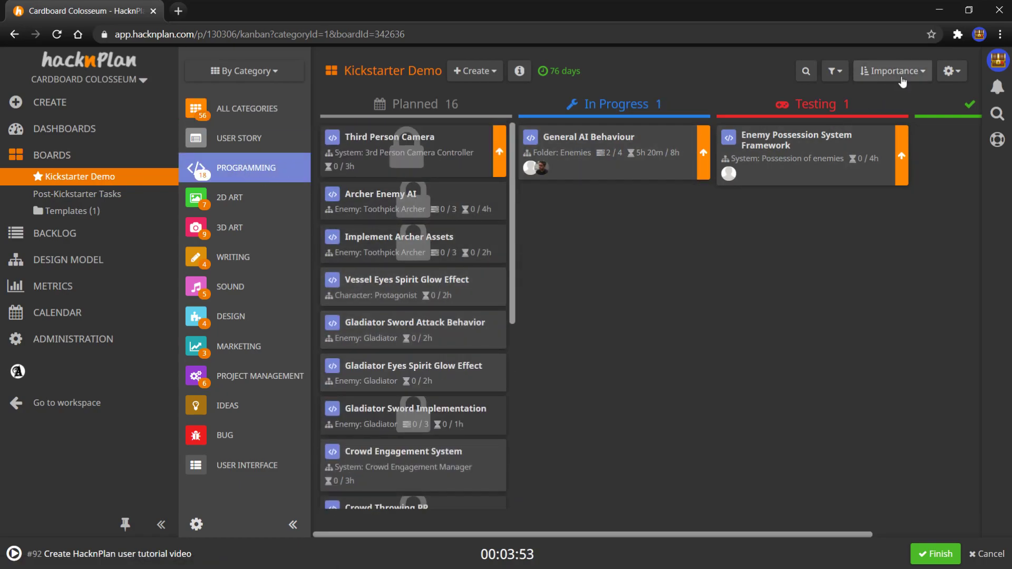
{"action": "left_click", "coordinate": [892, 71]}
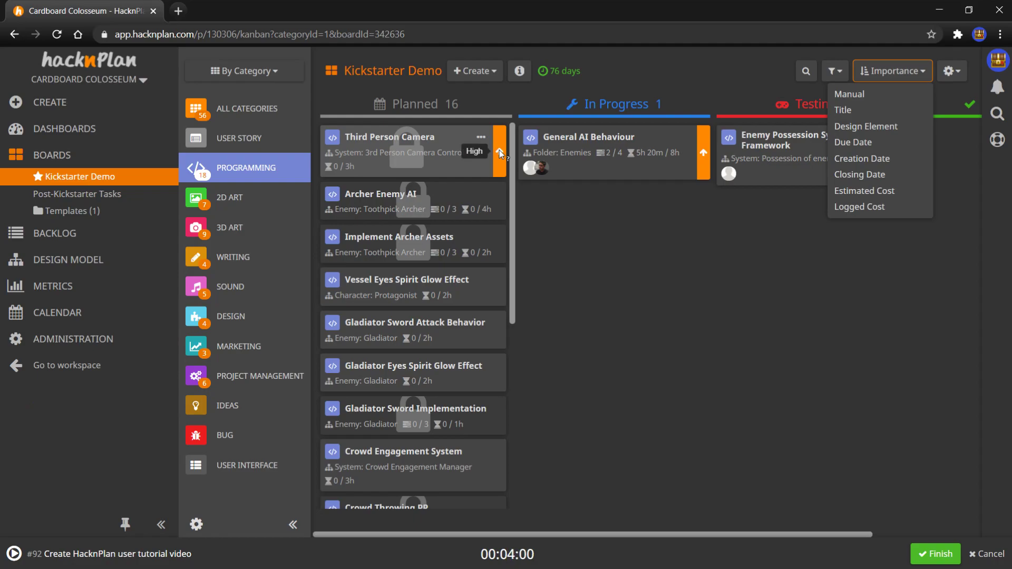
{"action": "mouse_move", "coordinate": [412, 158]}
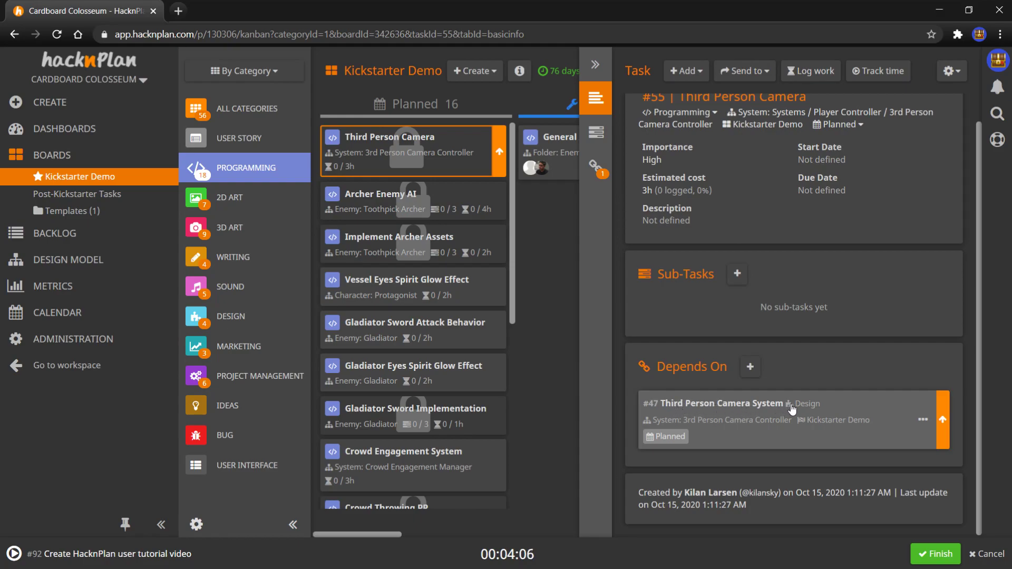
{"action": "mouse_move", "coordinate": [820, 411]}
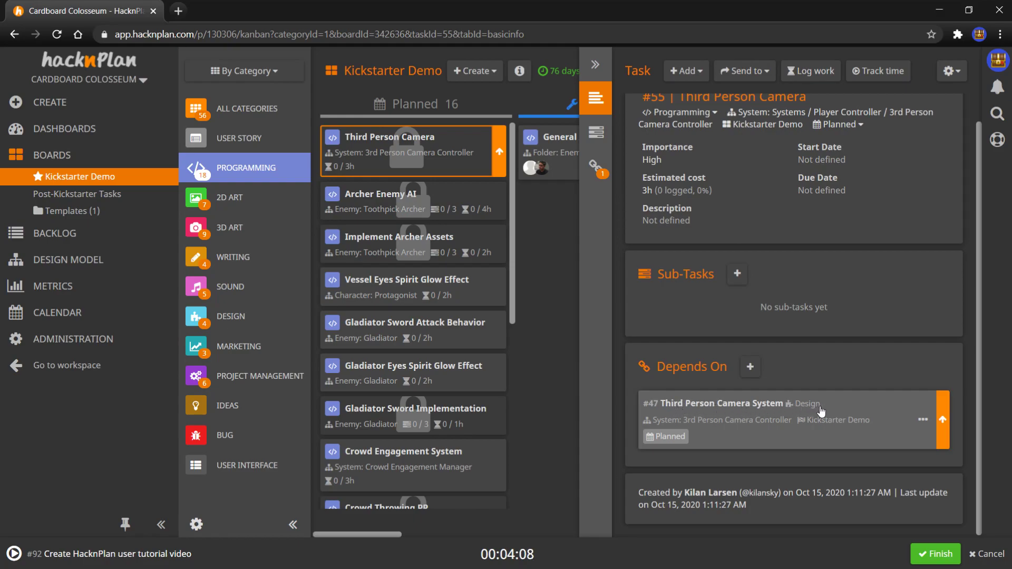
{"action": "mouse_move", "coordinate": [779, 411]}
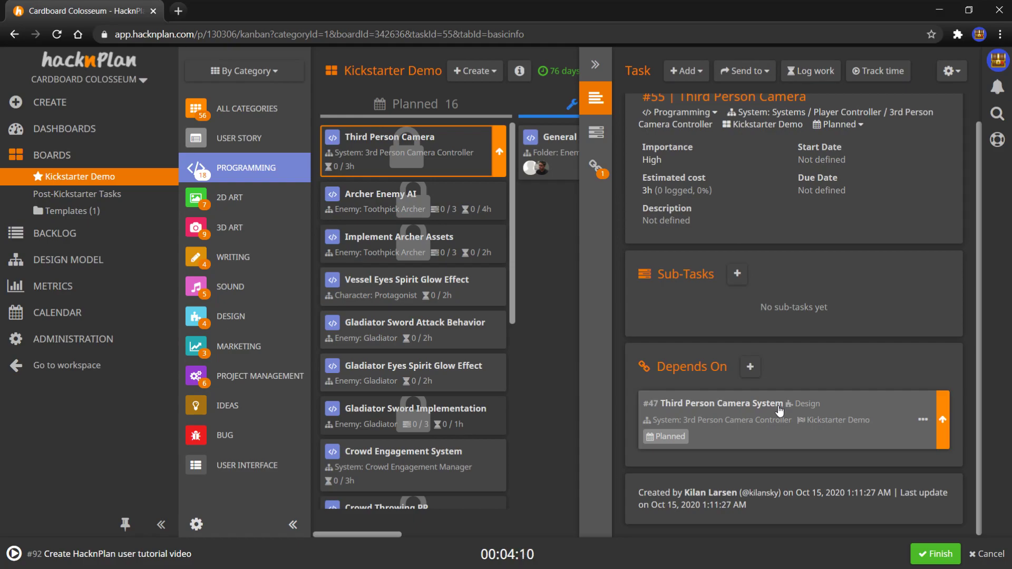
{"action": "mouse_move", "coordinate": [457, 149]}
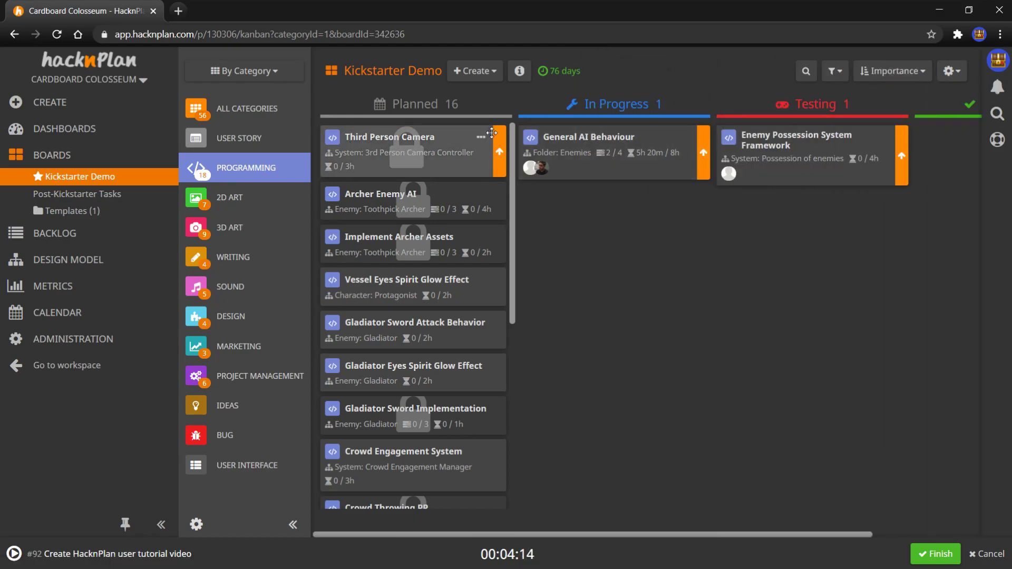
Step: Sort the board's cards by Design Element instead of Importance
{"action": "scroll", "scroll_direction": "down", "scroll_amount": 3}
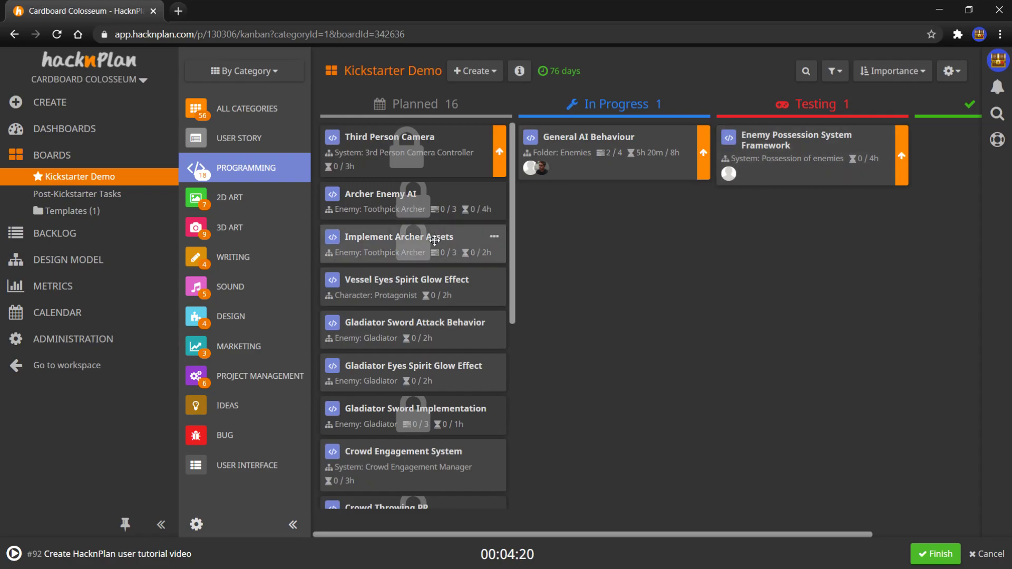
{"action": "mouse_move", "coordinate": [858, 109]}
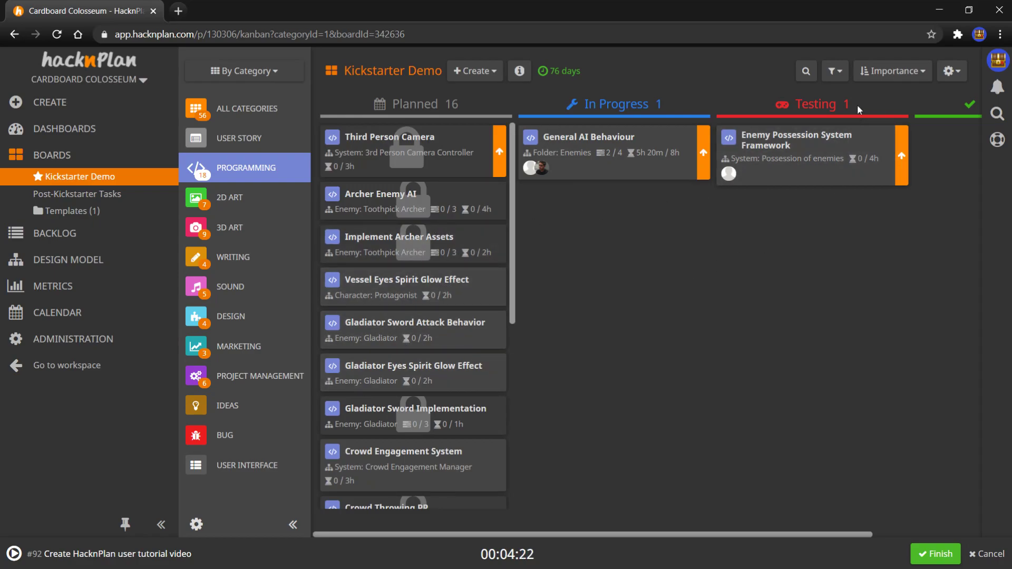
{"action": "left_click", "coordinate": [892, 71]}
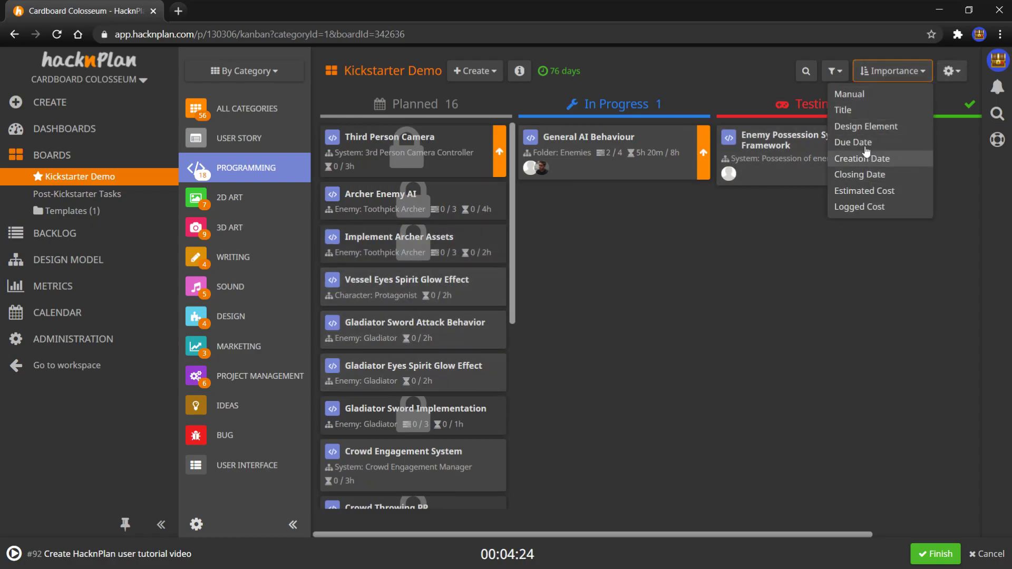
{"action": "left_click", "coordinate": [865, 126]}
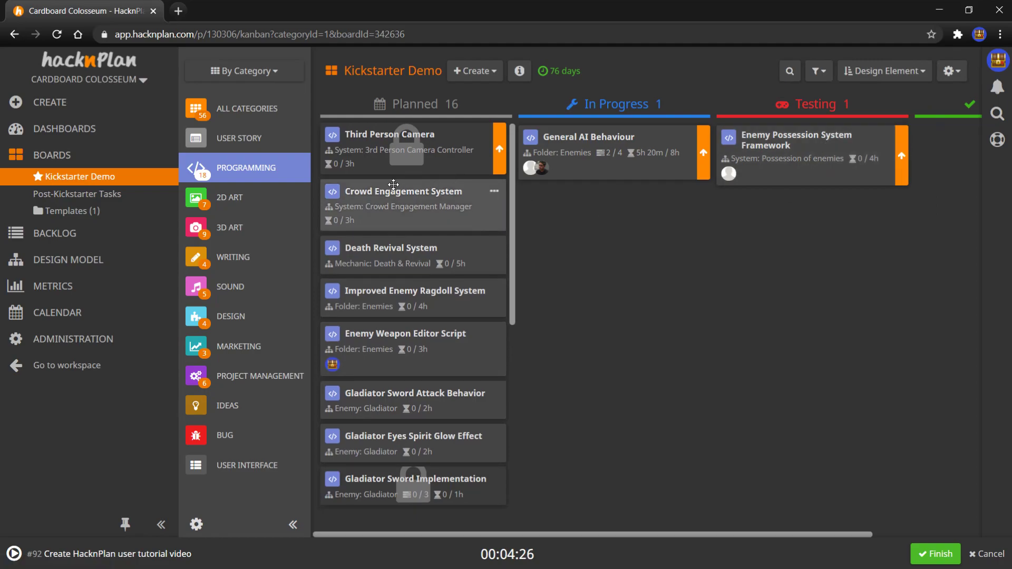
{"action": "scroll", "scroll_direction": "down", "scroll_amount": 3}
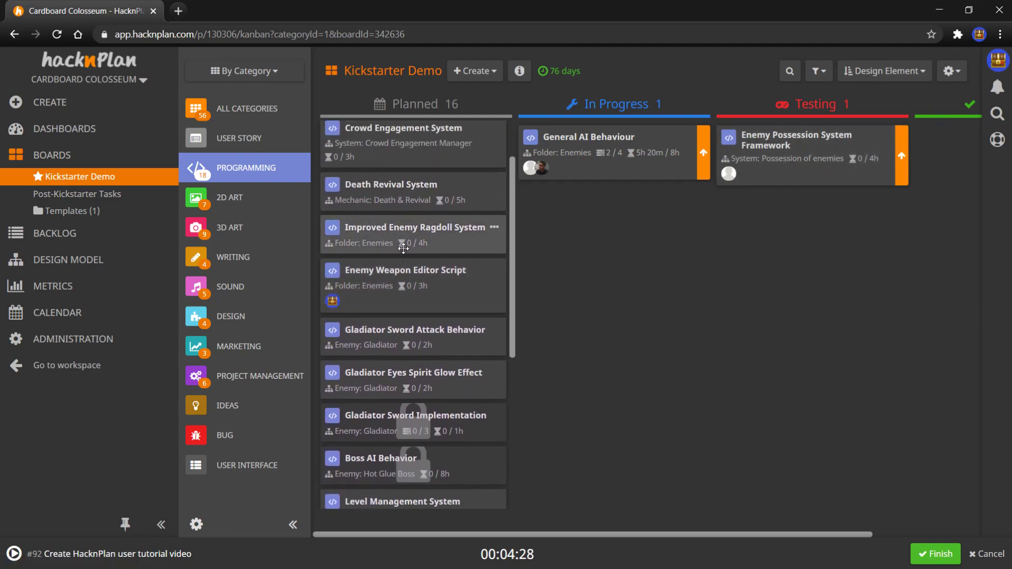
{"action": "scroll", "scroll_direction": "down", "scroll_amount": 3}
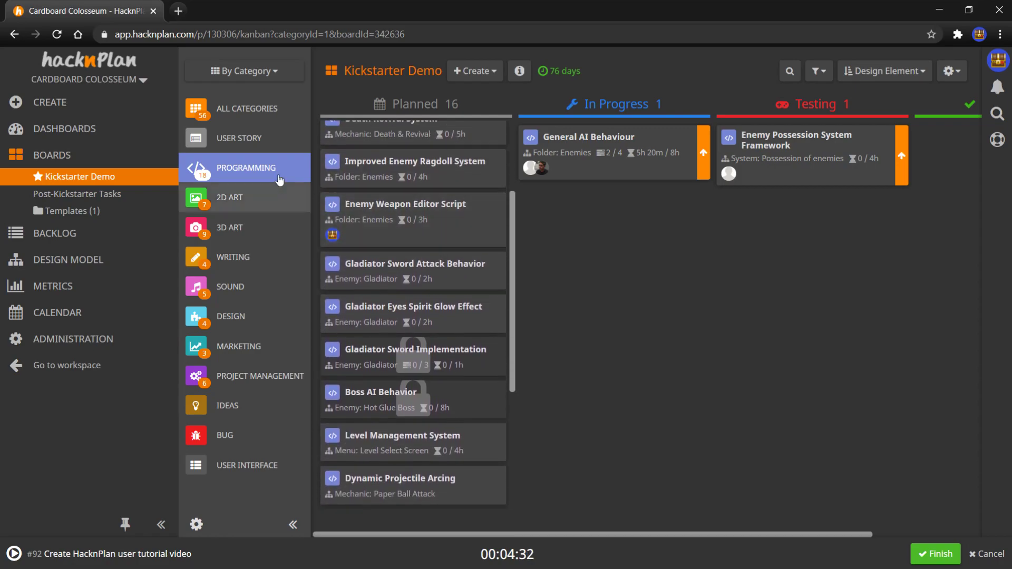
{"action": "mouse_move", "coordinate": [326, 85]}
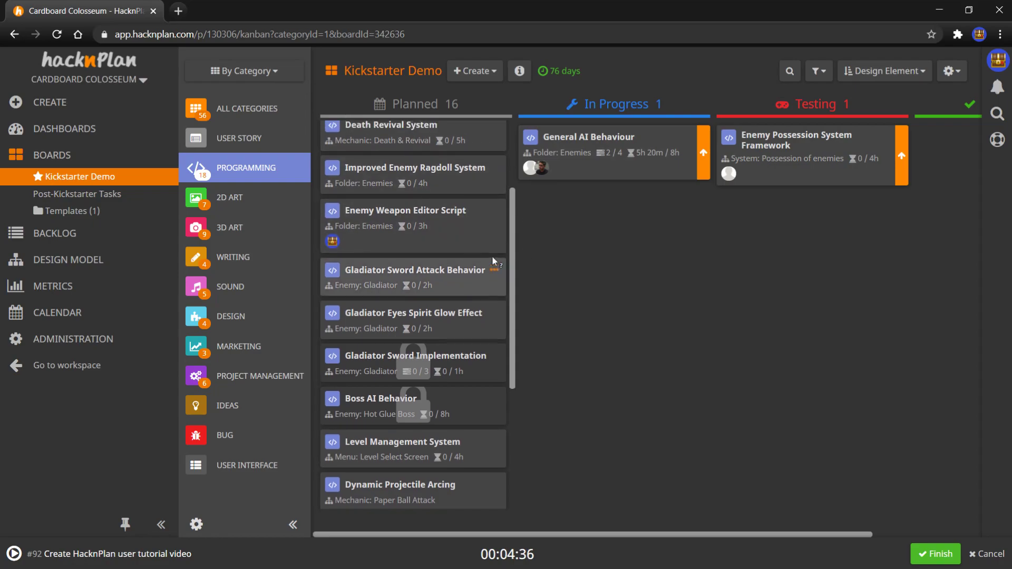
{"action": "left_click", "coordinate": [244, 71]}
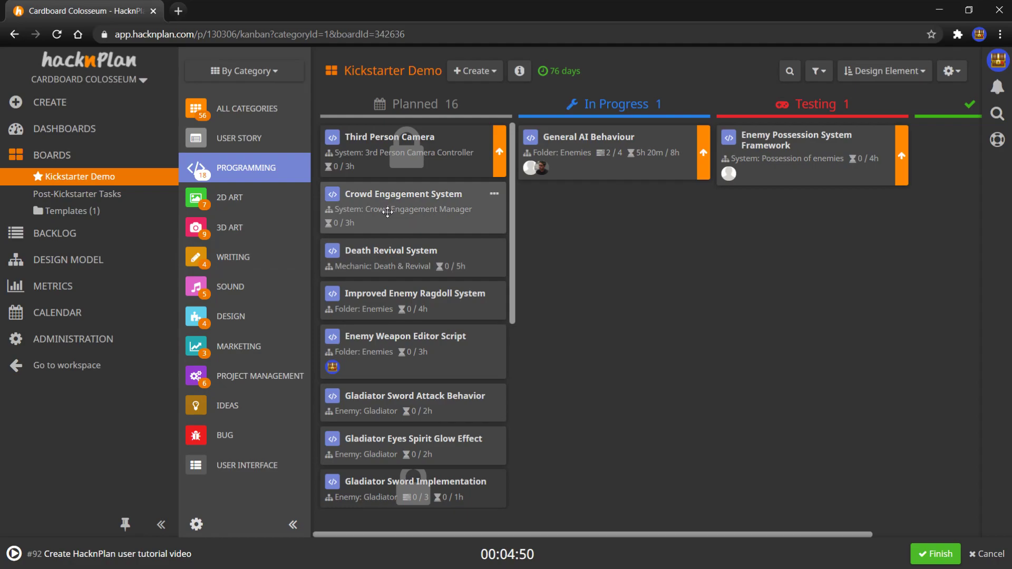
Step: Show the details of task #51 Crowd Engagement System beside the board
{"action": "left_click", "coordinate": [402, 193]}
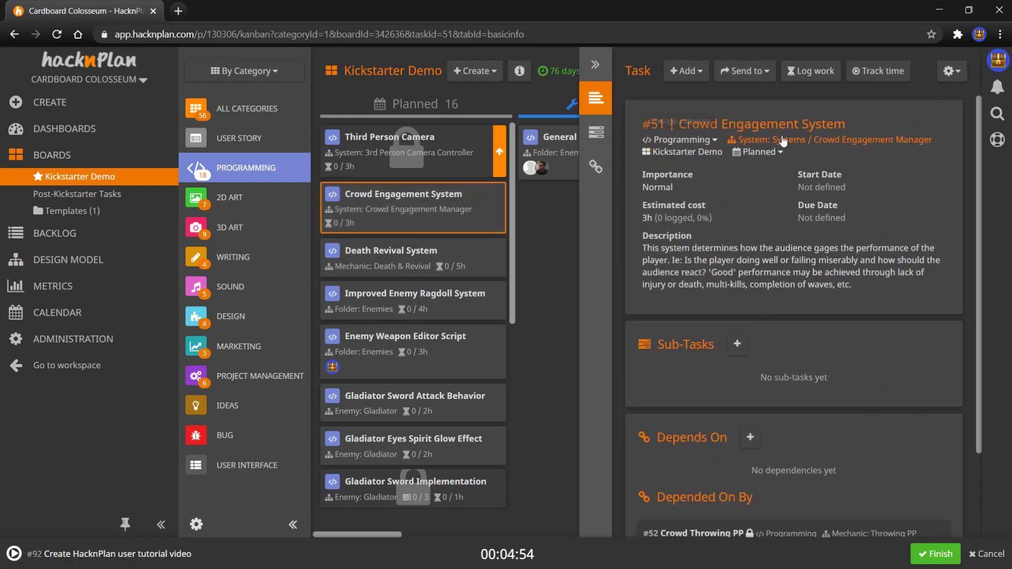
{"action": "mouse_move", "coordinate": [878, 145]}
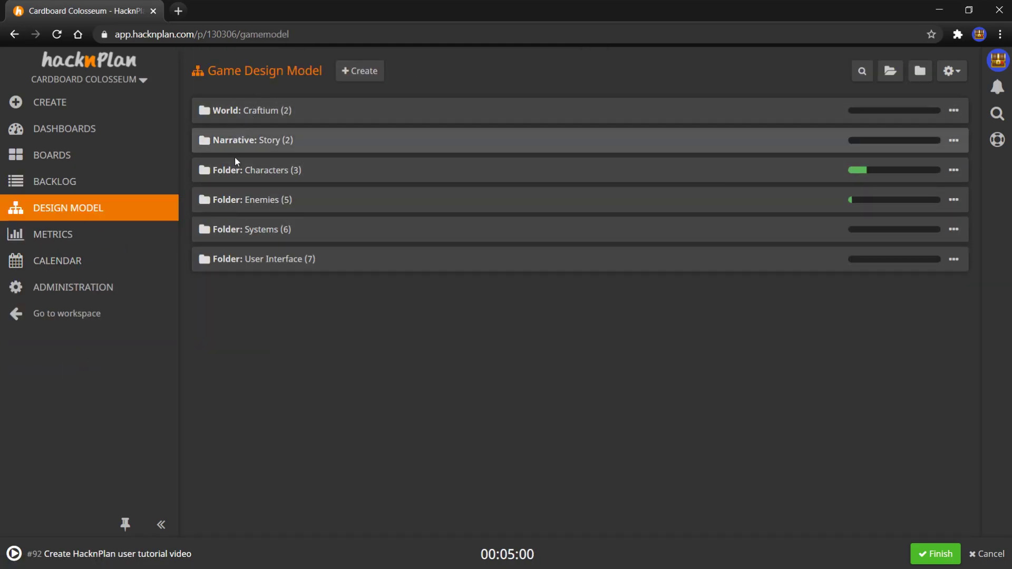
{"action": "mouse_move", "coordinate": [237, 284]}
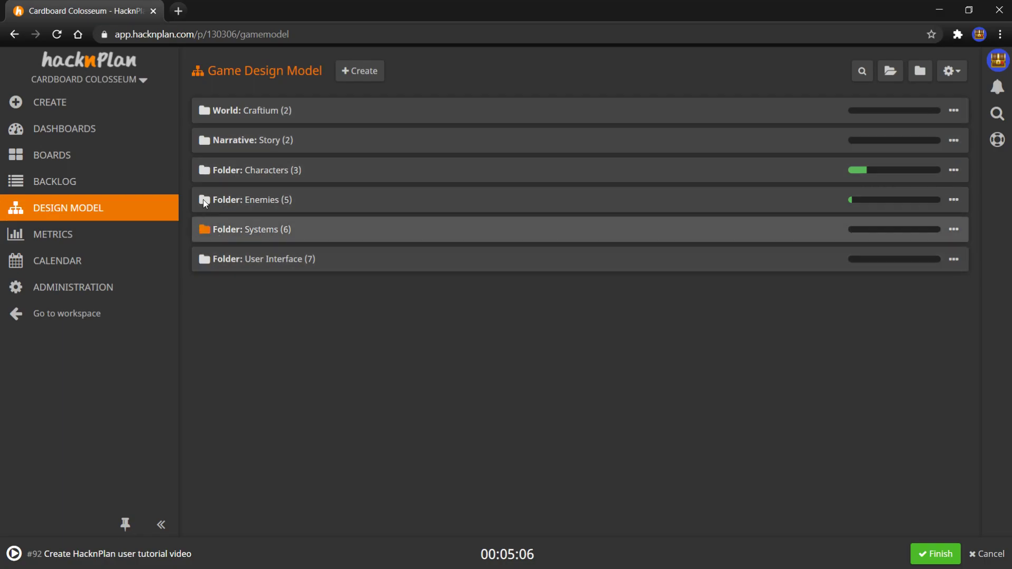
Step: Expand World: Craftium and review the Colosseum 2 stage details
{"action": "left_click", "coordinate": [247, 110]}
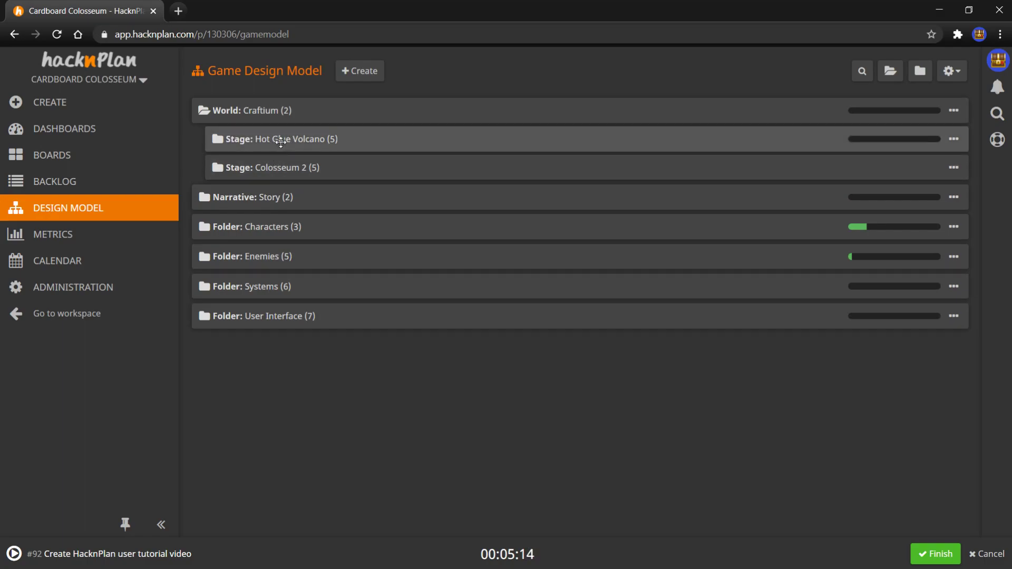
{"action": "left_click", "coordinate": [290, 138]}
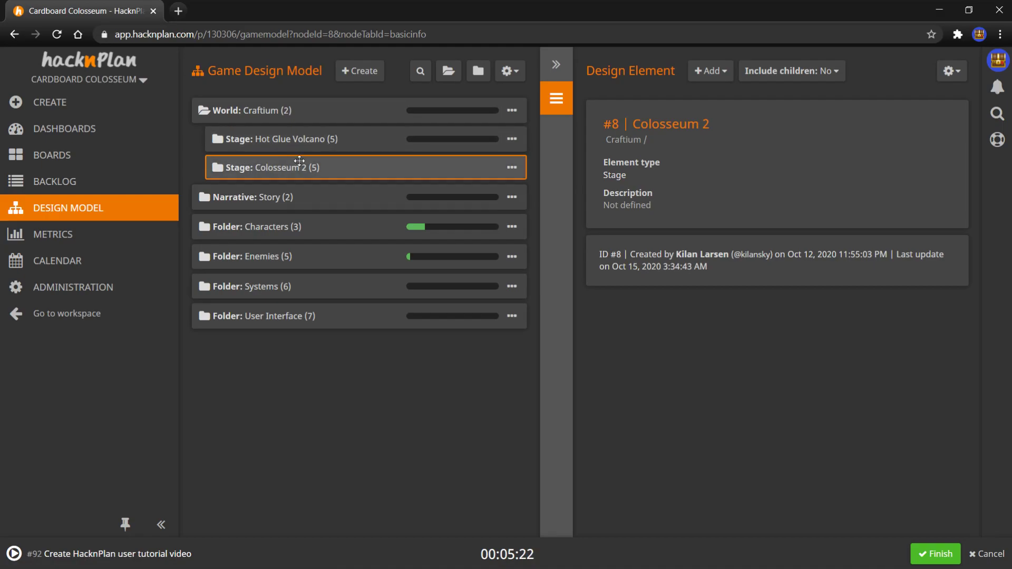
{"action": "left_click", "coordinate": [512, 167]}
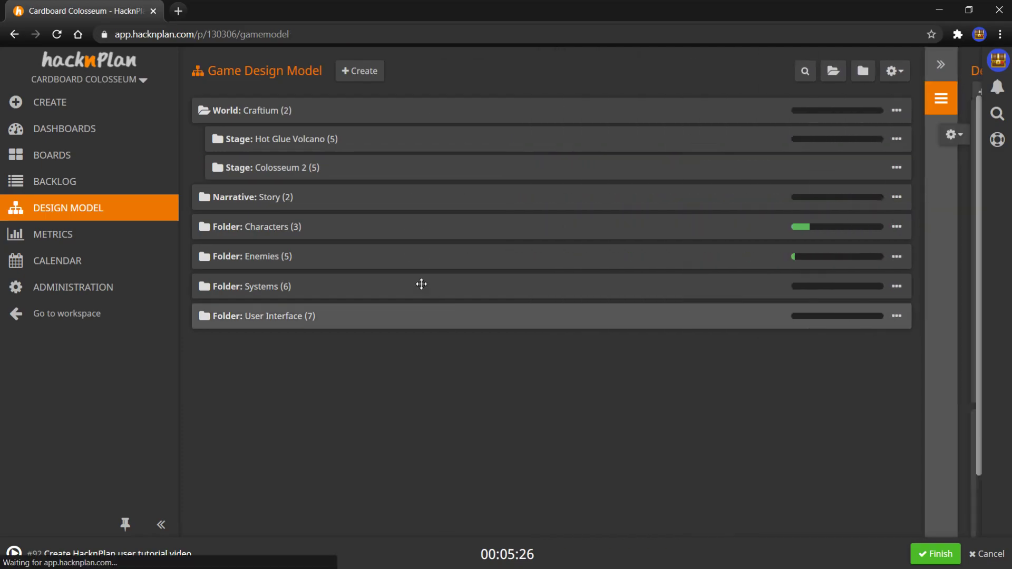
Step: Show Level 1-1's details under Hot Glue Volcano and expand the Characters folder
{"action": "left_click", "coordinate": [216, 139]}
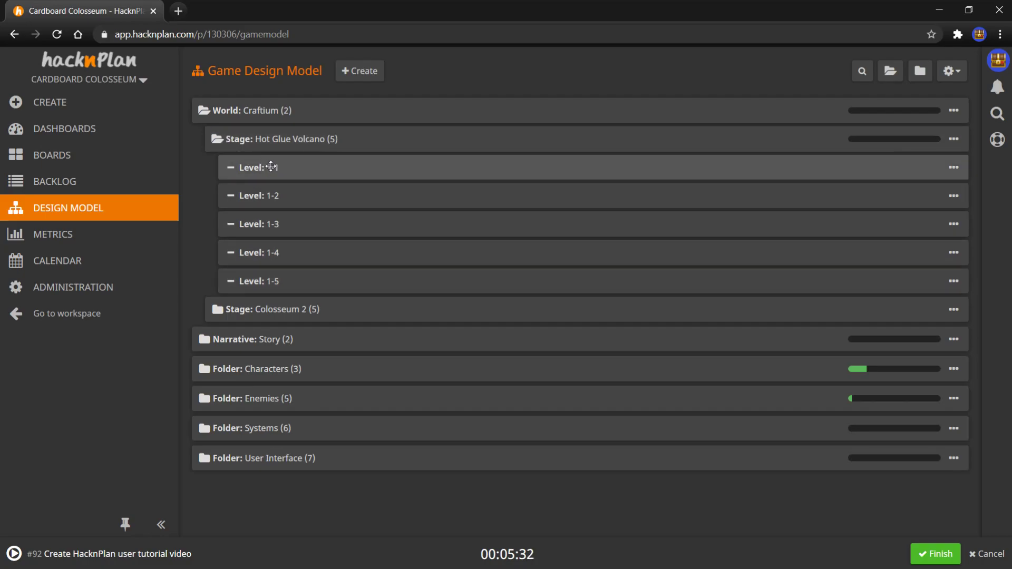
{"action": "left_click", "coordinate": [271, 167]}
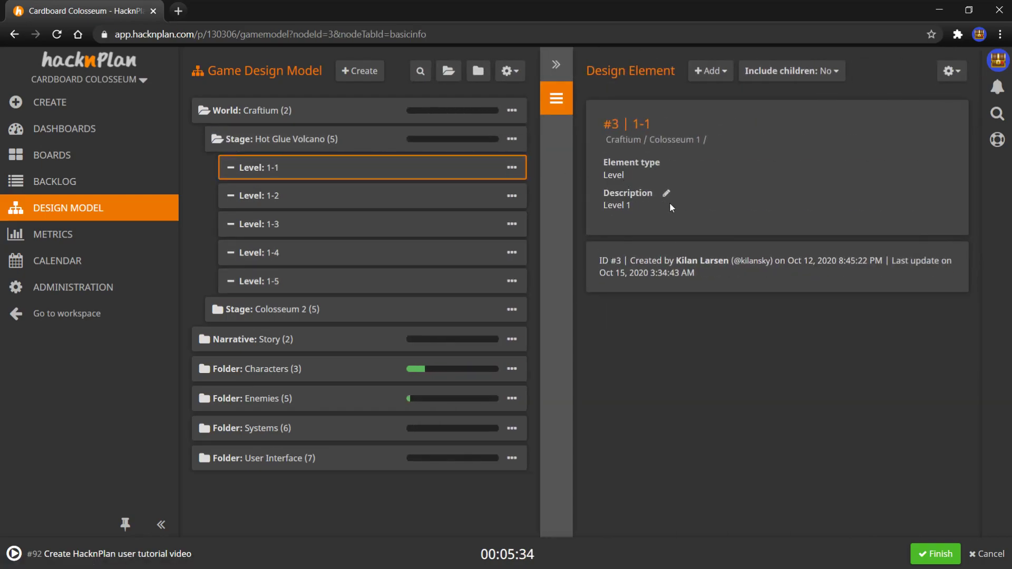
{"action": "mouse_move", "coordinate": [360, 204]}
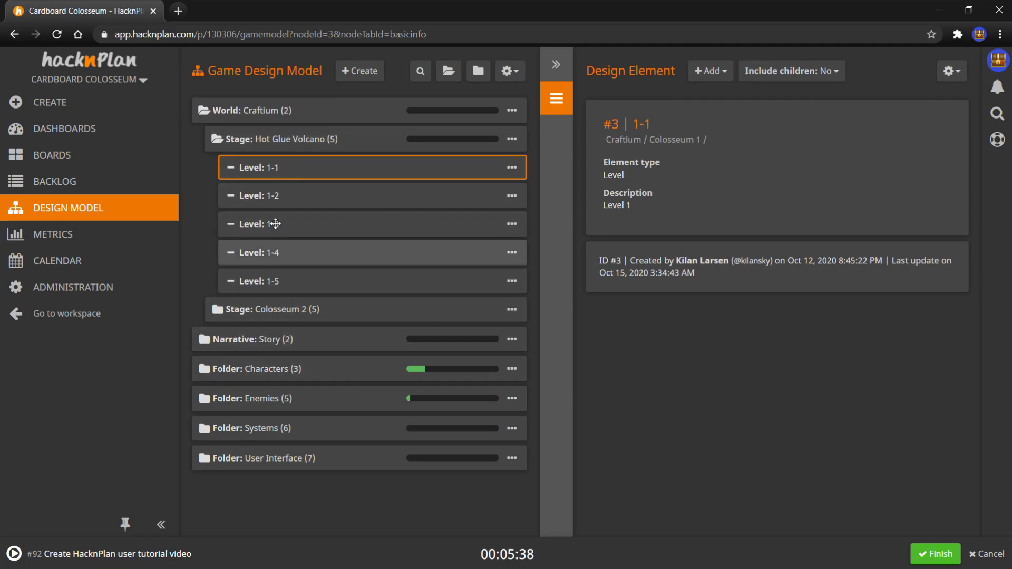
{"action": "left_click", "coordinate": [230, 139]}
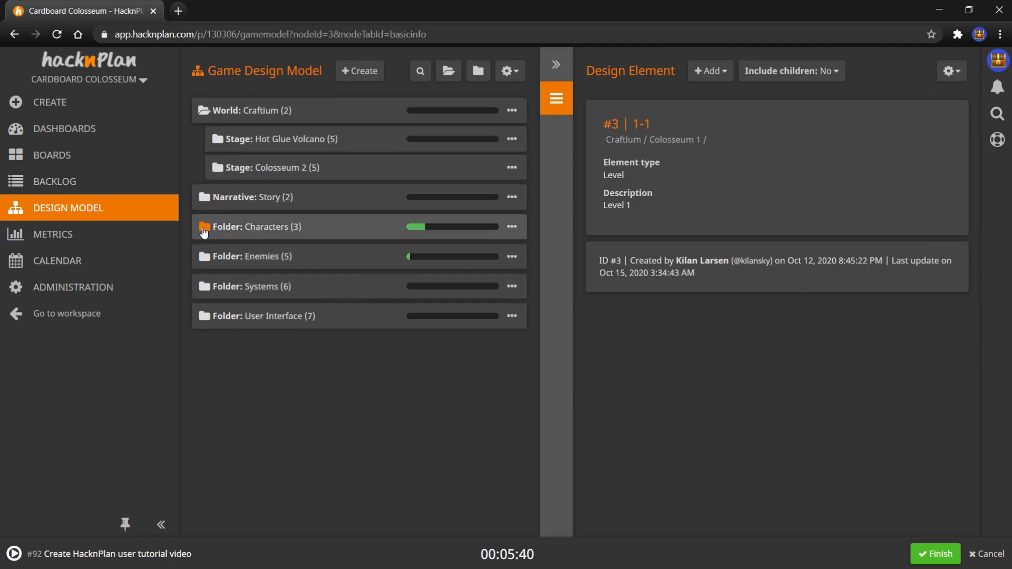
{"action": "left_click", "coordinate": [203, 227]}
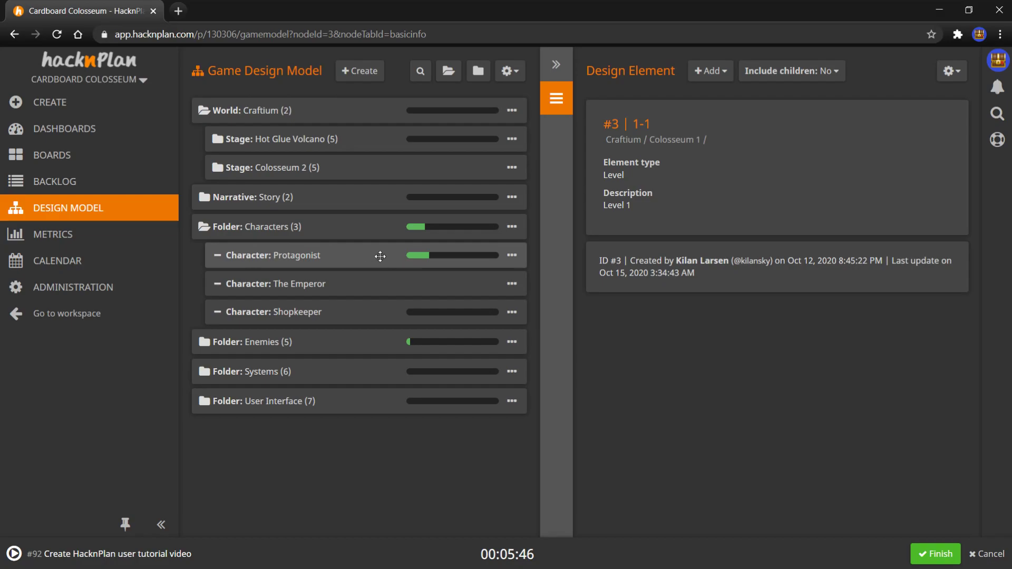
{"action": "mouse_move", "coordinate": [307, 248]}
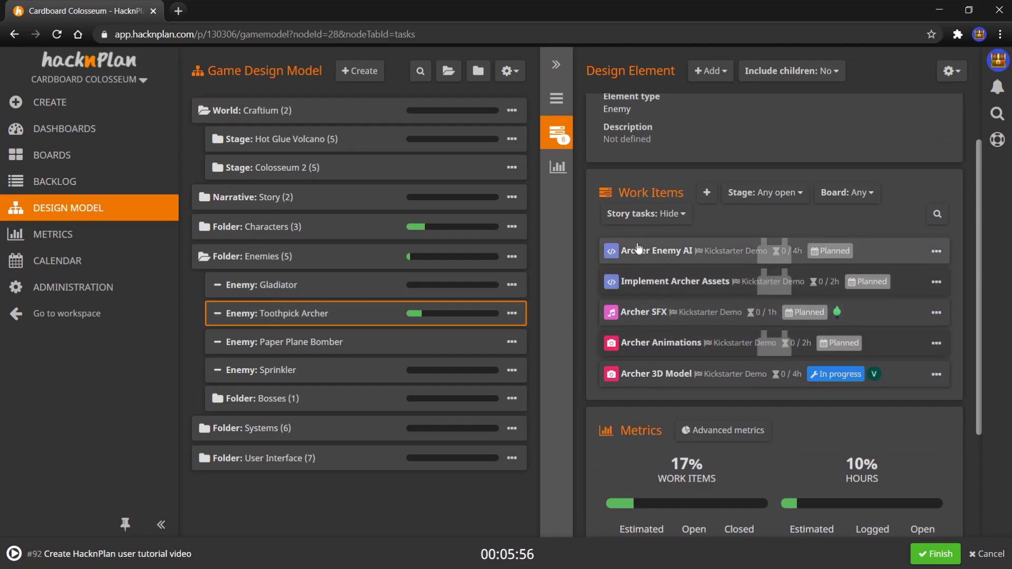
Step: Scroll through Toothpick Archer's five work items and its 17% / 10% progress metrics
{"action": "scroll", "scroll_direction": "down", "scroll_amount": 3}
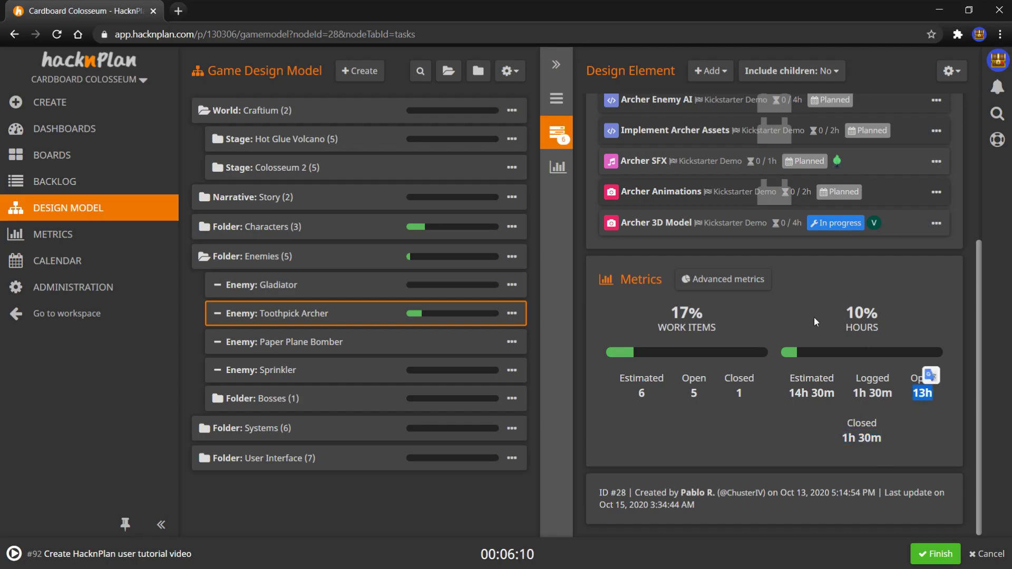
{"action": "mouse_move", "coordinate": [773, 362]}
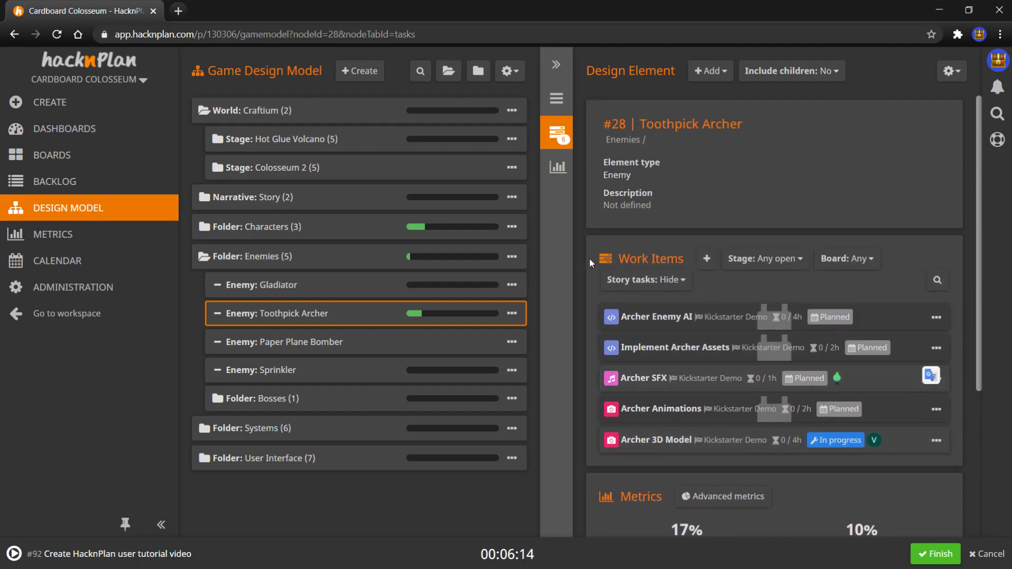
{"action": "mouse_move", "coordinate": [351, 132]}
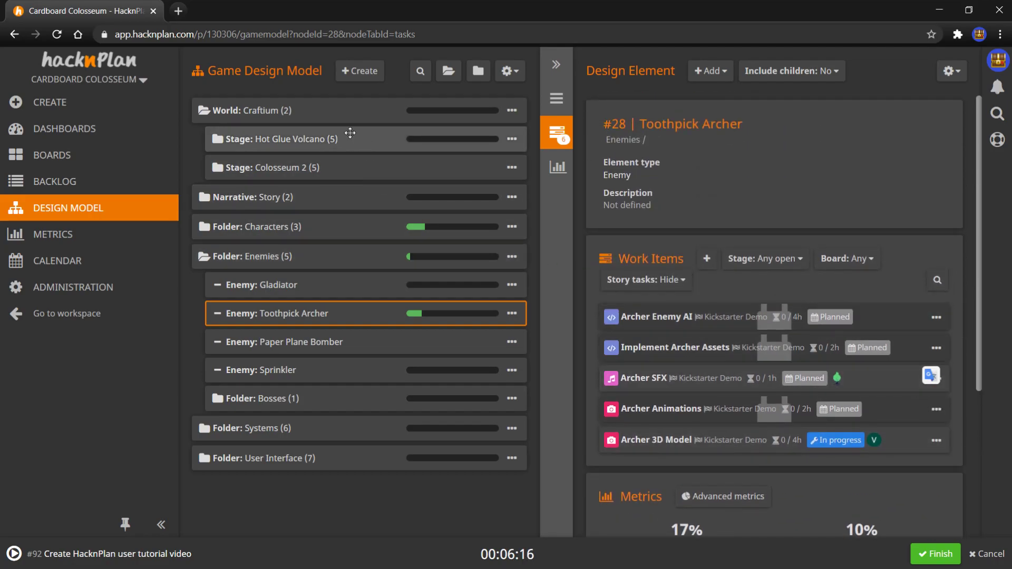
{"action": "mouse_move", "coordinate": [48, 233]}
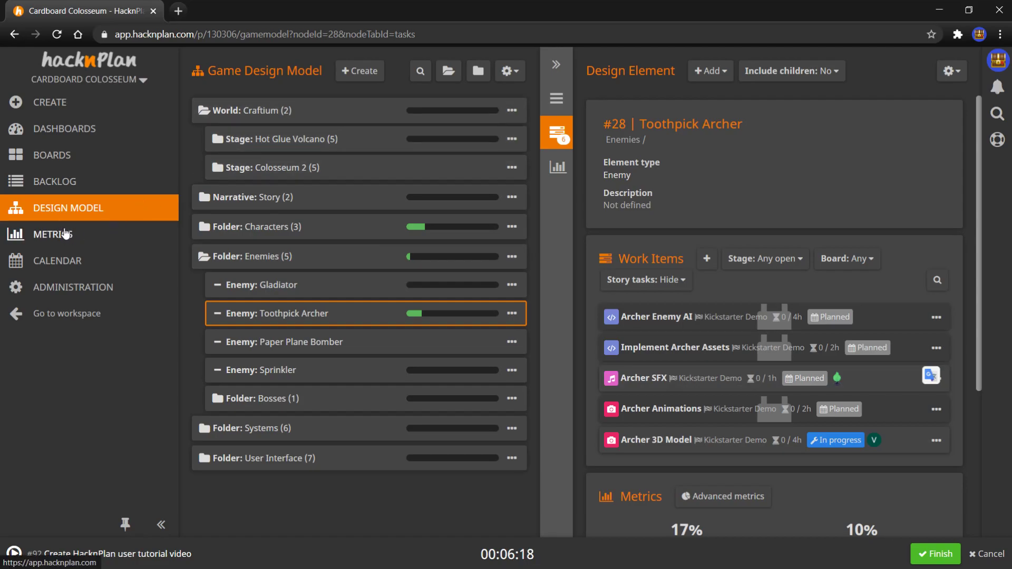
Step: View the Kickstarter Demo board metrics down to the per-category table, 2D ART at 36%, 16% overall
{"action": "left_click", "coordinate": [53, 233]}
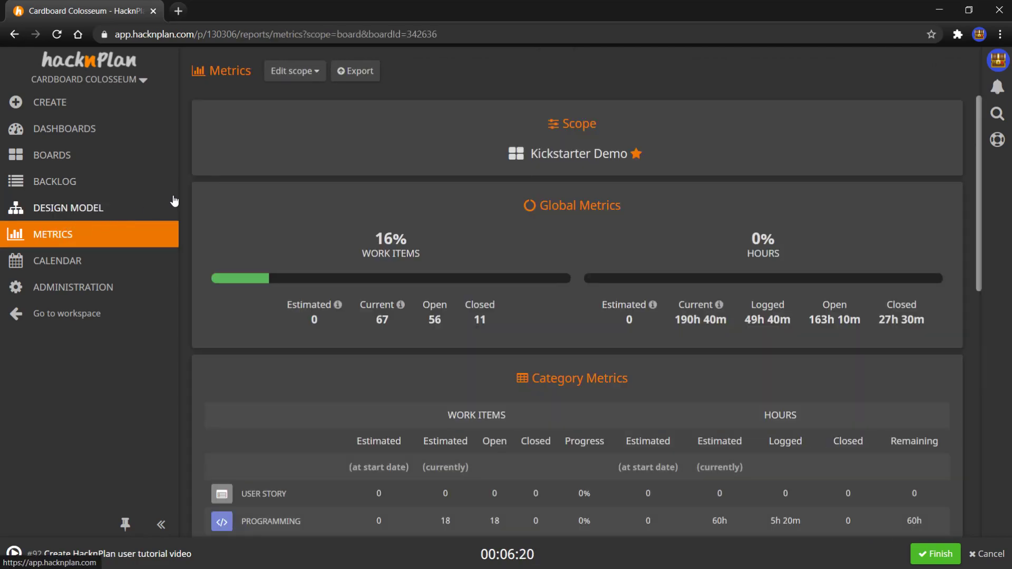
{"action": "scroll", "scroll_direction": "down", "scroll_amount": 3}
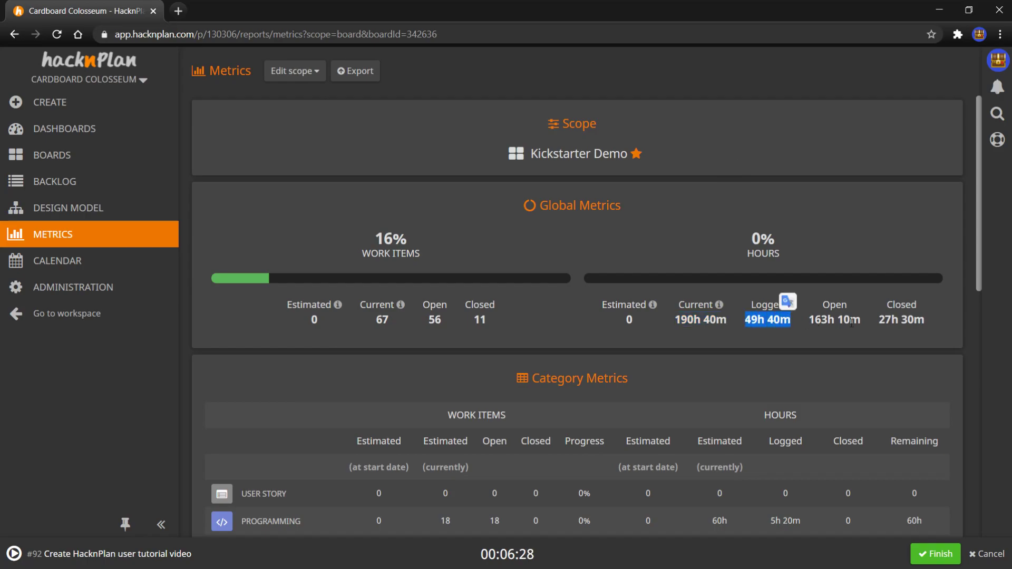
{"action": "mouse_move", "coordinate": [710, 239]}
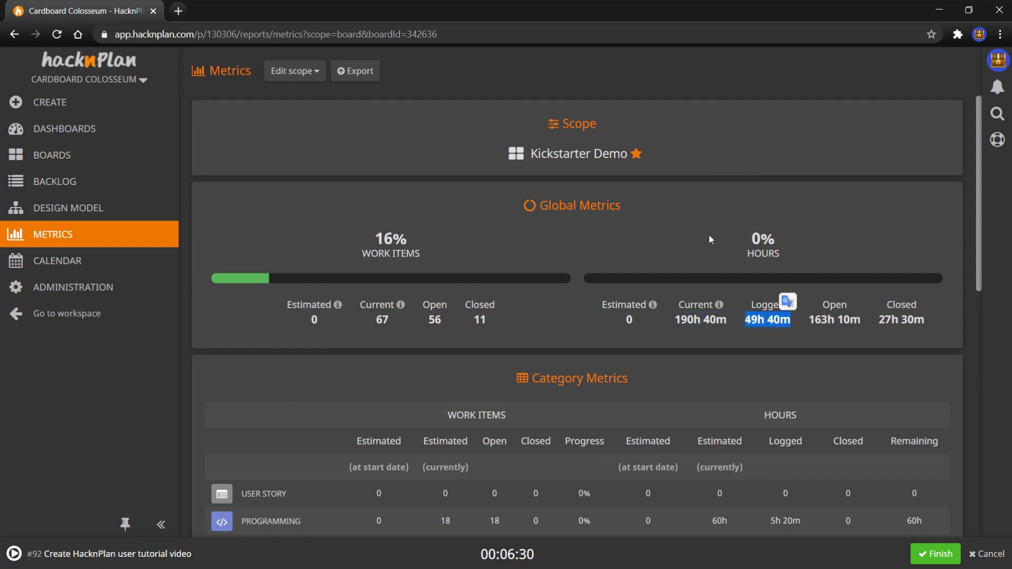
{"action": "mouse_move", "coordinate": [457, 275]}
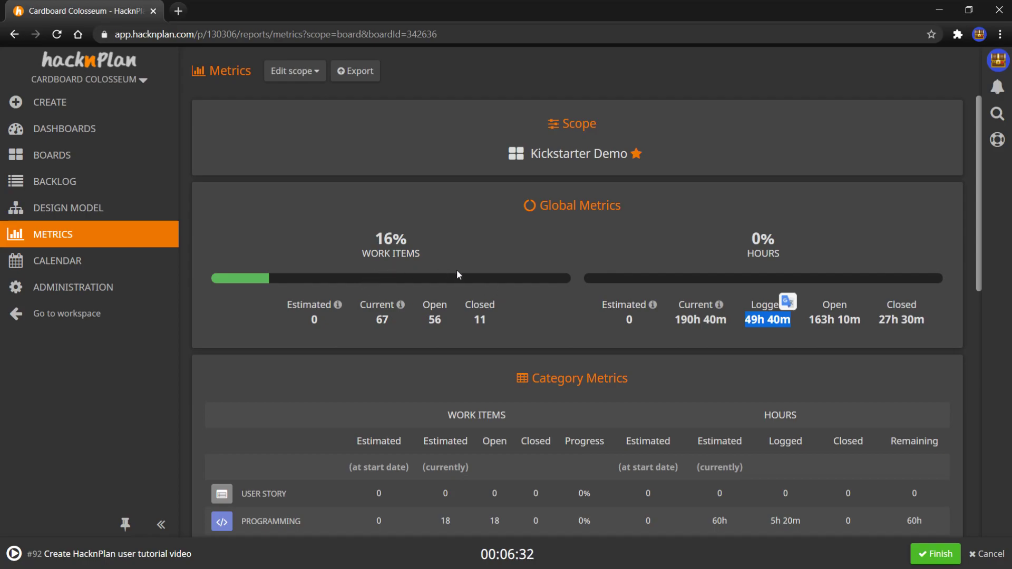
{"action": "scroll", "scroll_direction": "down", "scroll_amount": 3}
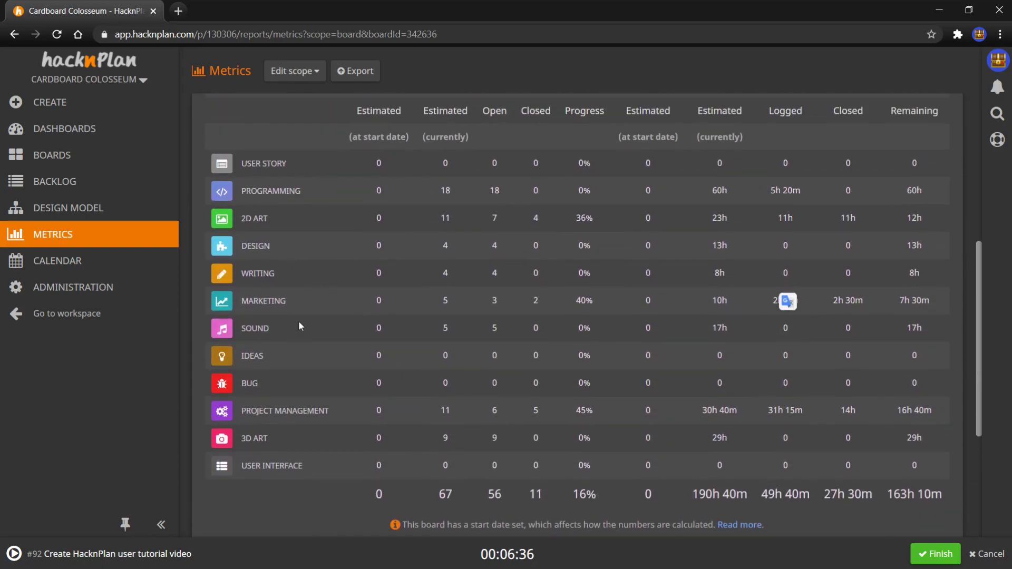
{"action": "mouse_move", "coordinate": [333, 333]}
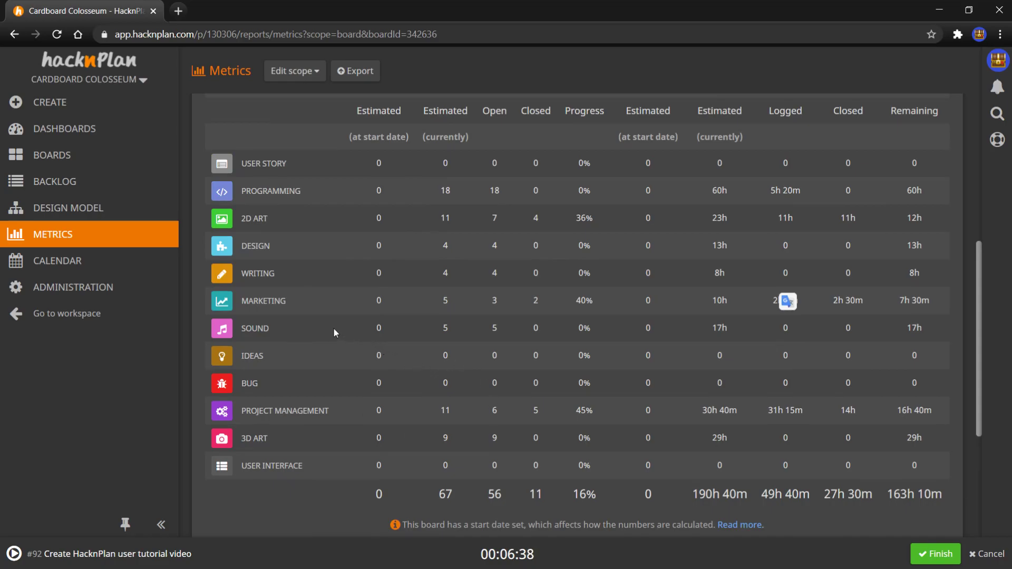
{"action": "mouse_move", "coordinate": [253, 243]}
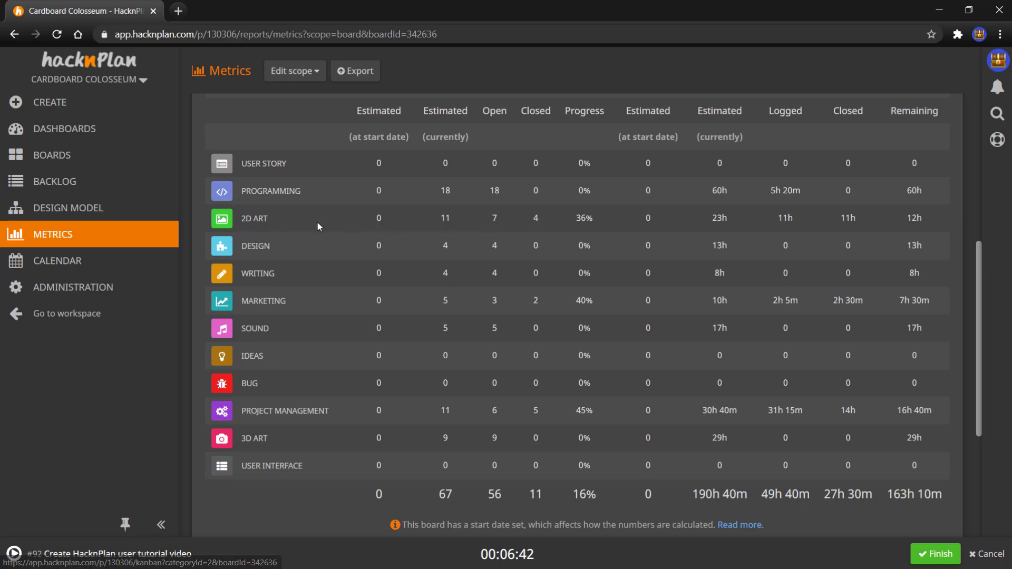
{"action": "mouse_move", "coordinate": [803, 228]}
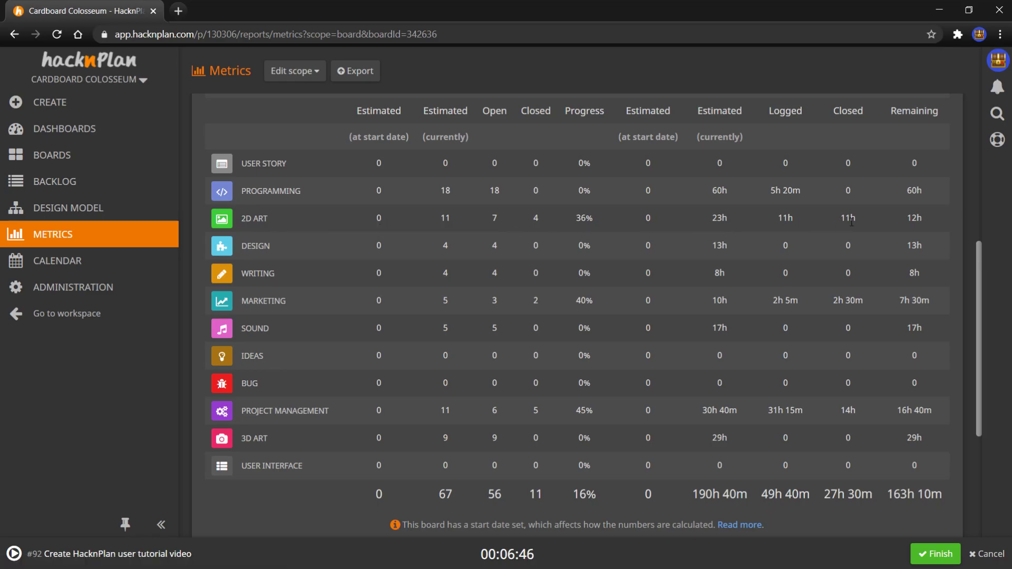
{"action": "mouse_move", "coordinate": [607, 234]}
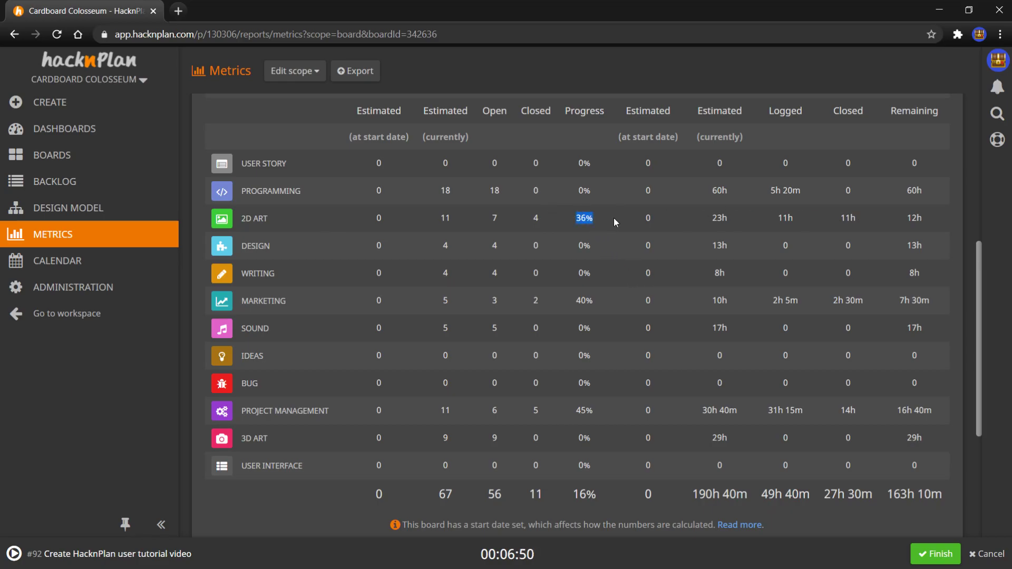
{"action": "scroll", "scroll_direction": "down", "scroll_amount": 3}
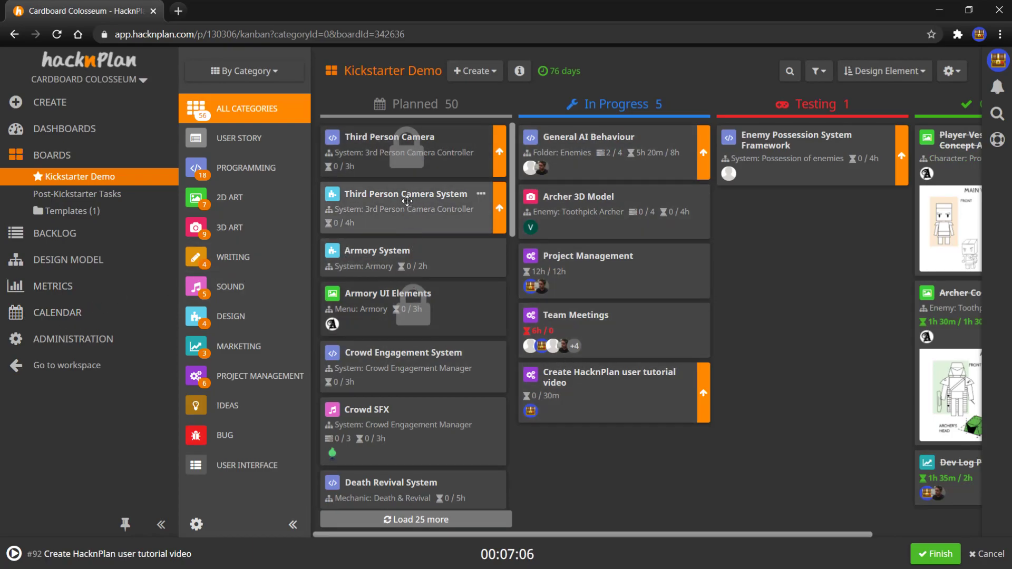
{"action": "mouse_move", "coordinate": [407, 151]}
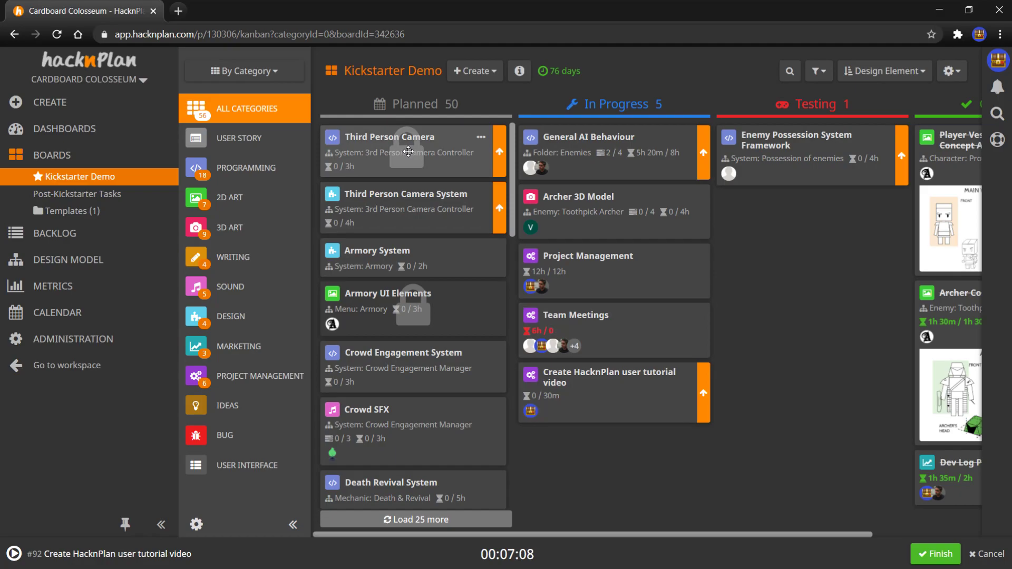
{"action": "mouse_move", "coordinate": [409, 151]}
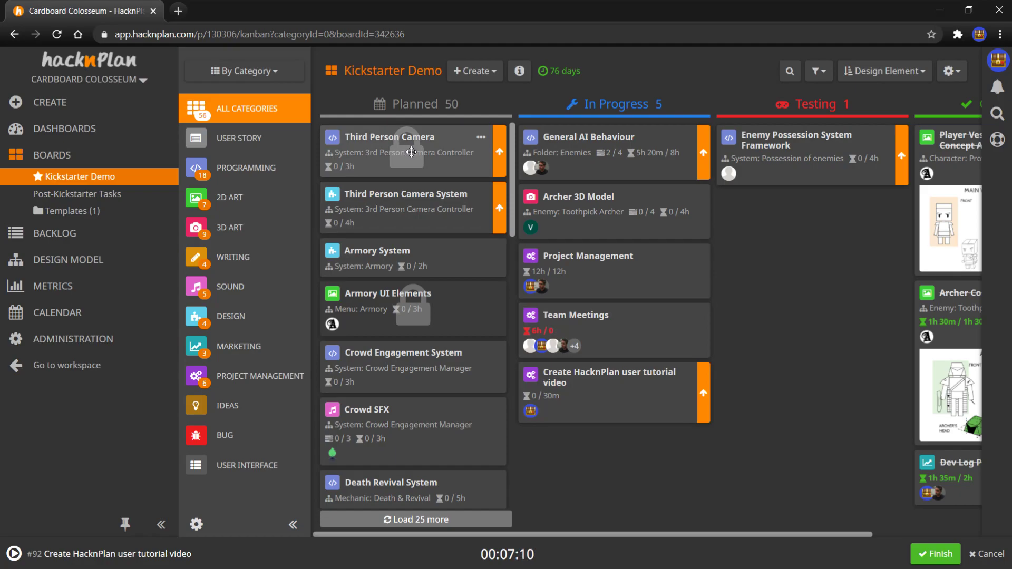
{"action": "mouse_move", "coordinate": [399, 151]}
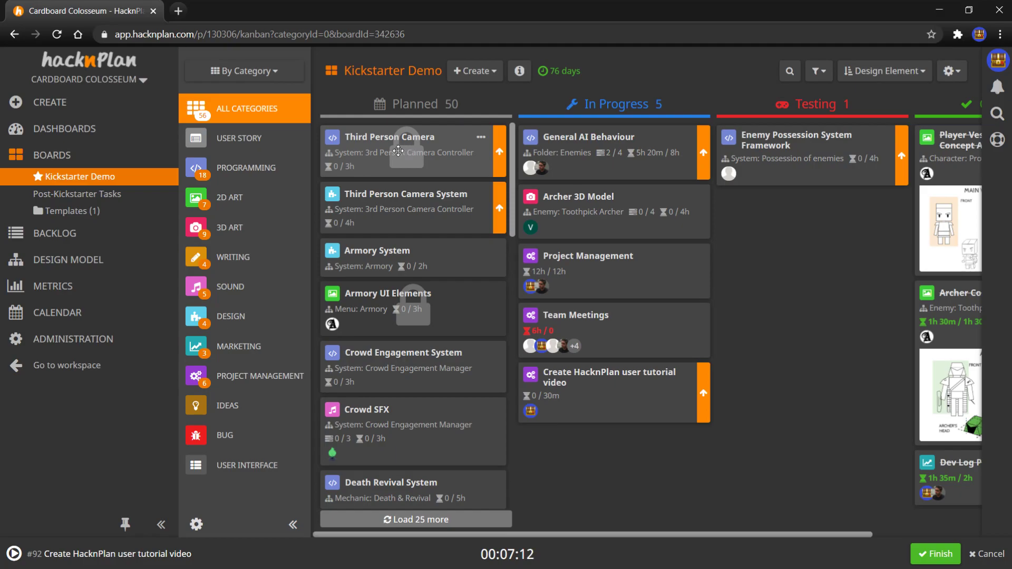
{"action": "mouse_move", "coordinate": [57, 313]}
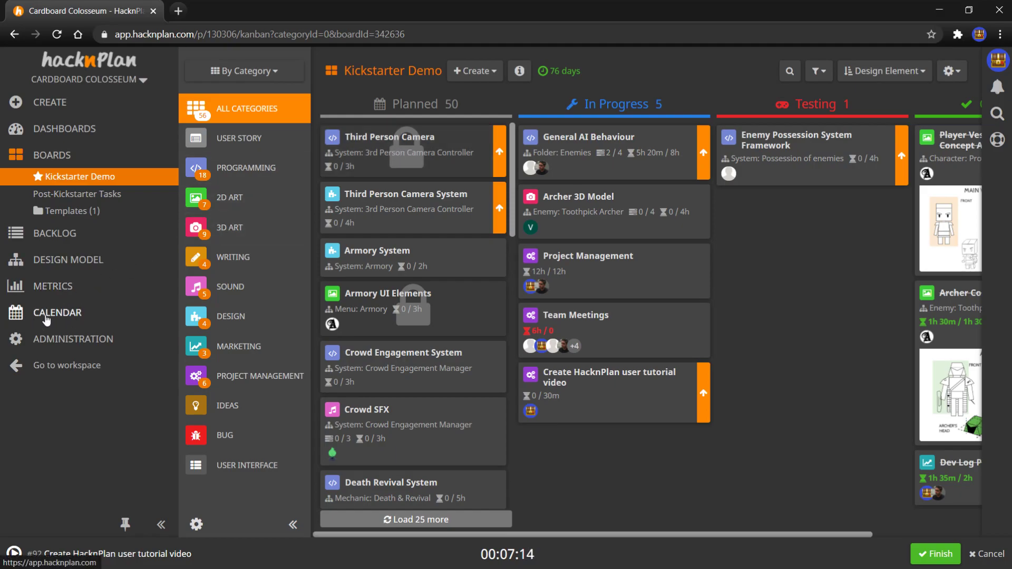
{"action": "mouse_move", "coordinate": [63, 317]}
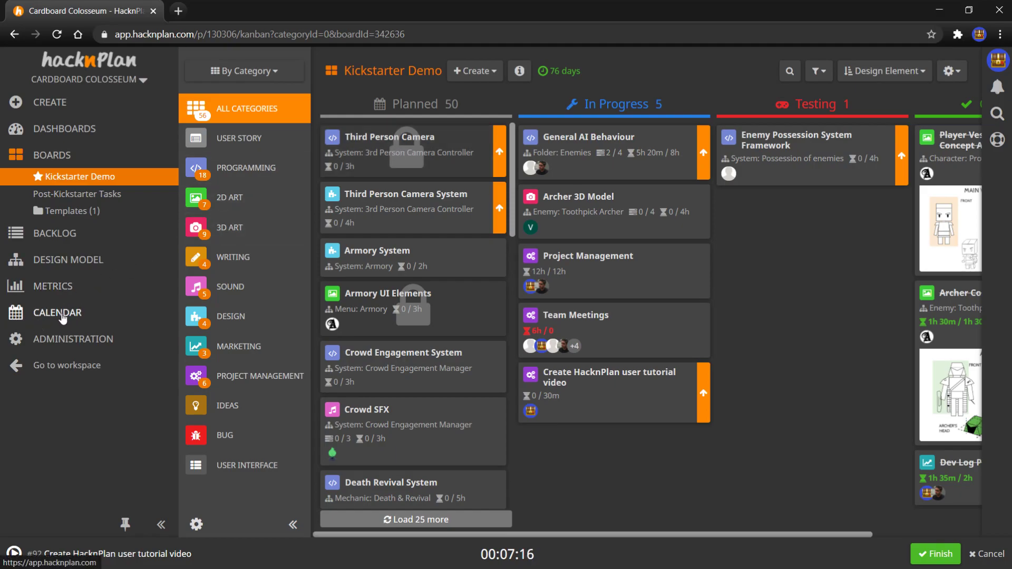
{"action": "mouse_move", "coordinate": [120, 313]}
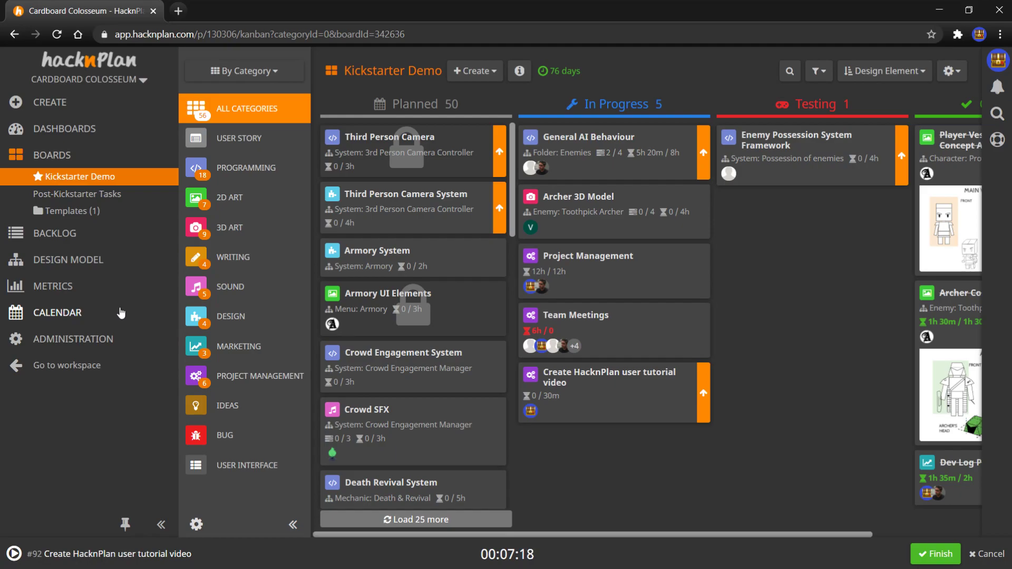
{"action": "mouse_move", "coordinate": [86, 313]}
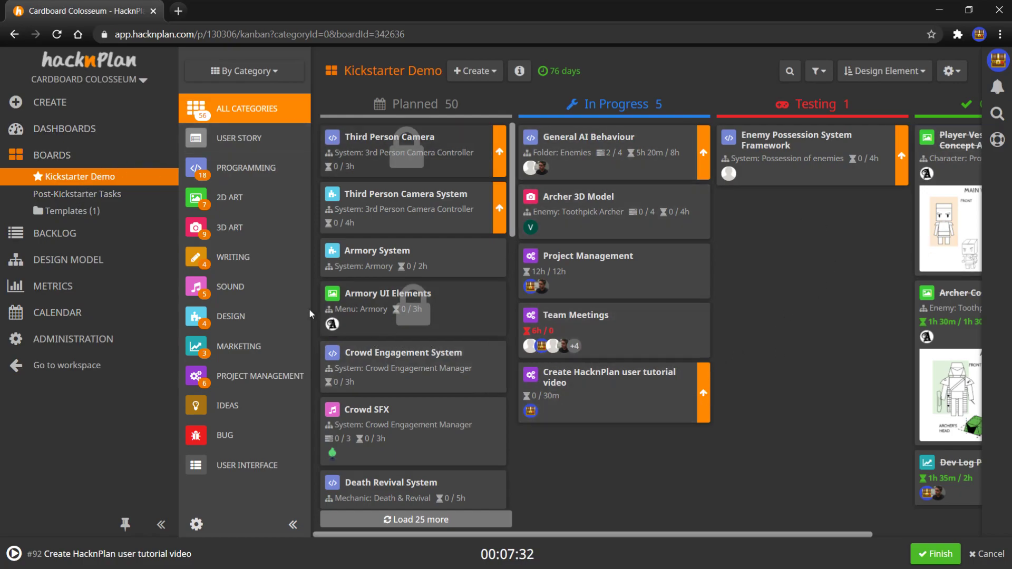
{"action": "left_click", "coordinate": [54, 181]}
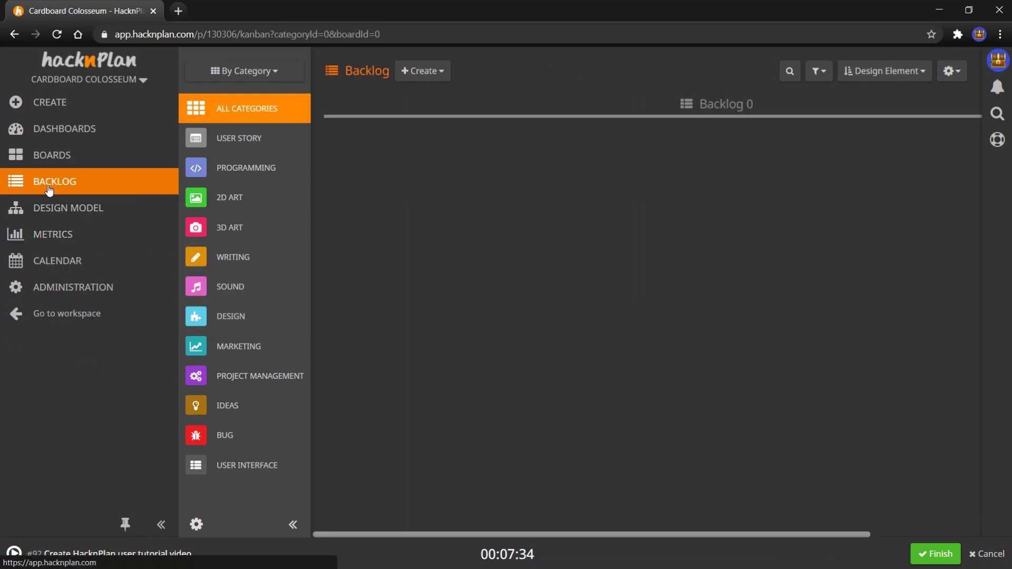
{"action": "mouse_move", "coordinate": [512, 112]}
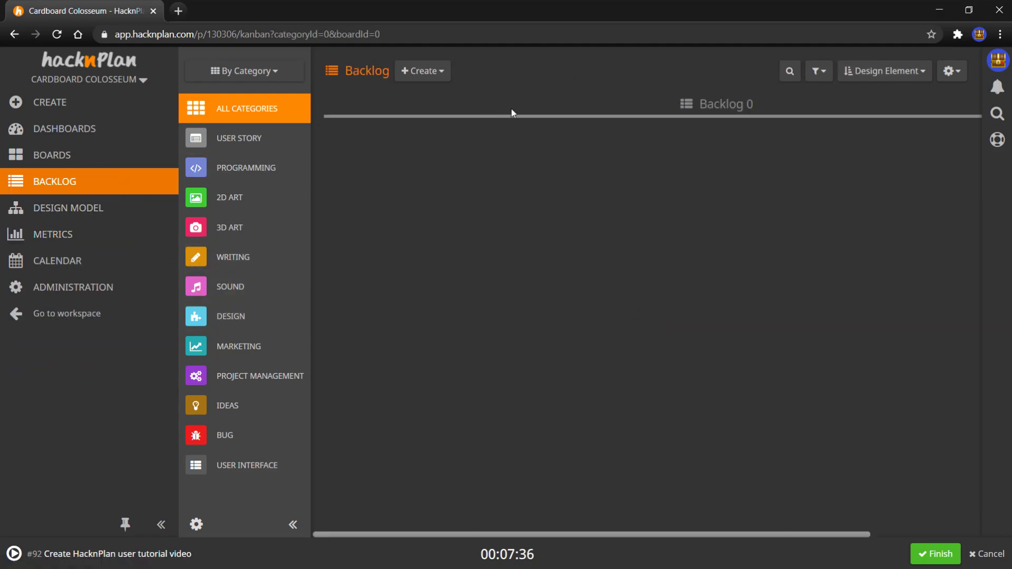
{"action": "mouse_move", "coordinate": [450, 143]}
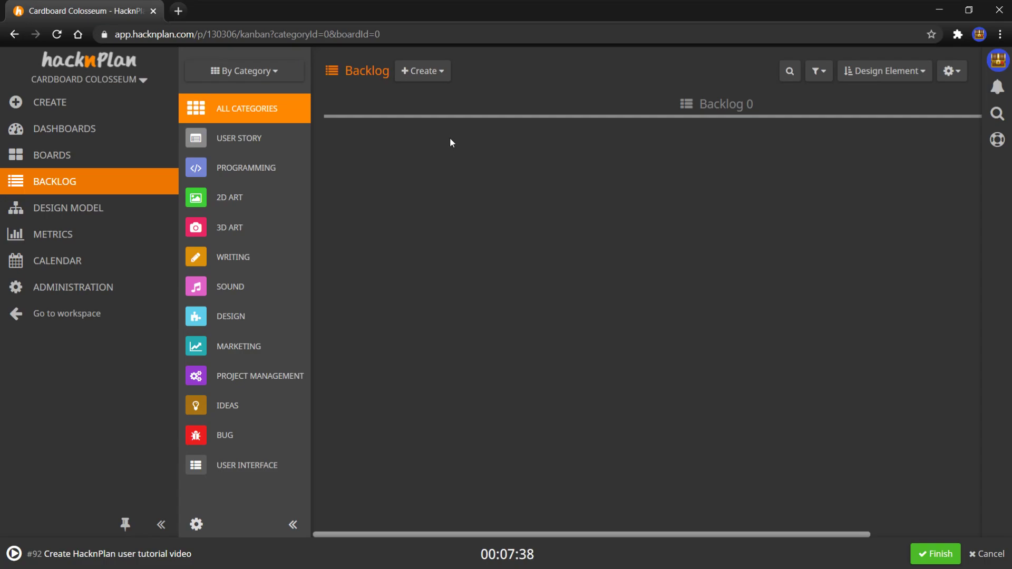
{"action": "mouse_move", "coordinate": [437, 154]}
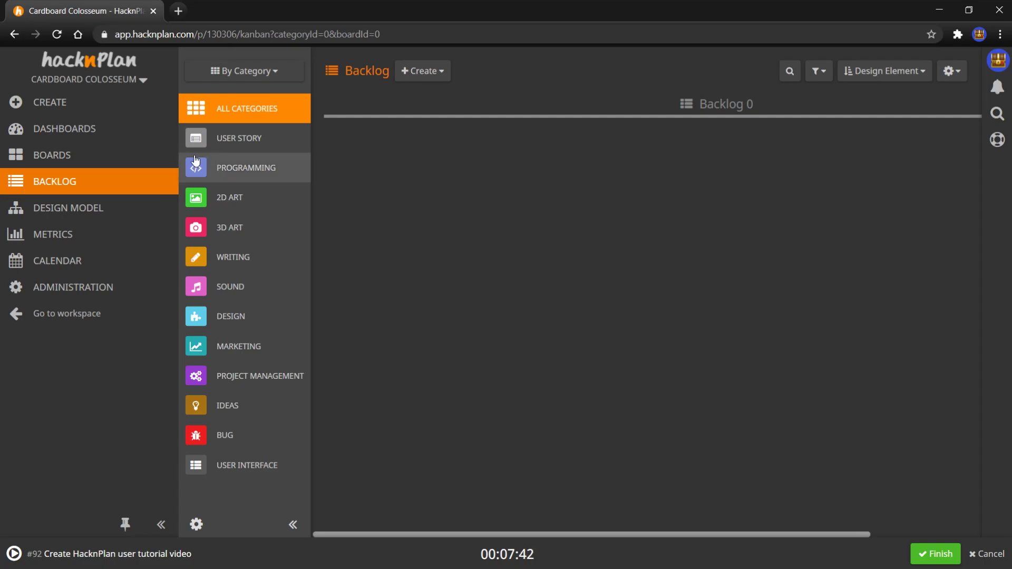
{"action": "left_click", "coordinate": [52, 155]}
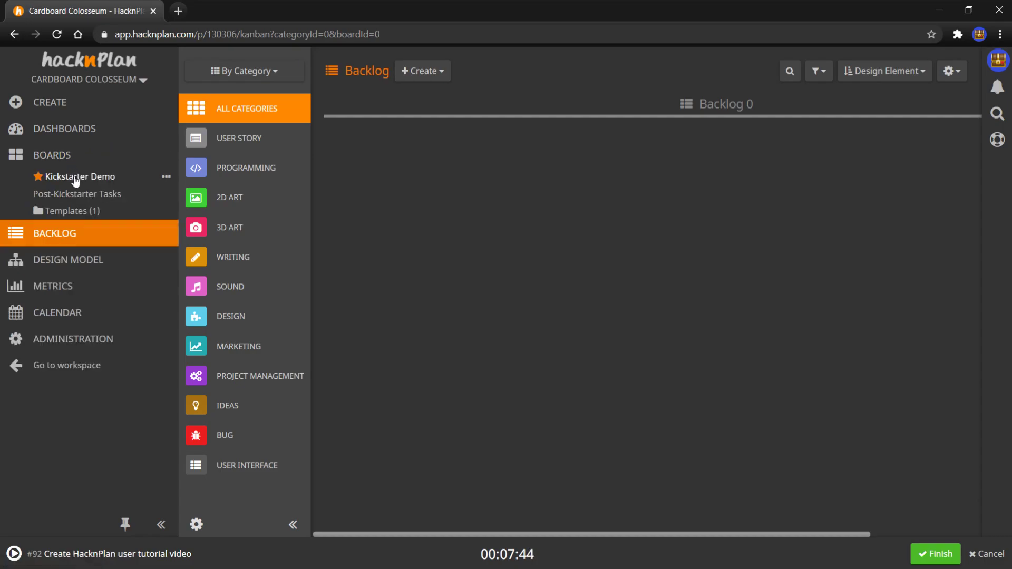
{"action": "mouse_move", "coordinate": [77, 187]}
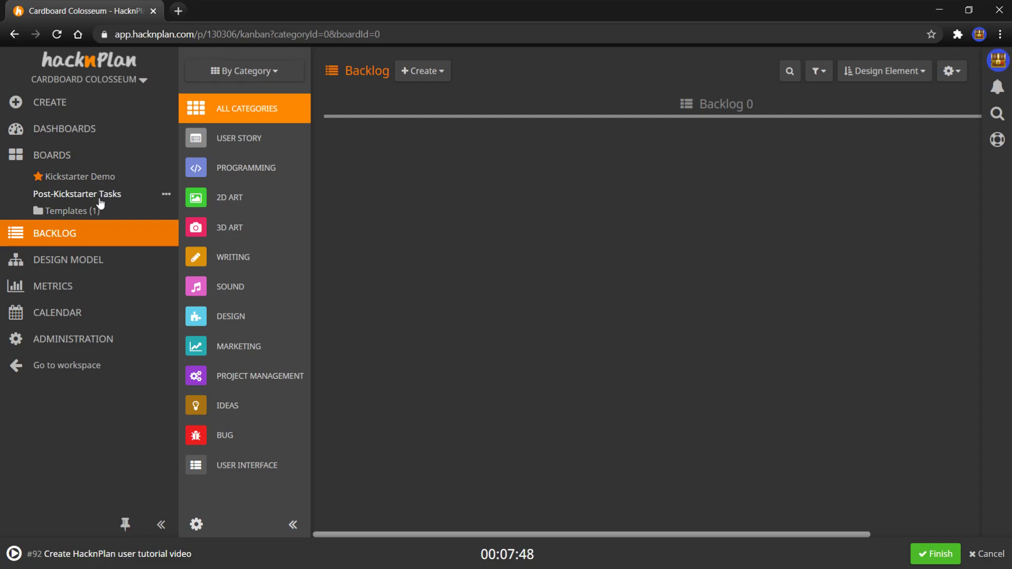
{"action": "mouse_move", "coordinate": [469, 146]}
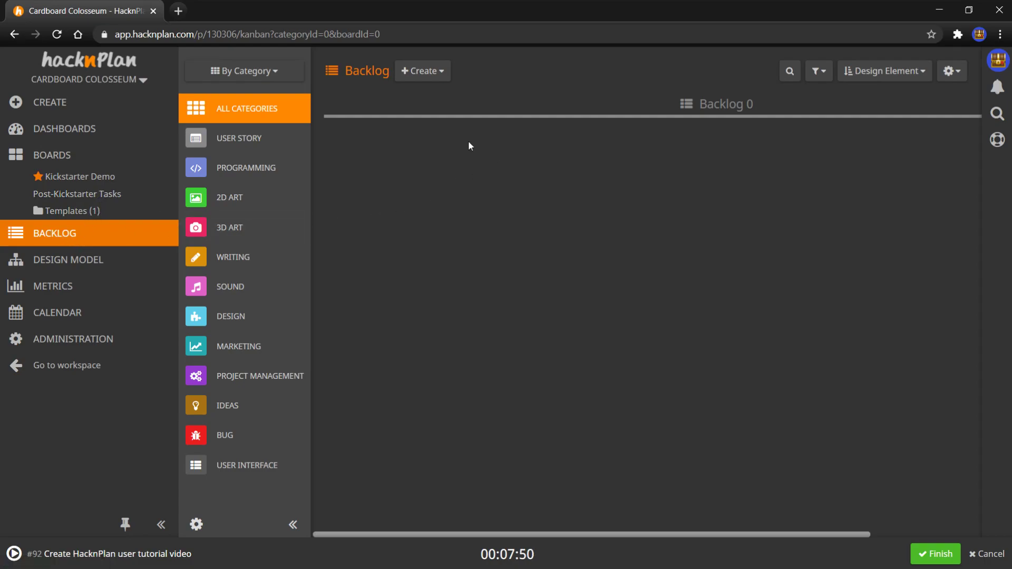
{"action": "mouse_move", "coordinate": [659, 133]}
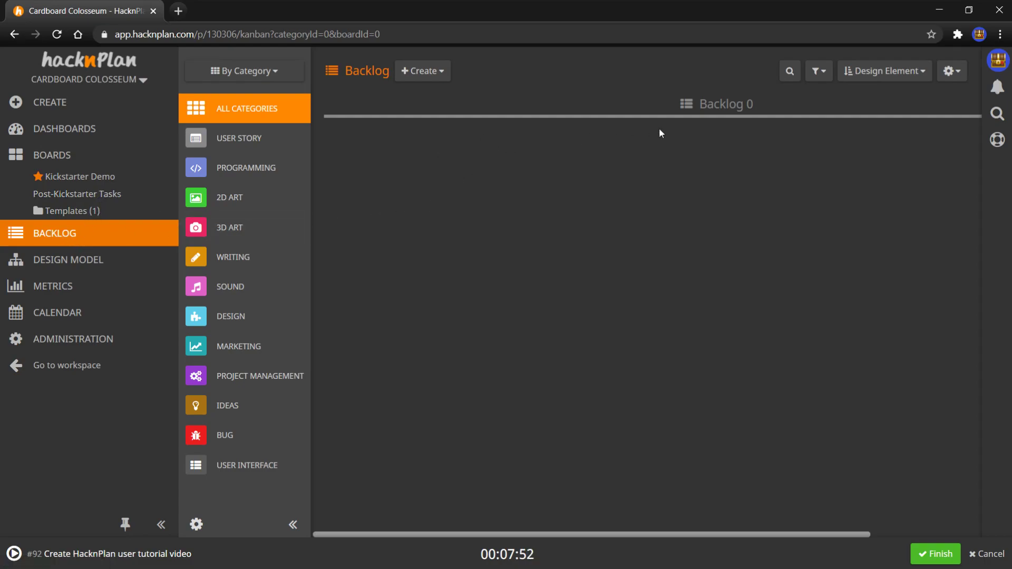
{"action": "mouse_move", "coordinate": [501, 194]}
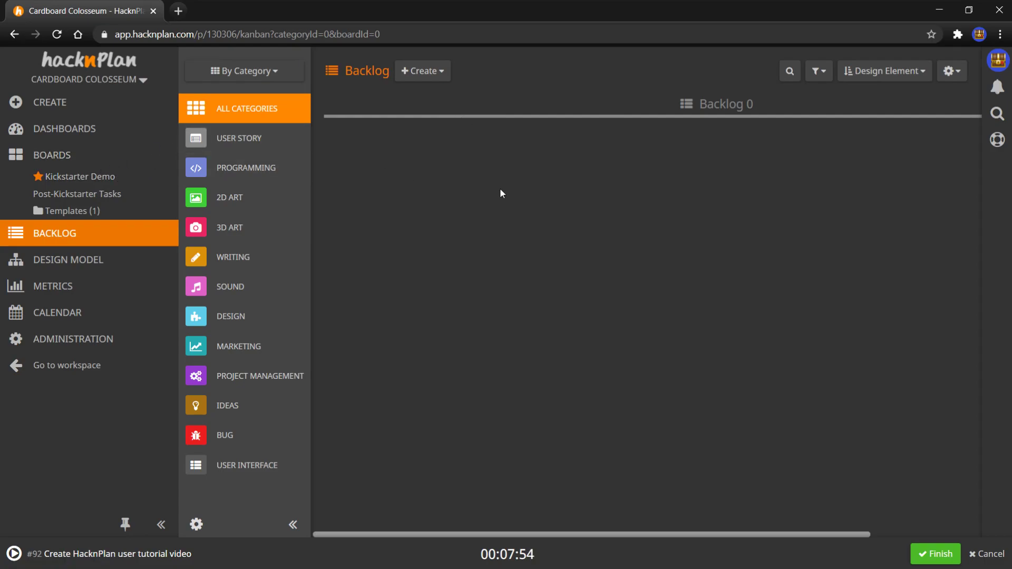
{"action": "mouse_move", "coordinate": [88, 179]}
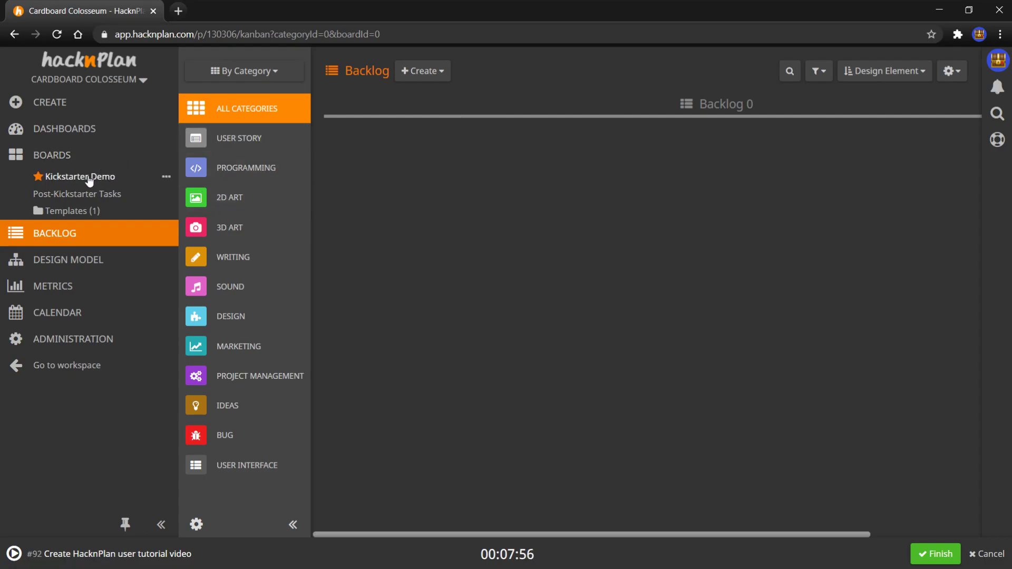
{"action": "left_click", "coordinate": [82, 176]}
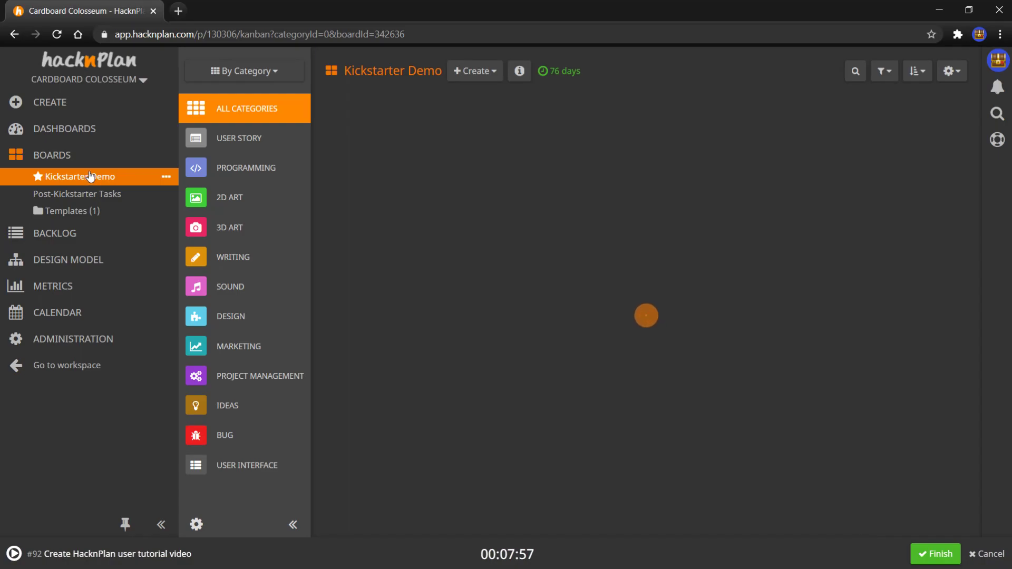
{"action": "left_click", "coordinate": [81, 176]}
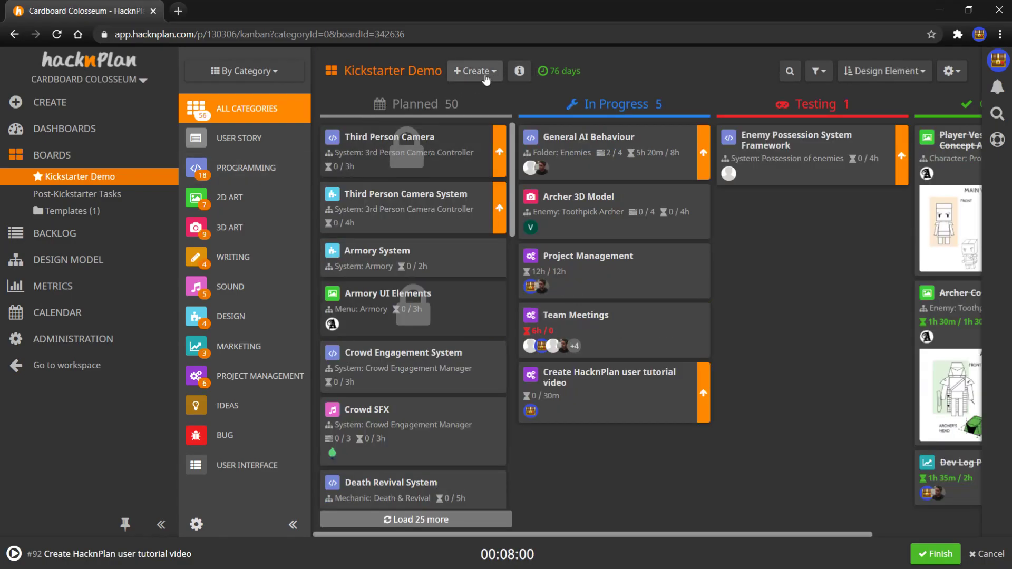
{"action": "left_click", "coordinate": [473, 71]}
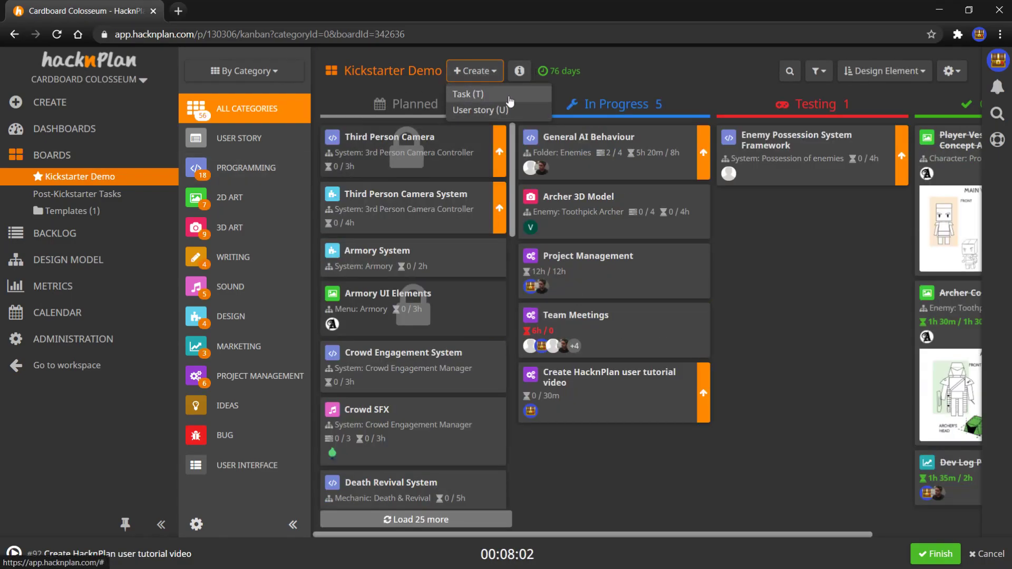
{"action": "left_click", "coordinate": [468, 94]}
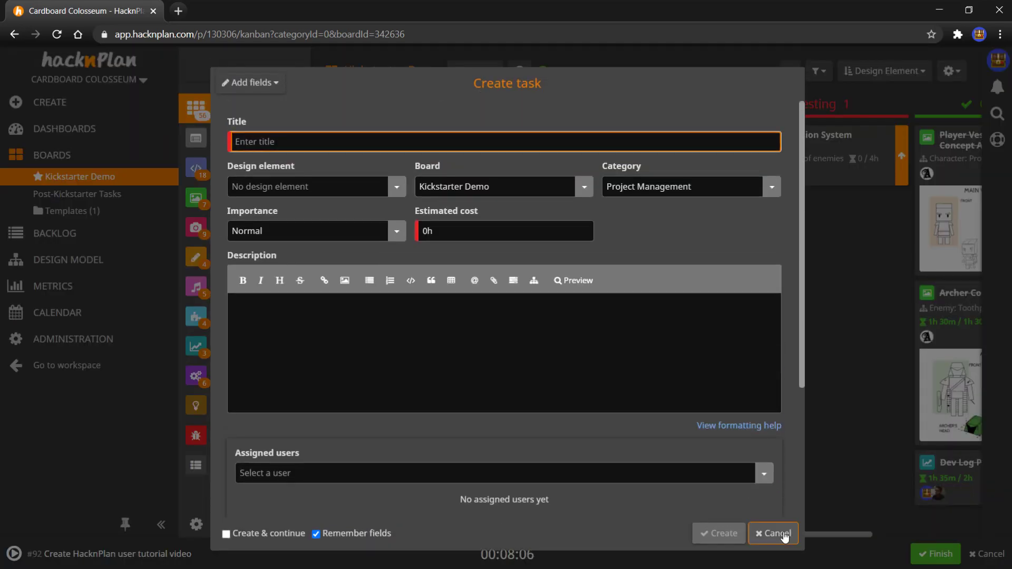
{"action": "left_click", "coordinate": [773, 532]}
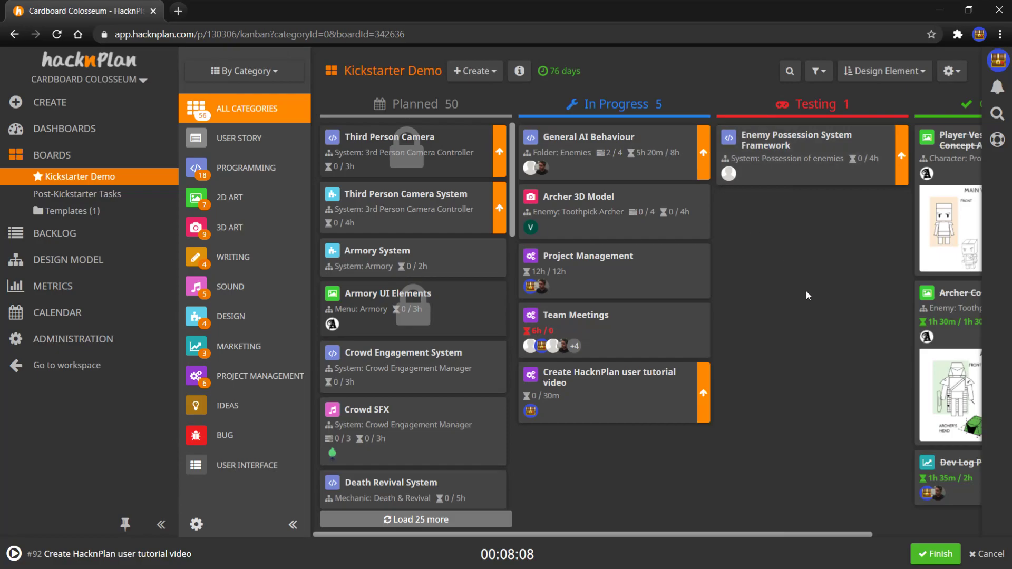
{"action": "mouse_move", "coordinate": [748, 281]}
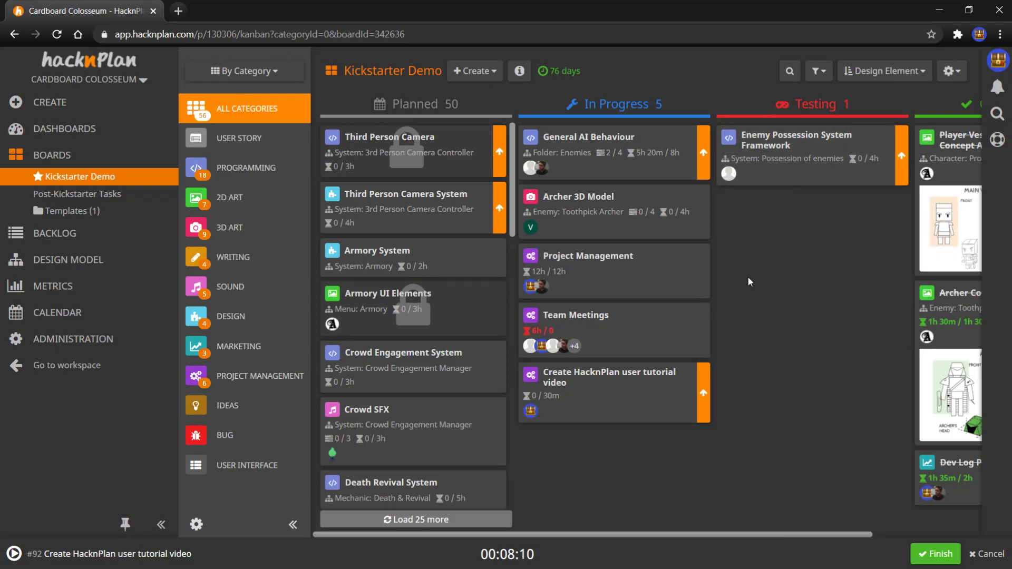
{"action": "mouse_move", "coordinate": [752, 306]}
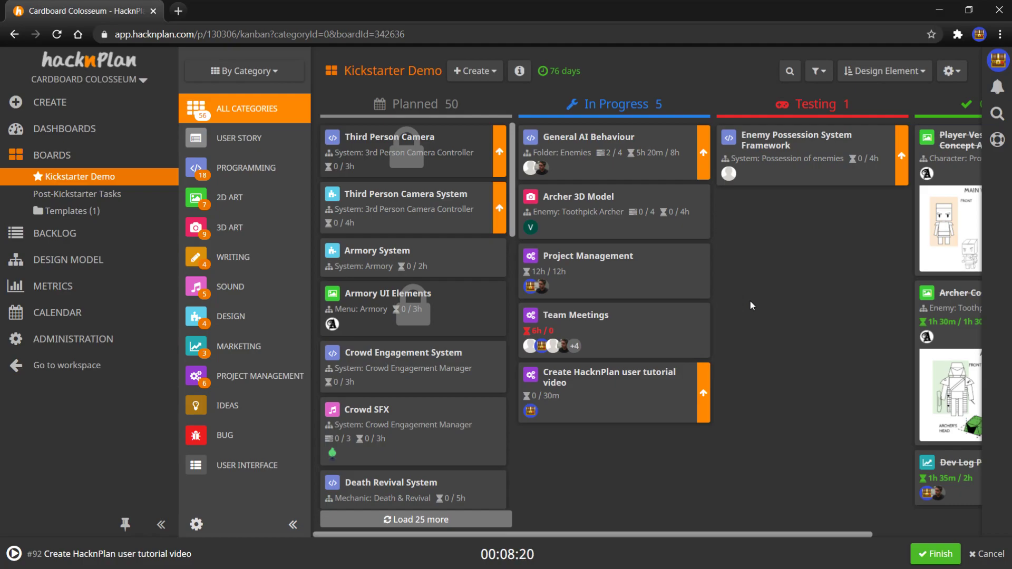
{"action": "mouse_move", "coordinate": [750, 305]}
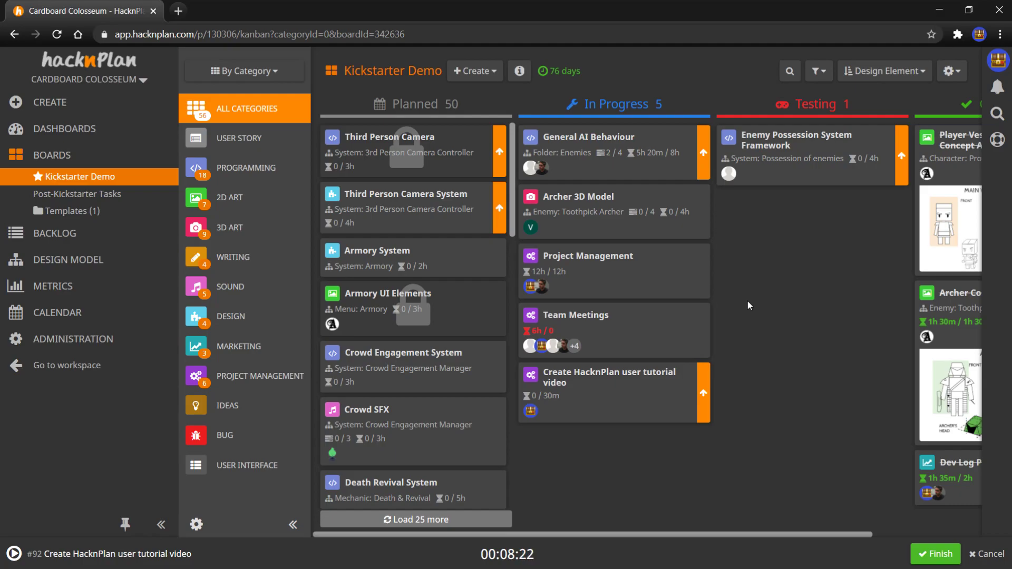